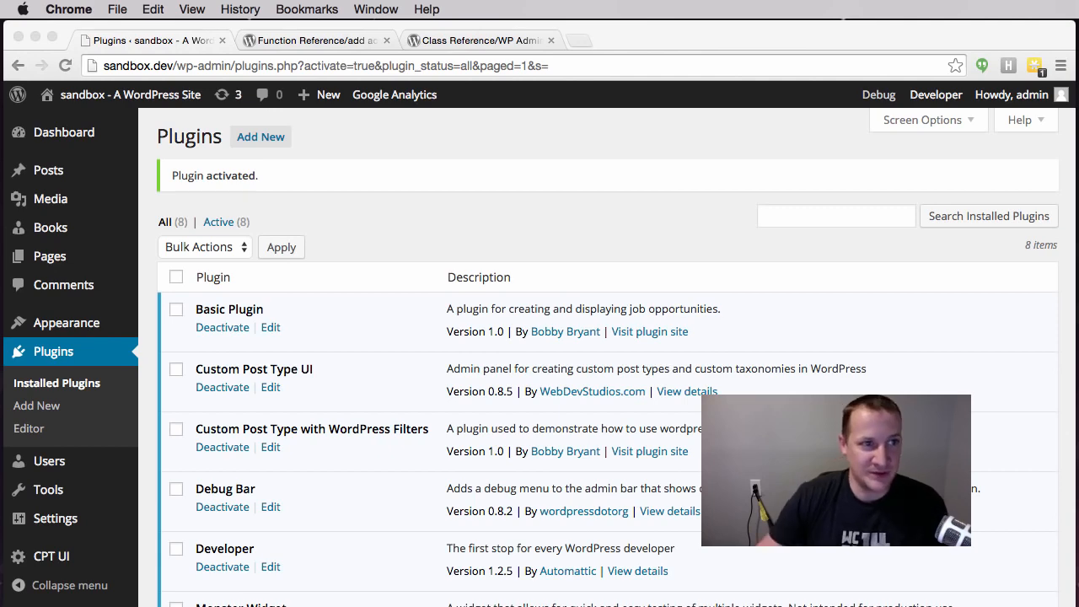
# - Search the WordPress Codex for 'plugin' and open the Plugin API page
pyautogui.click(312, 40)
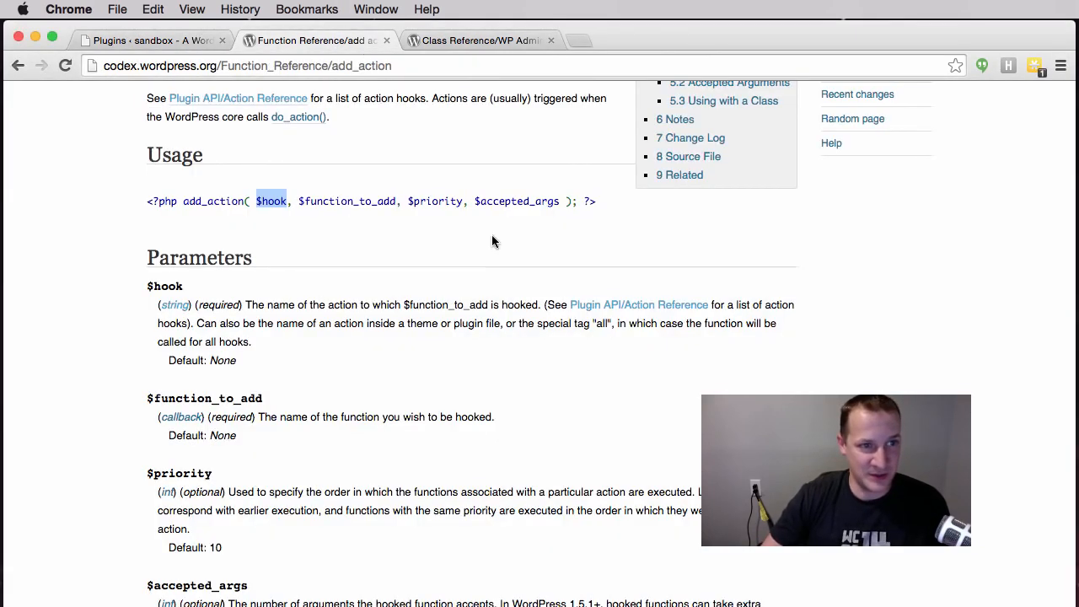
pyautogui.scroll(3)
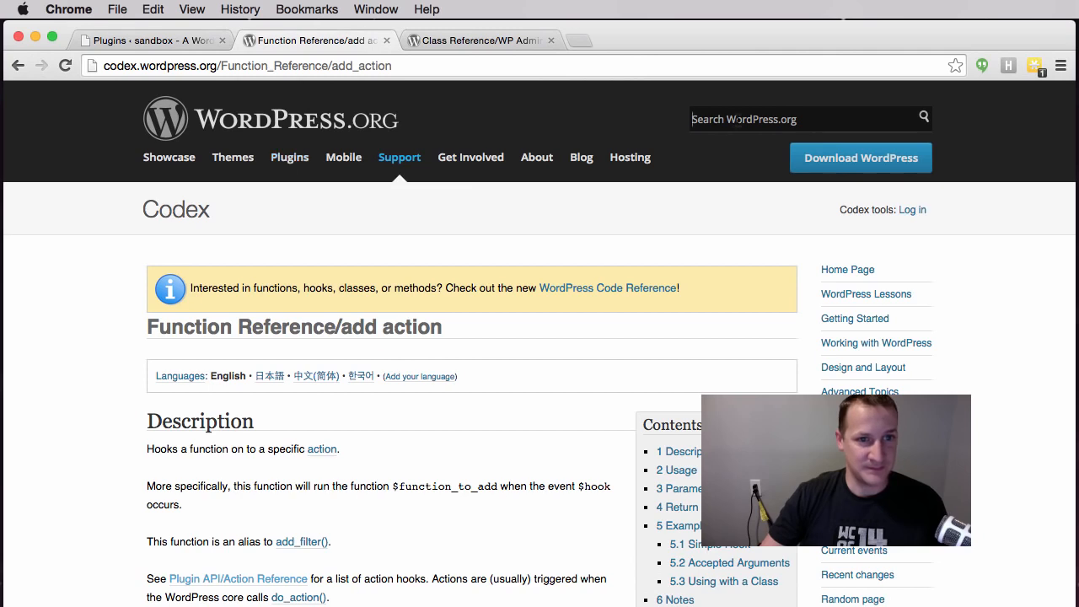
pyautogui.write('plugin_api')
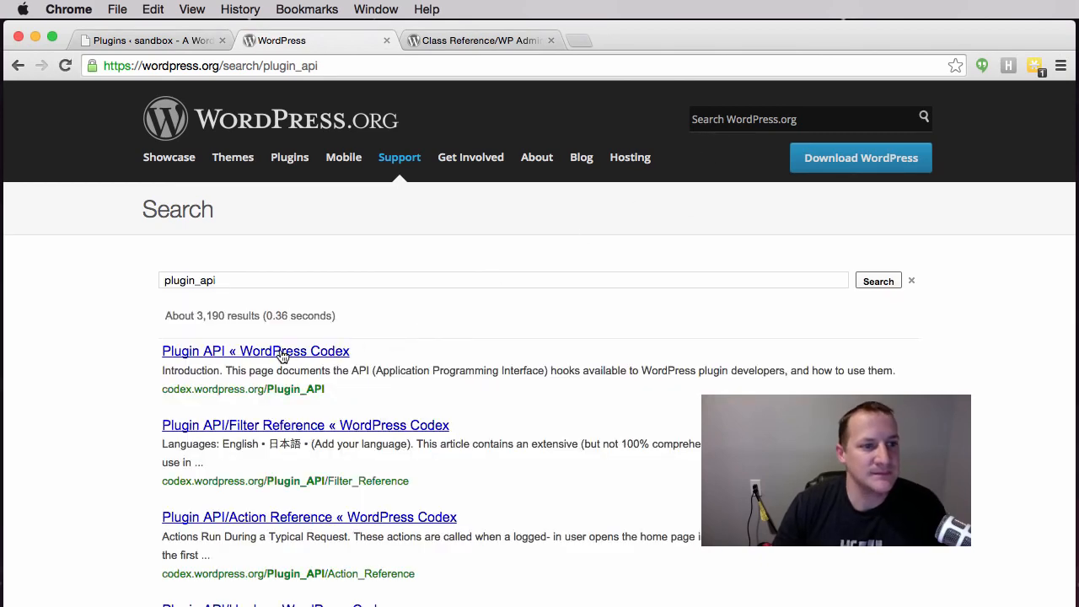
pyautogui.click(255, 351)
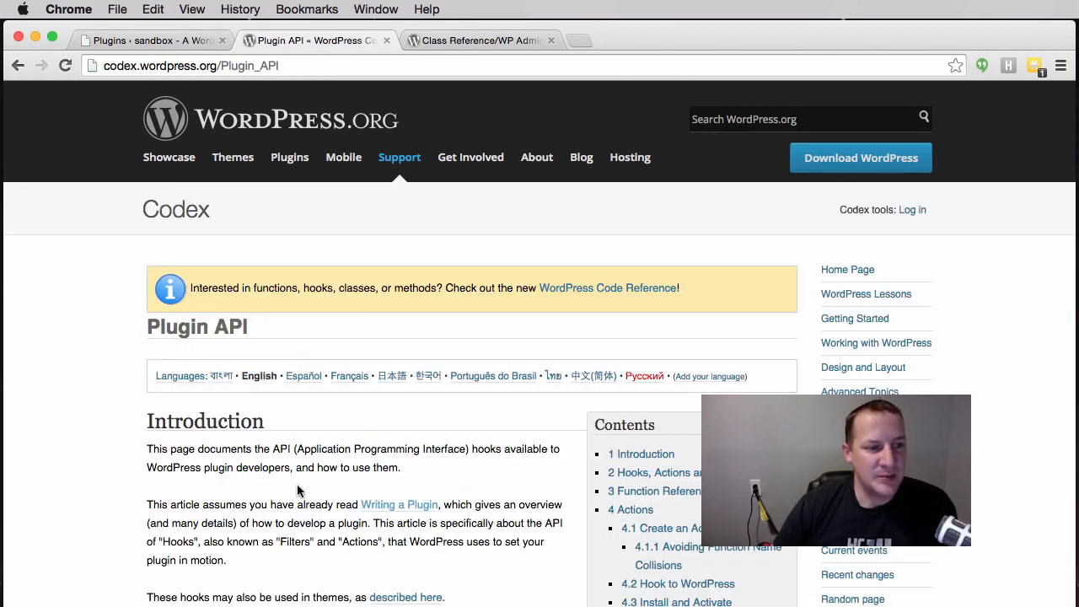
# - Browse the Plugin API material, including the Action Reference and Filter Reference lists
pyautogui.scroll(-3)
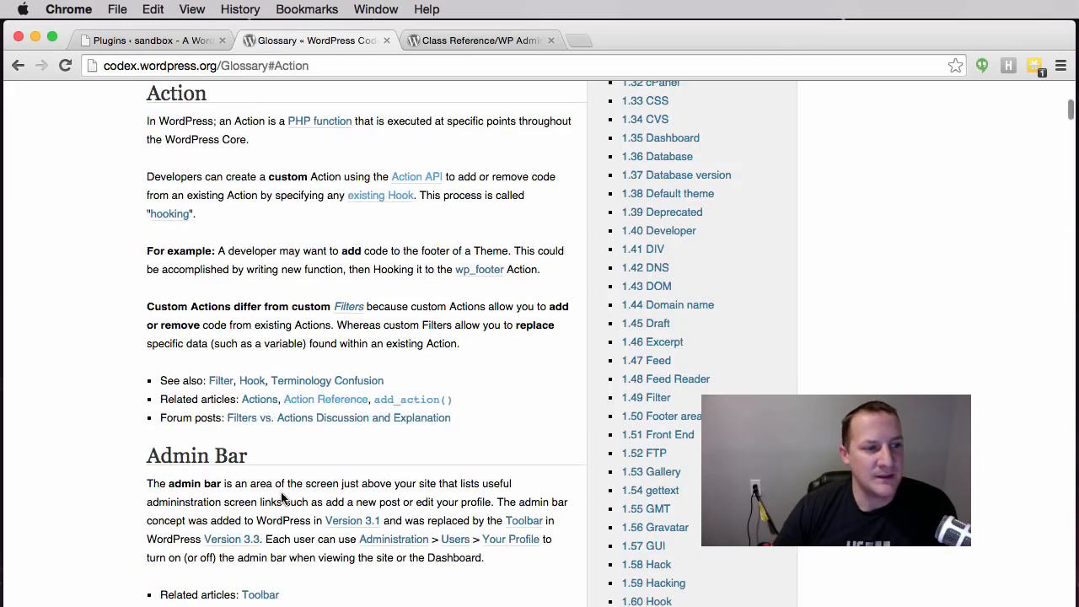
pyautogui.scroll(-3)
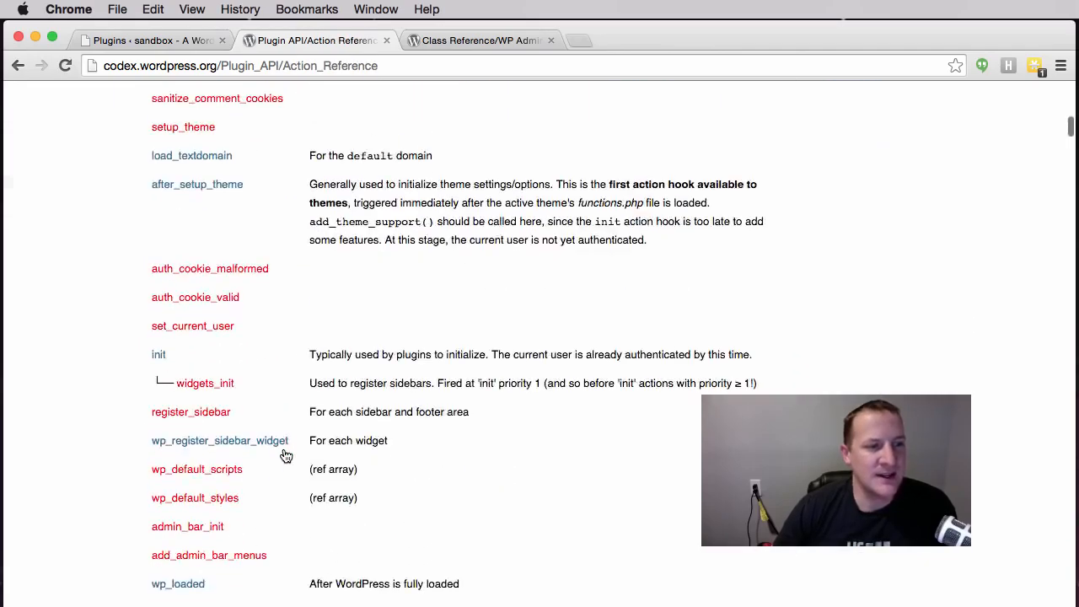
pyautogui.scroll(-3)
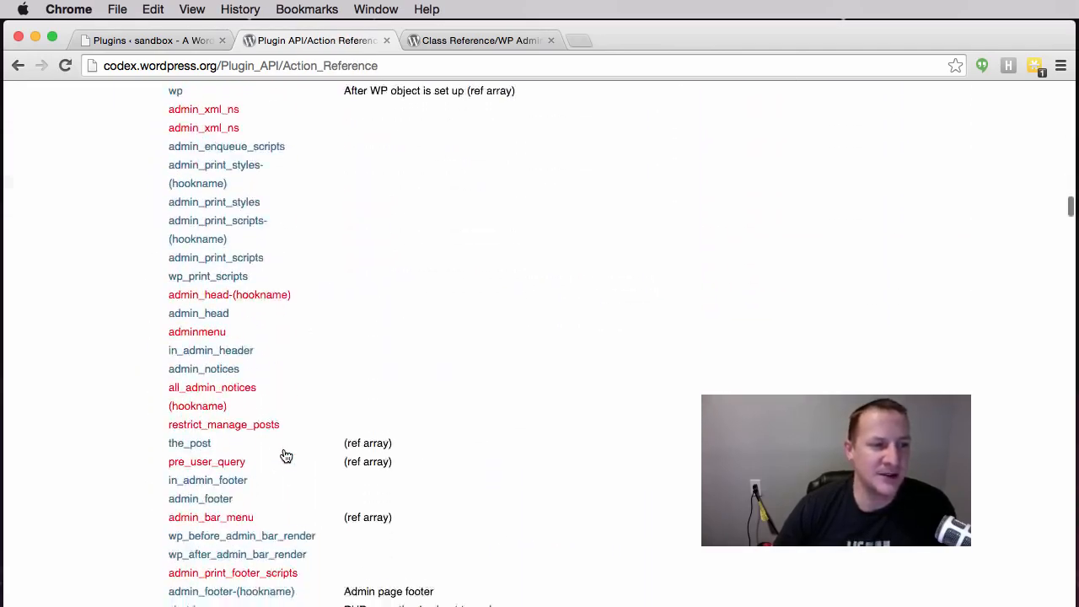
pyautogui.scroll(-3)
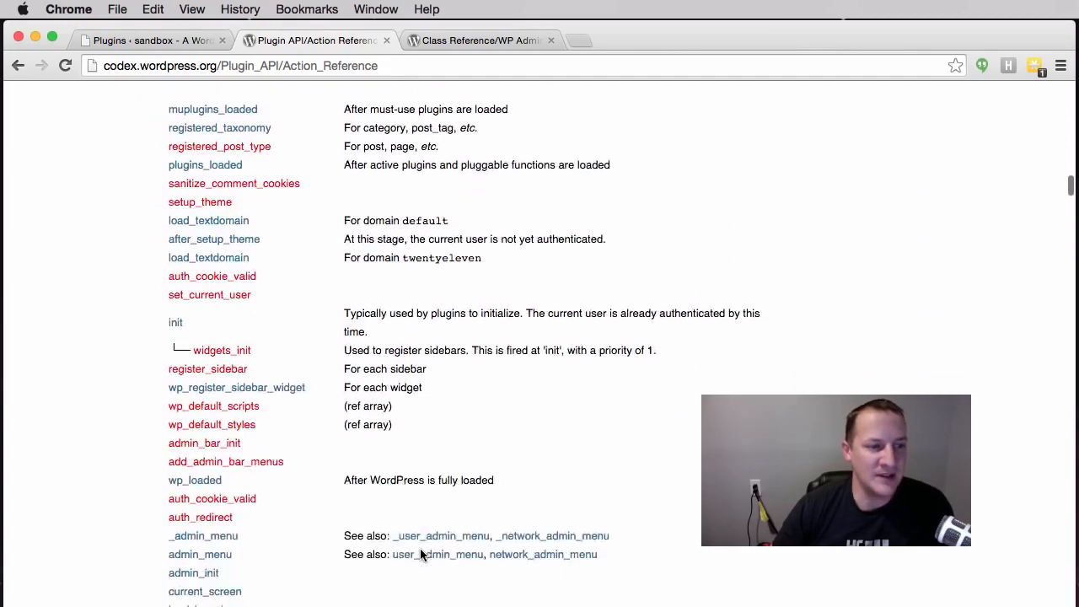
pyautogui.scroll(-3)
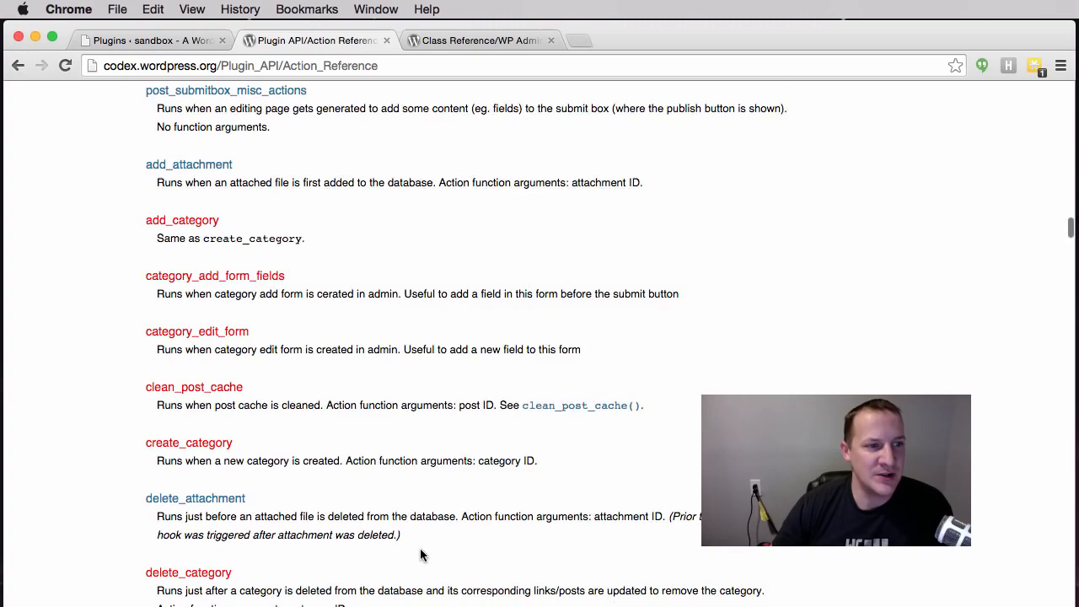
pyautogui.scroll(-3)
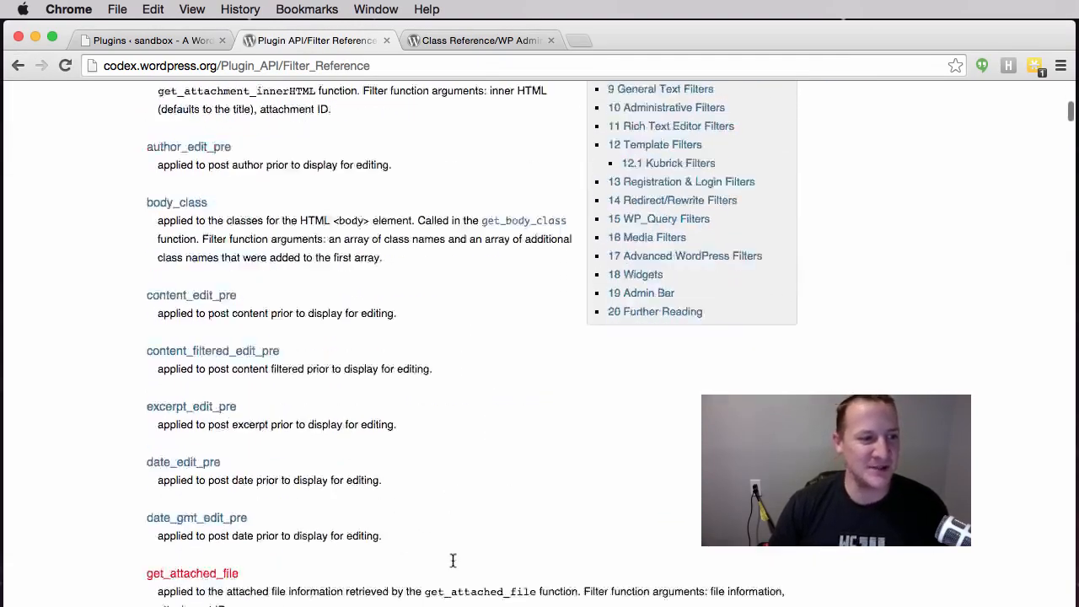
pyautogui.scroll(-3)
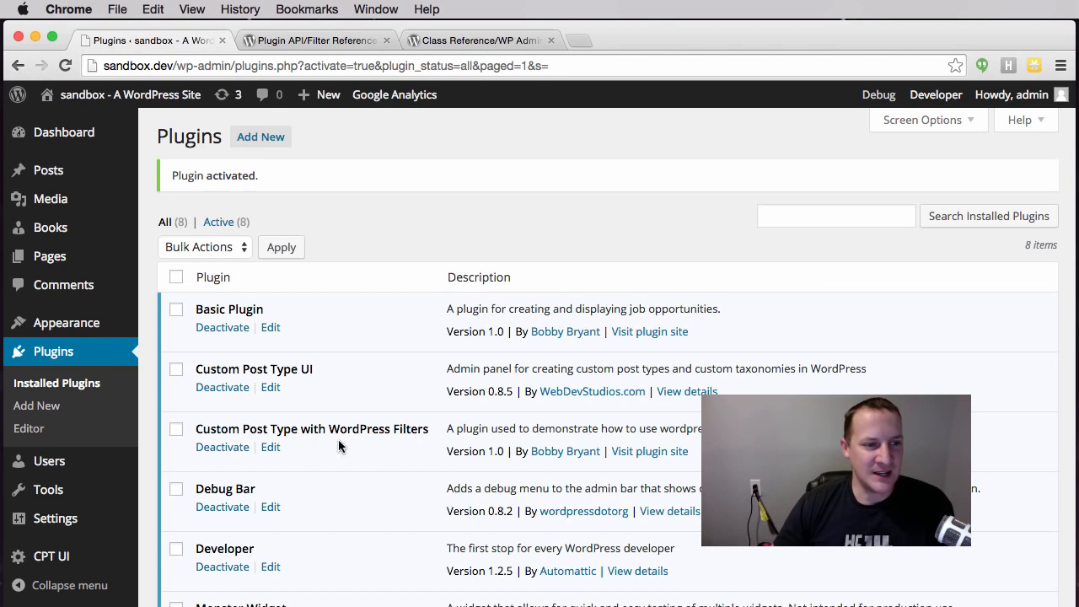
pyautogui.moveTo(301, 447)
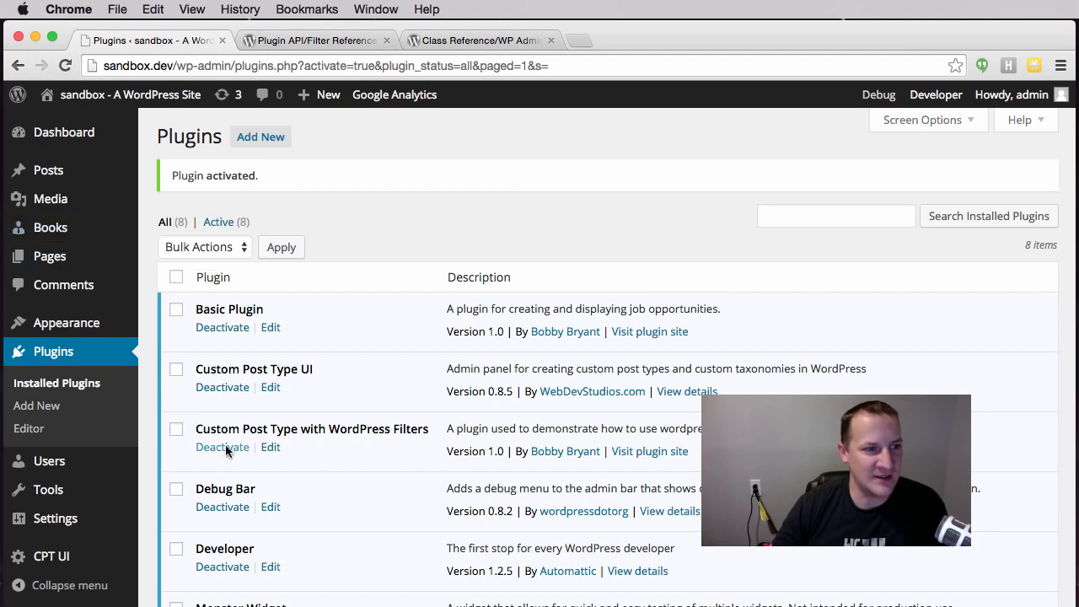
pyautogui.moveTo(50, 228)
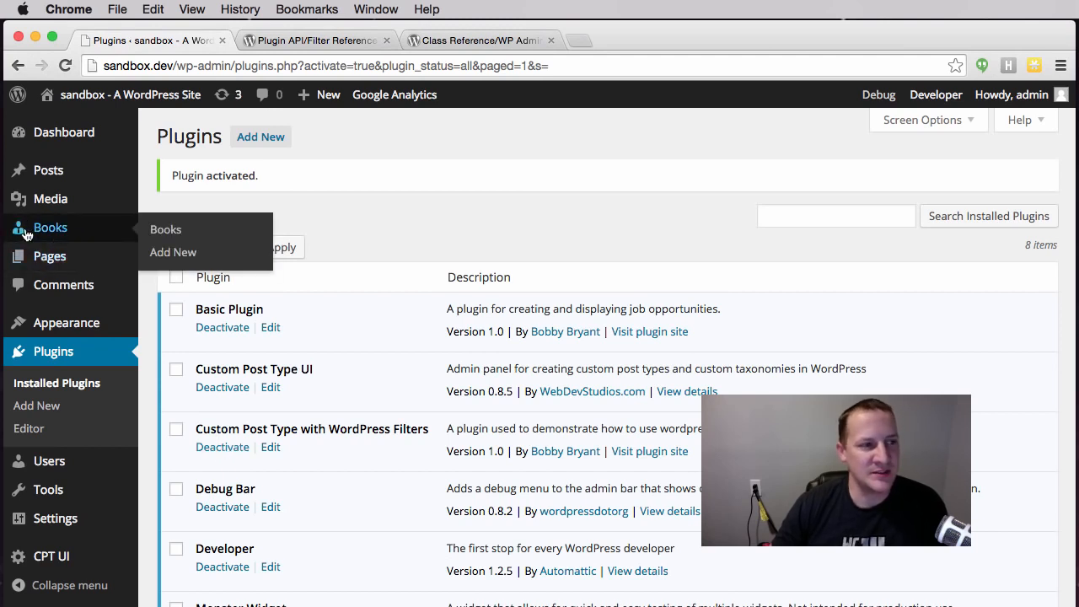
pyautogui.moveTo(445, 446)
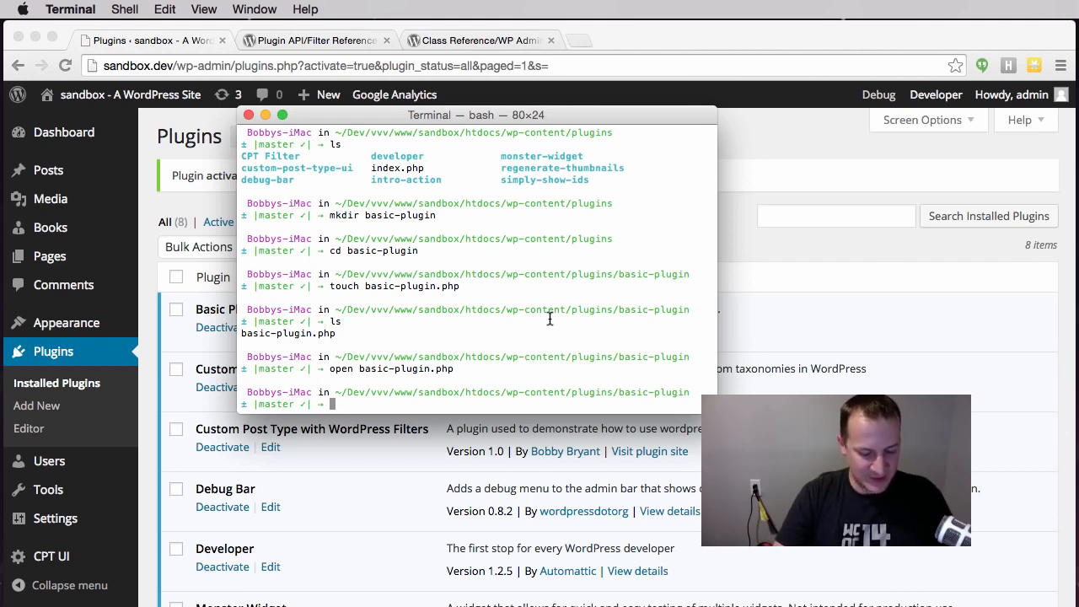
# - Move up a directory, enter the CPT Filter folder, and open cpt-filter.php
pyautogui.write('cd ..')
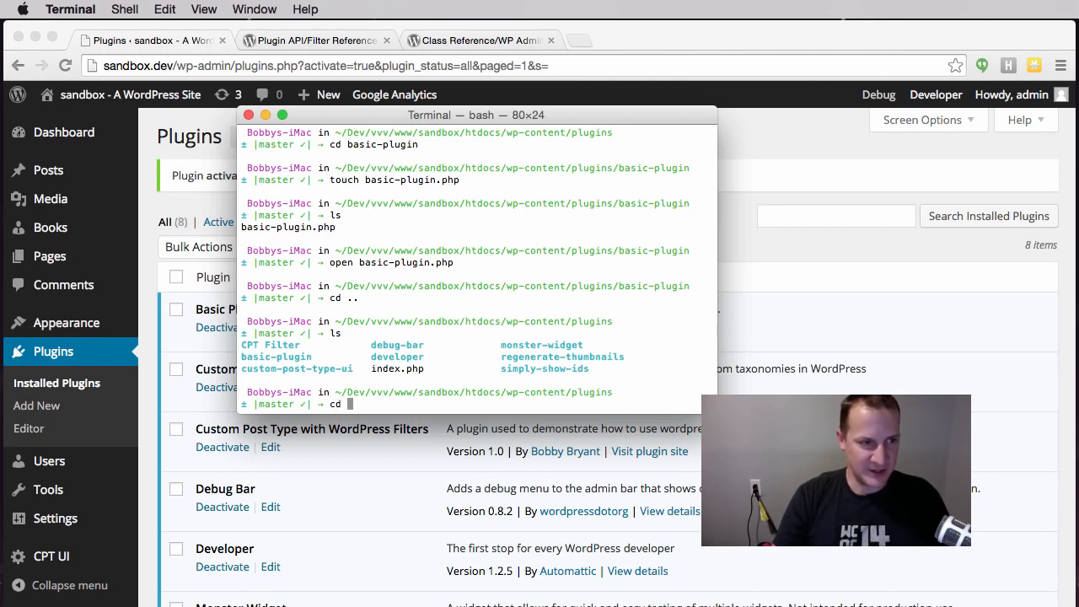
pyautogui.write('cp')
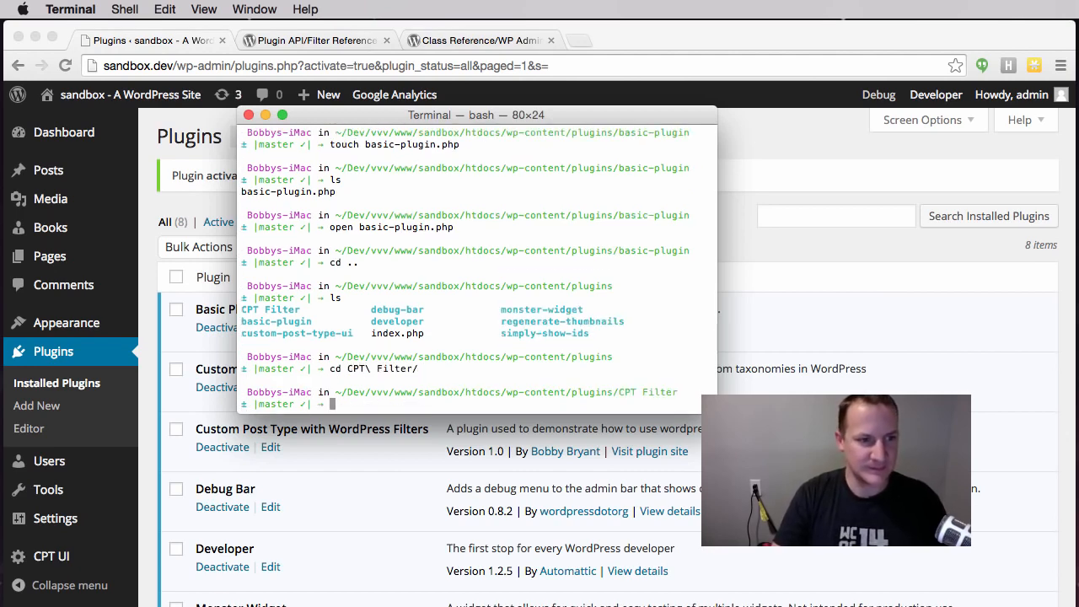
pyautogui.write('ls')
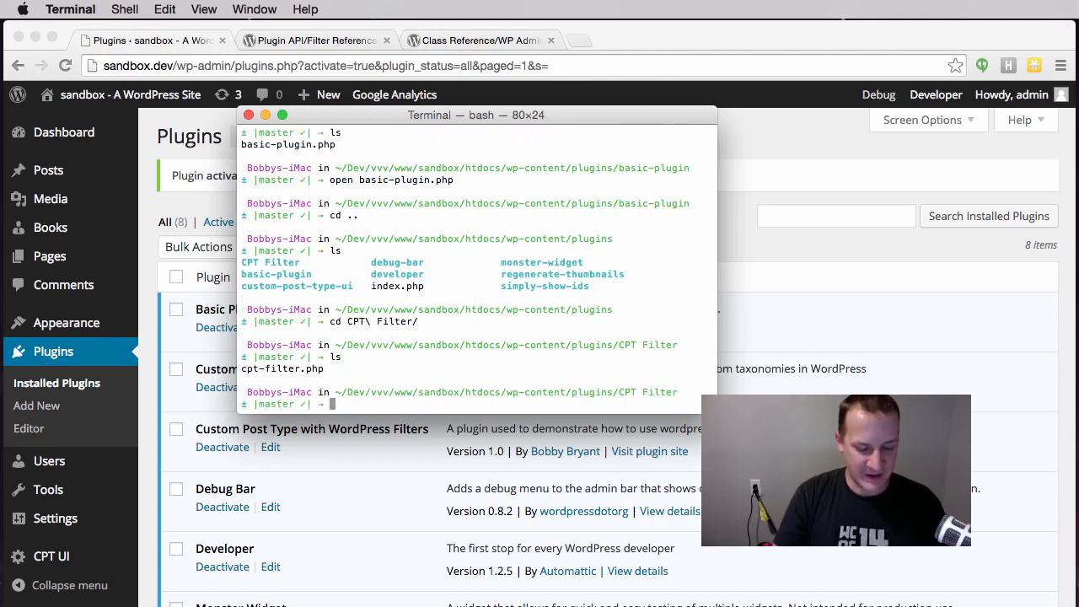
pyautogui.write('open')
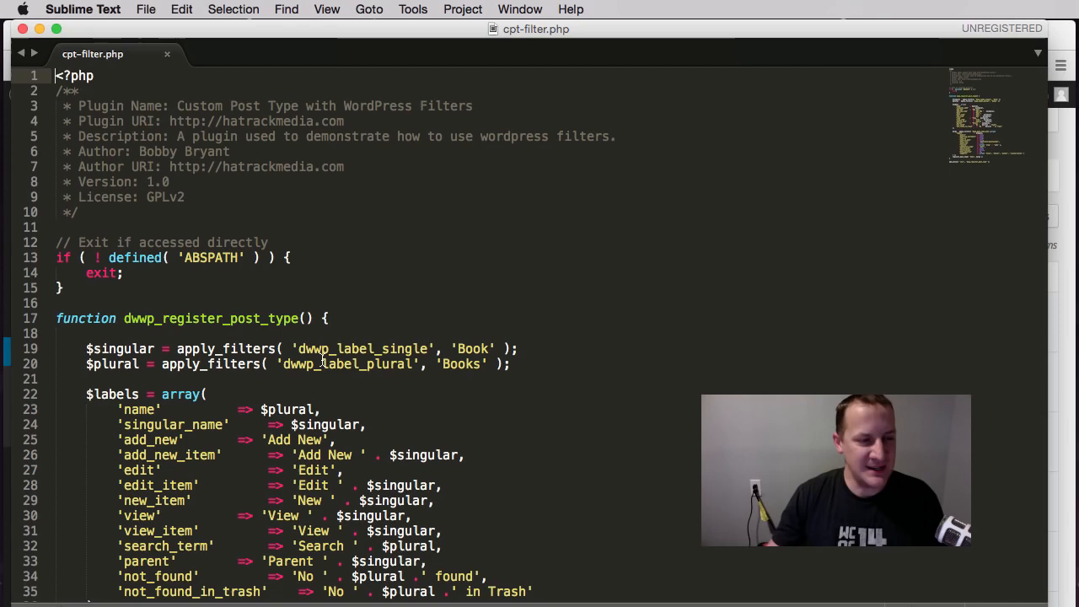
# - Read through cpt-filter.php, reviewing its apply_filters calls for the labels and post type args
pyautogui.scroll(-3)
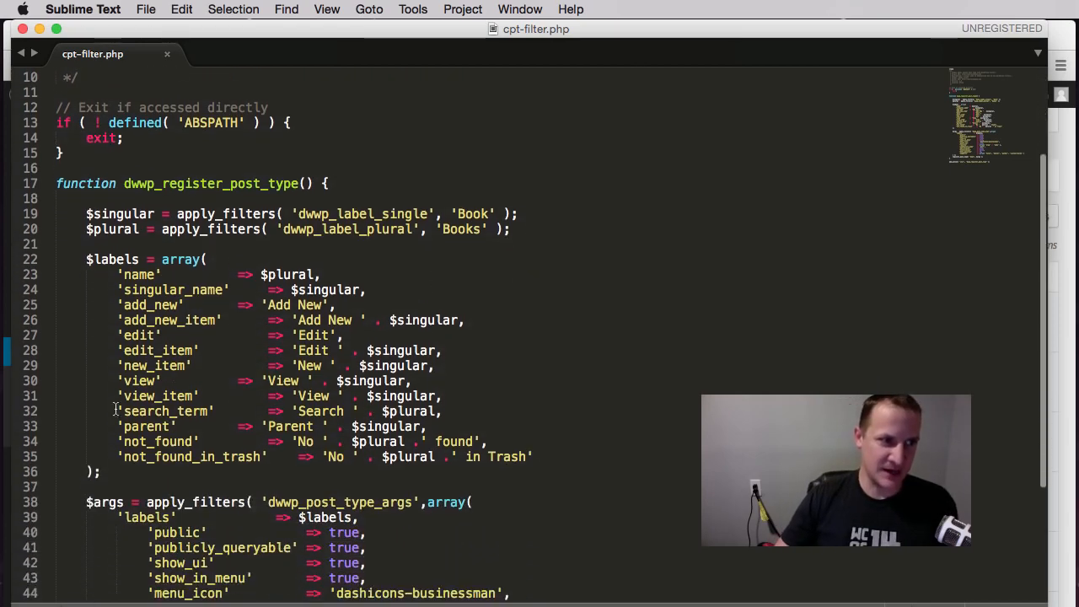
pyautogui.scroll(-3)
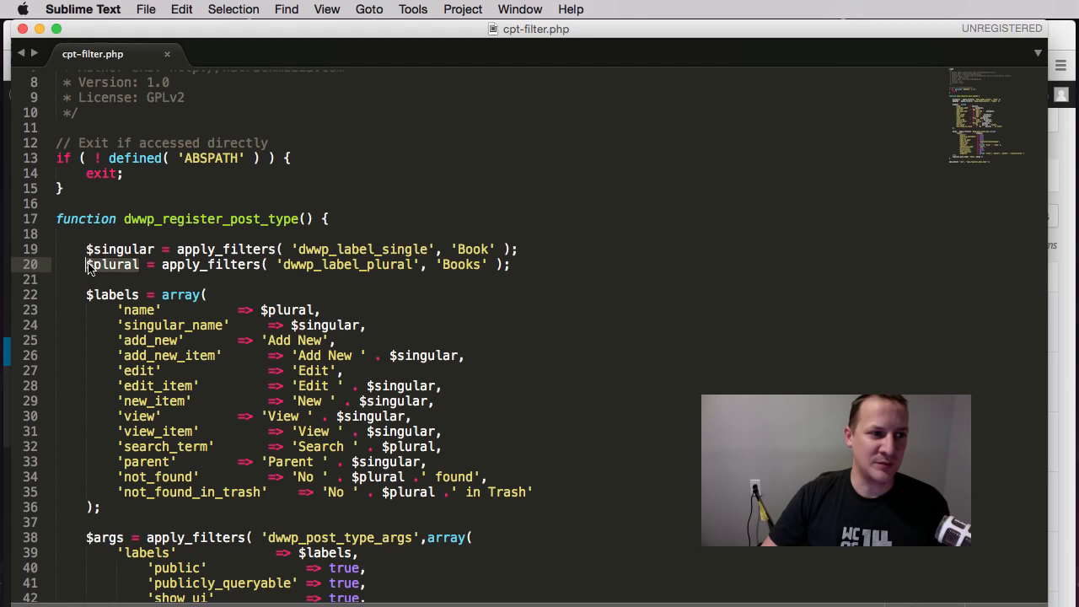
pyautogui.scroll(-3)
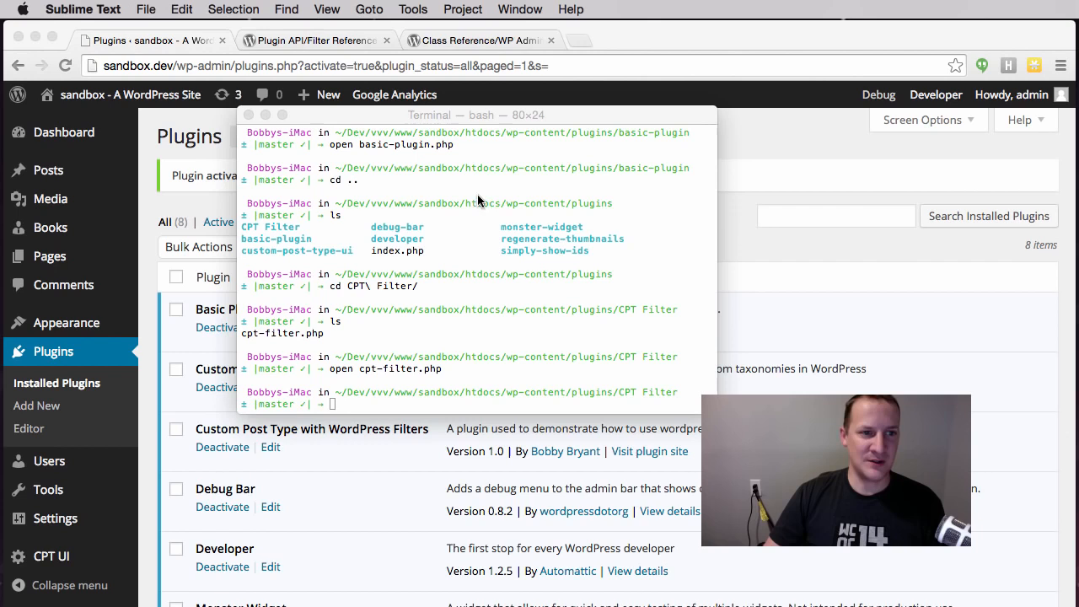
pyautogui.moveTo(493, 195)
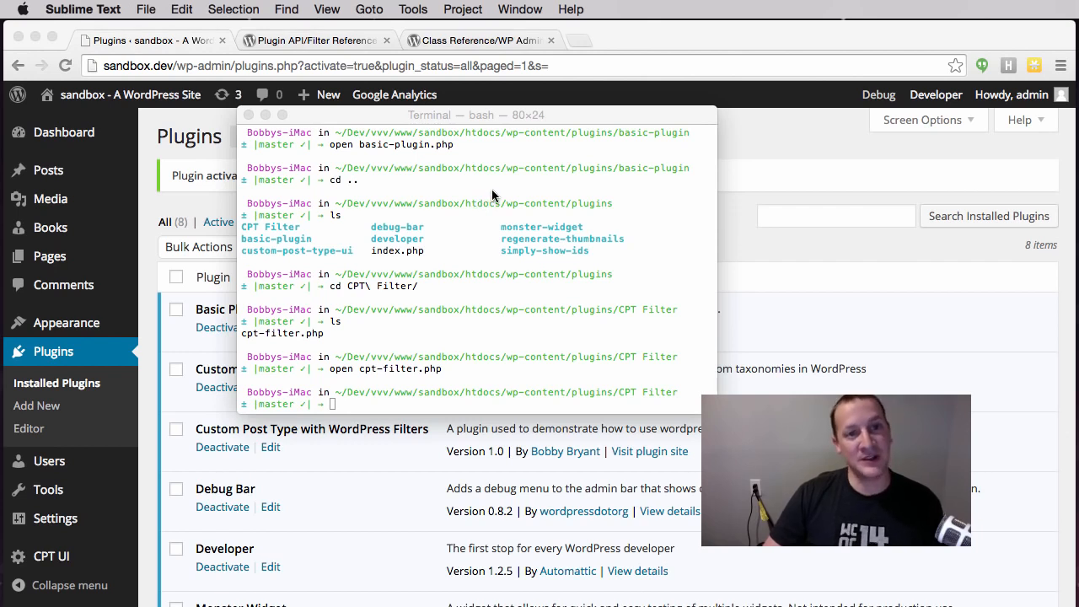
pyautogui.moveTo(390, 166)
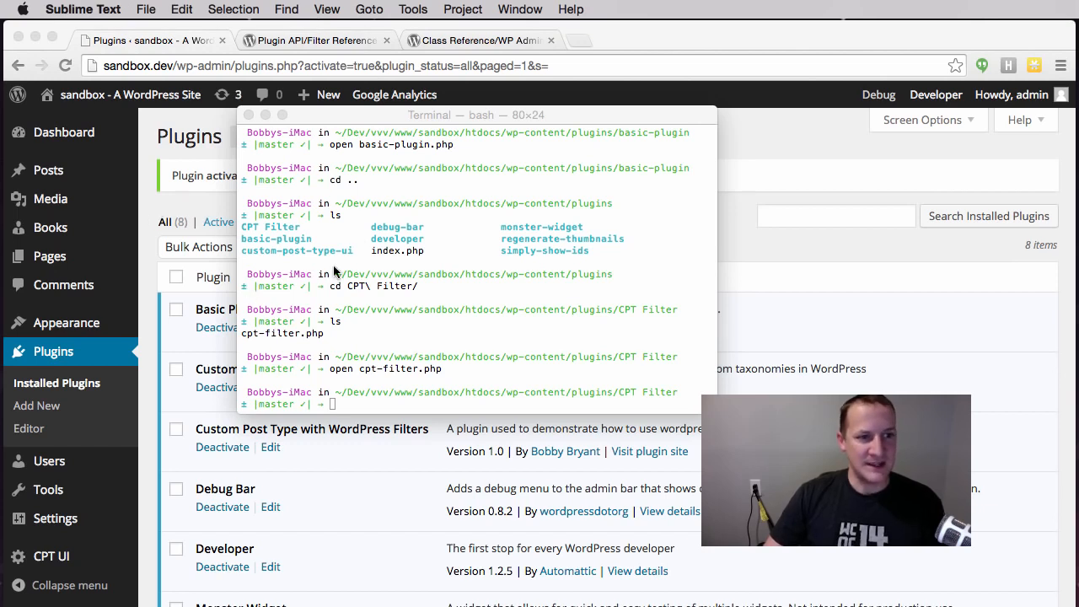
pyautogui.moveTo(160, 208)
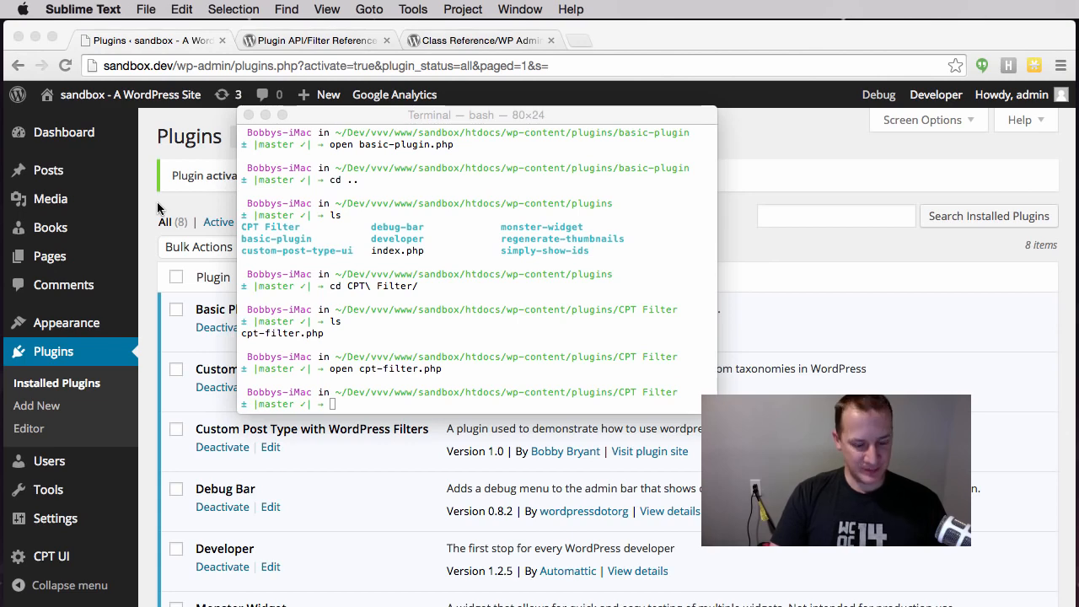
pyautogui.moveTo(177, 209)
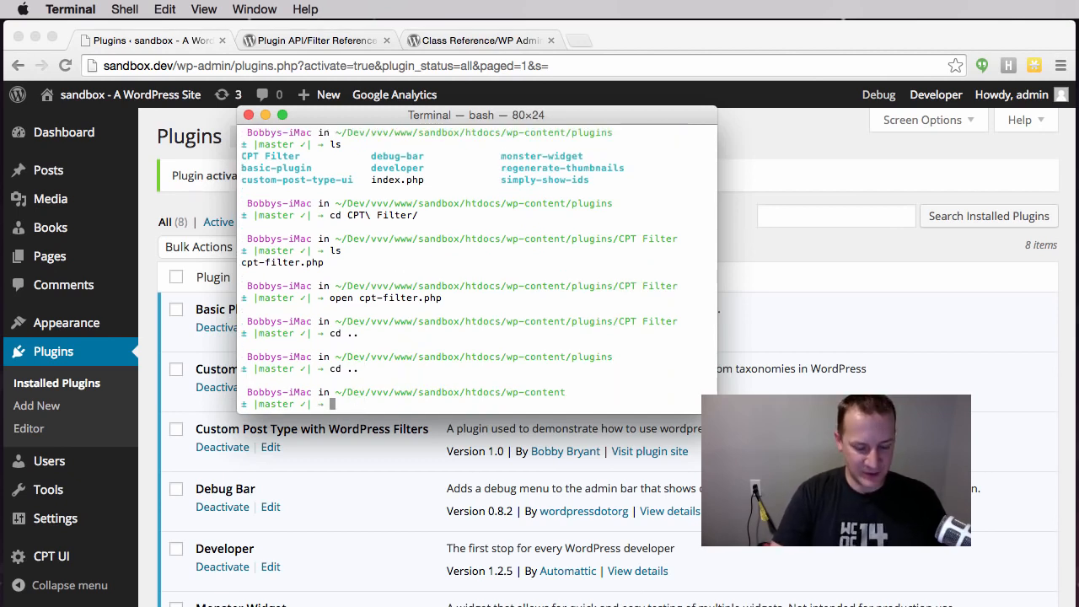
# - Navigate from themes into twentyfifteen-child and run open functions.php
pyautogui.write('cd themes')
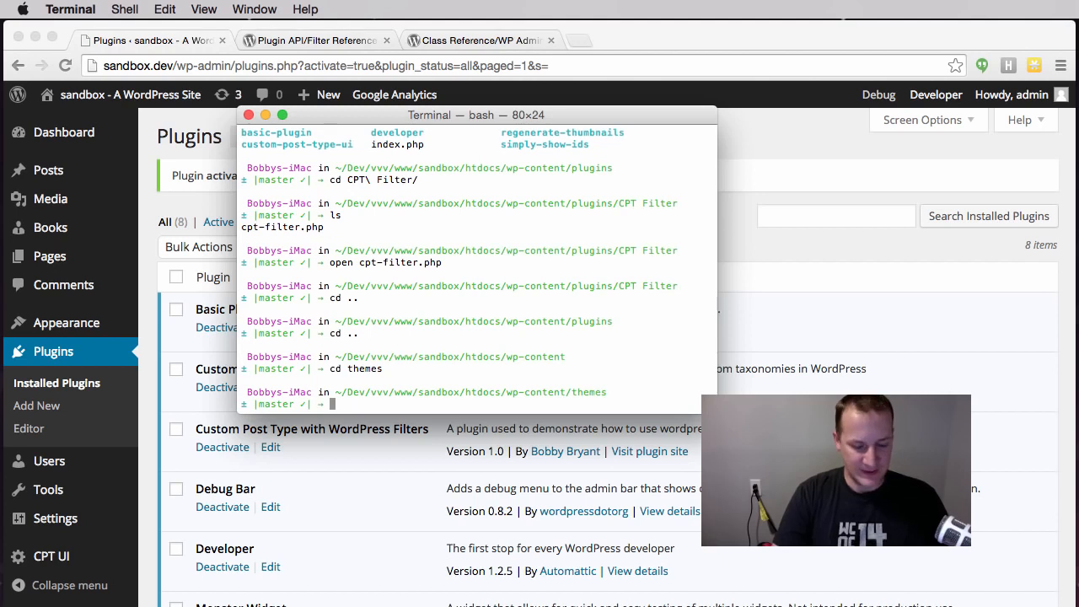
pyautogui.write('ls')
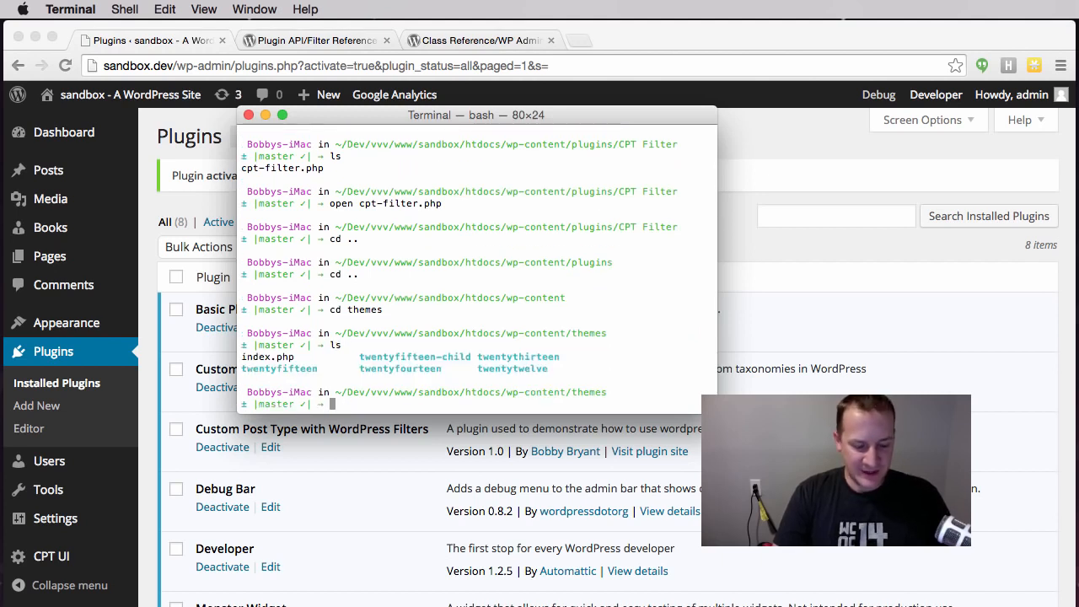
pyautogui.write('cd twentyfi')
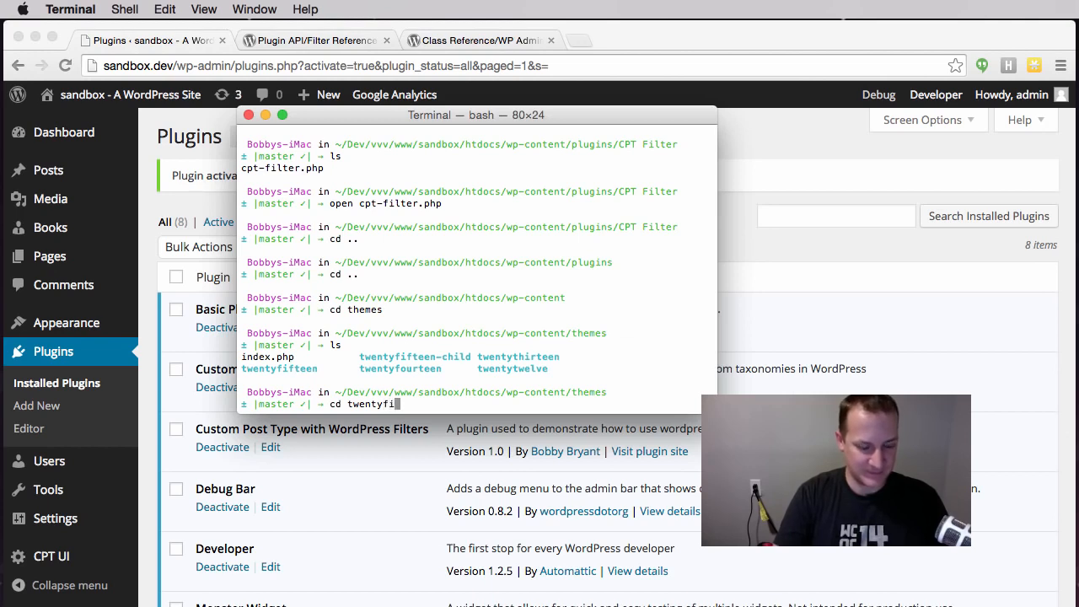
pyautogui.write('fteen-child/')
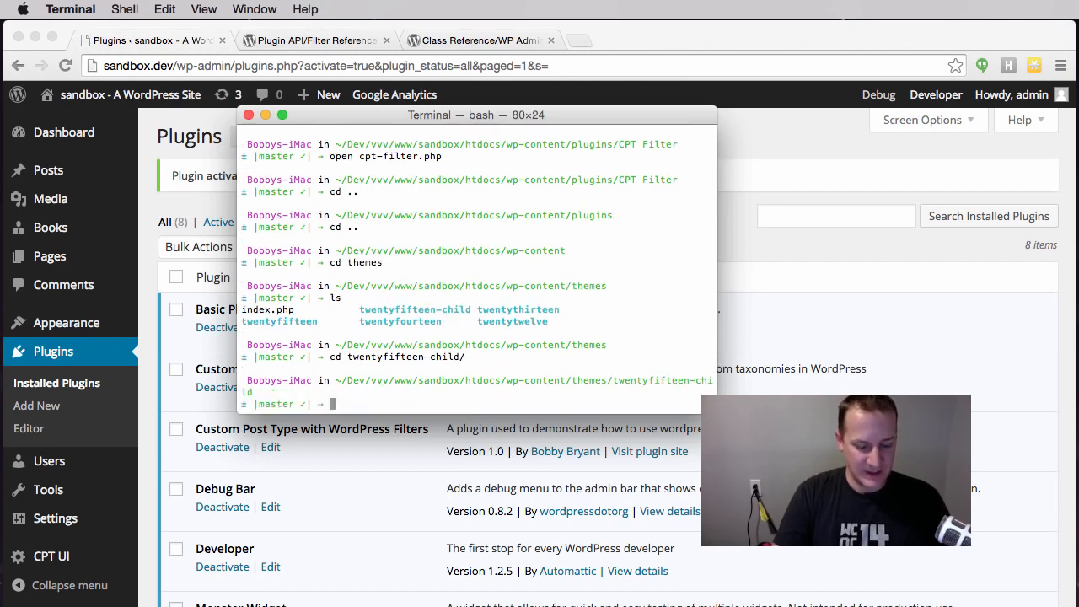
pyautogui.write('ls')
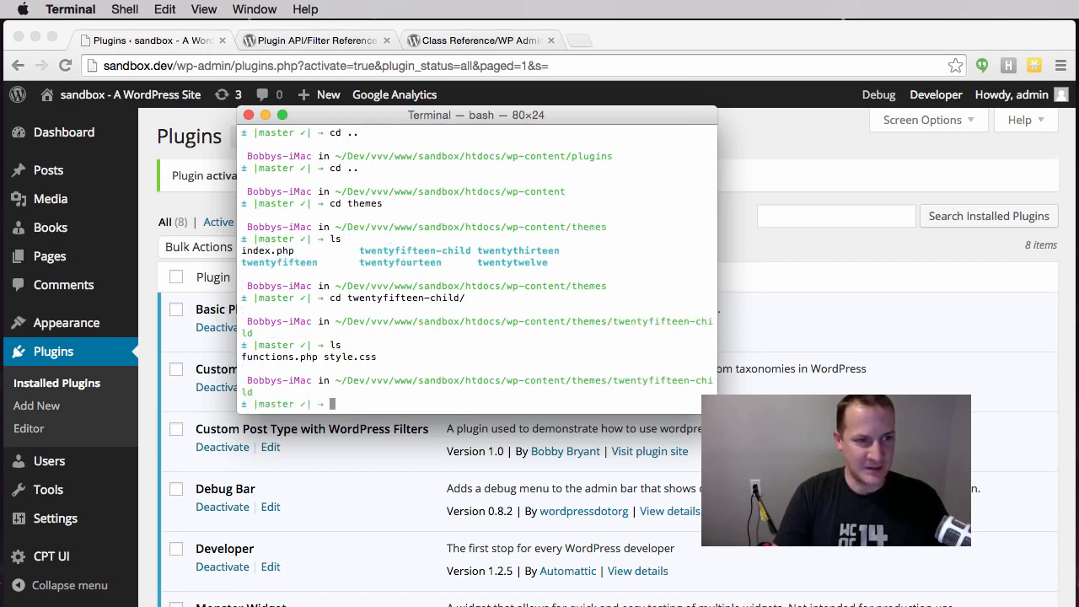
pyautogui.write('op')
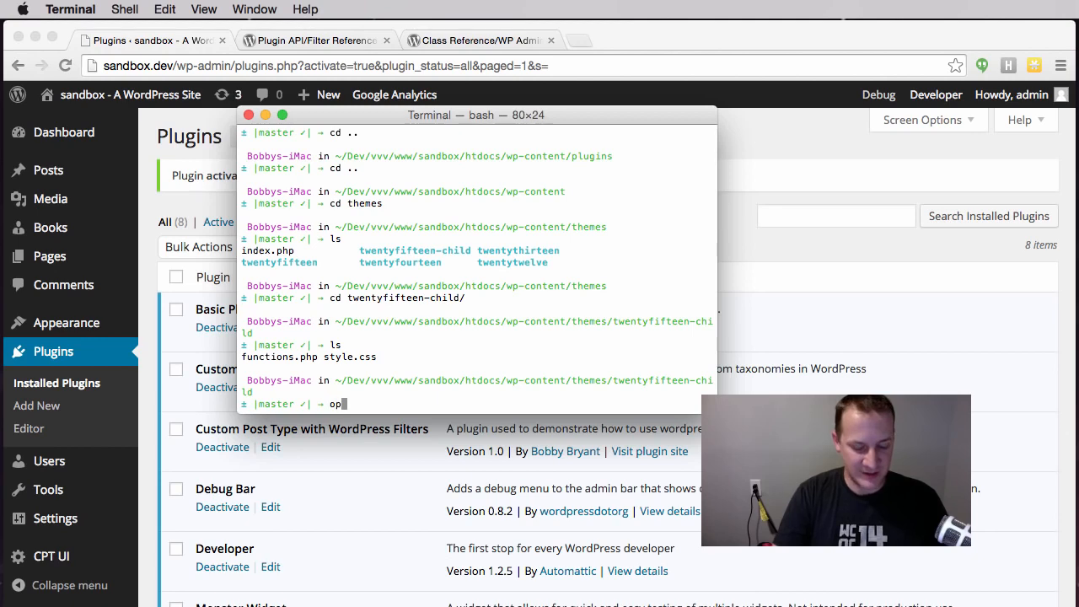
pyautogui.write('pen functions.php')
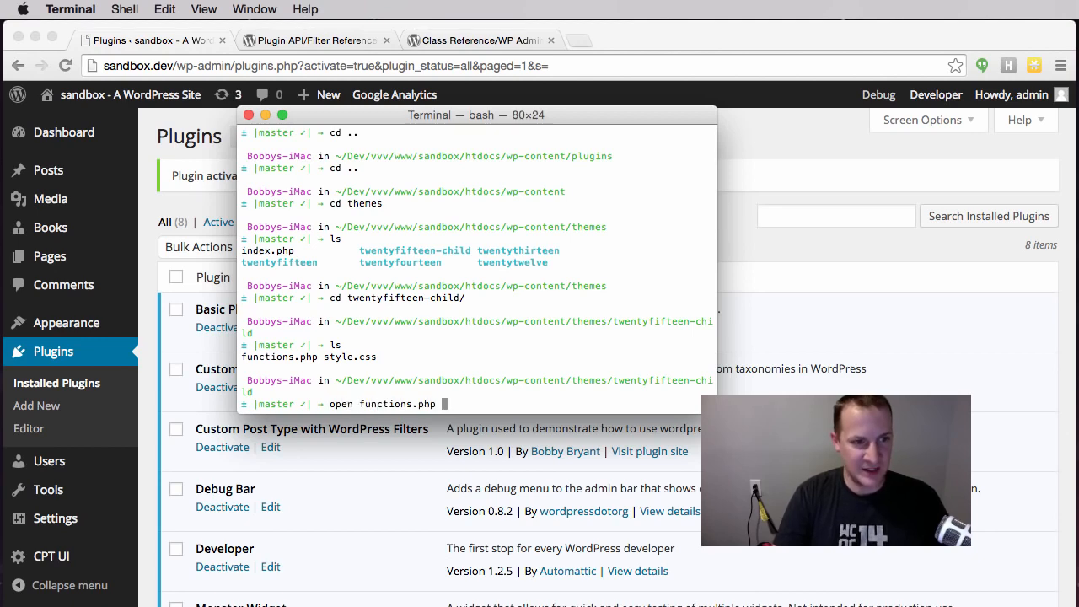
pyautogui.press('Return')
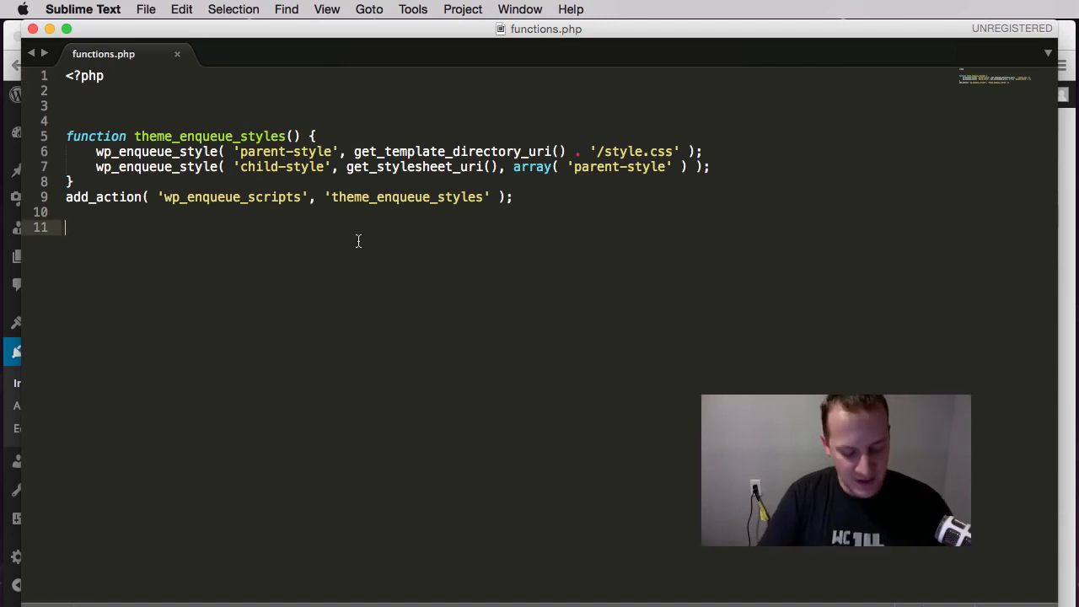
# - Write an empty dwwp_alter_books_icon() function in functions.php
pyautogui.write('fu')
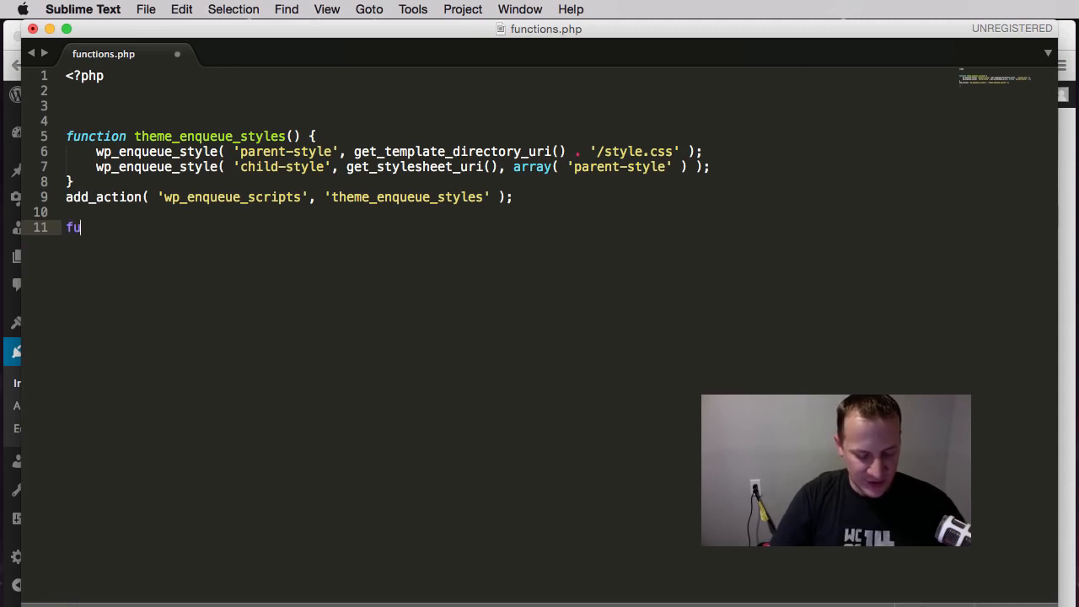
pyautogui.write('nction')
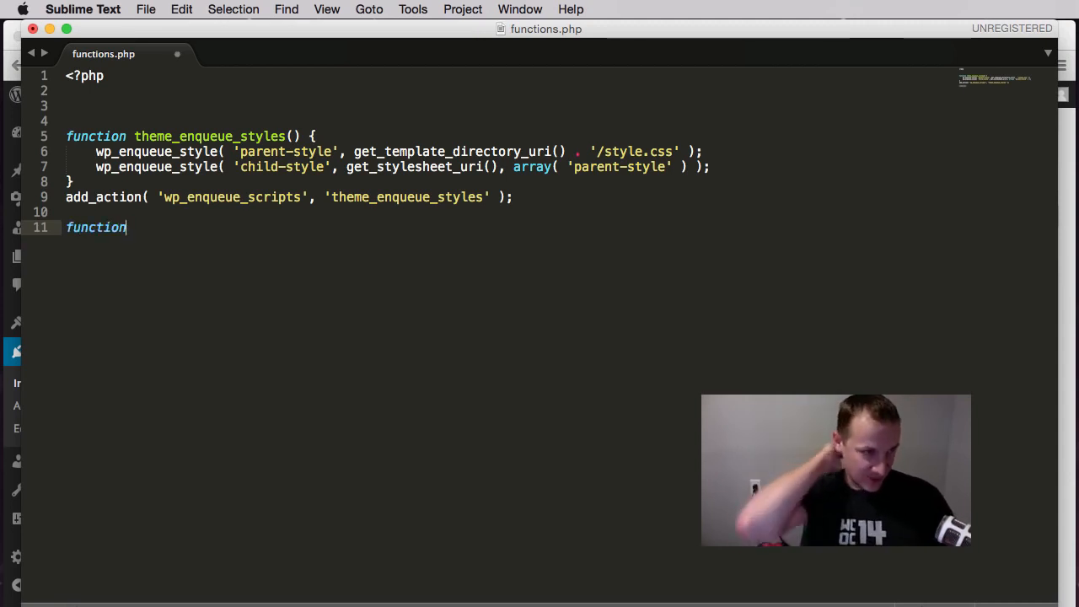
pyautogui.write('dwwp')
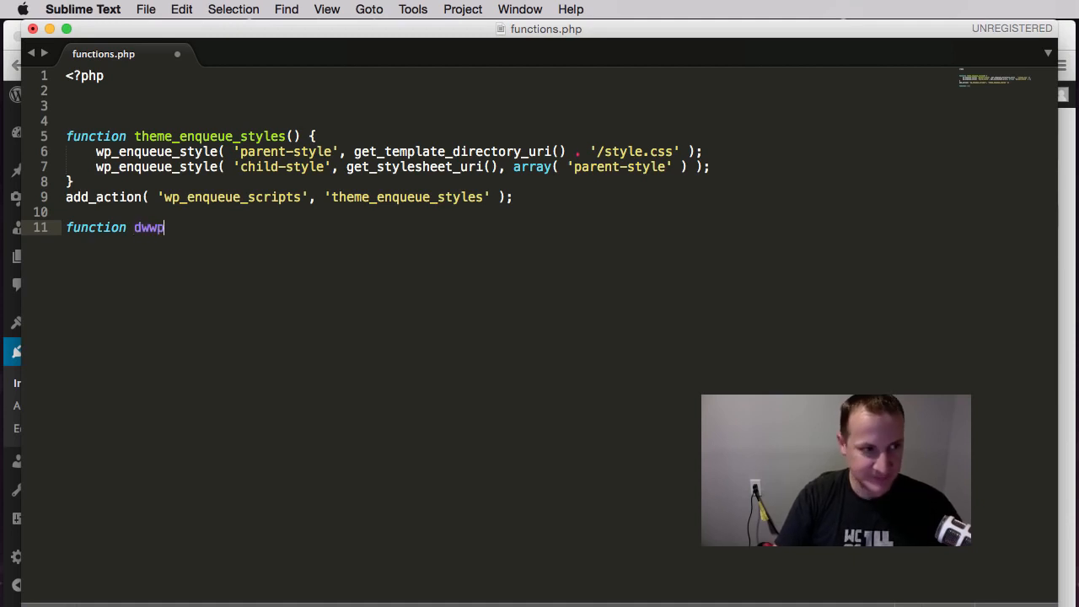
pyautogui.write('_')
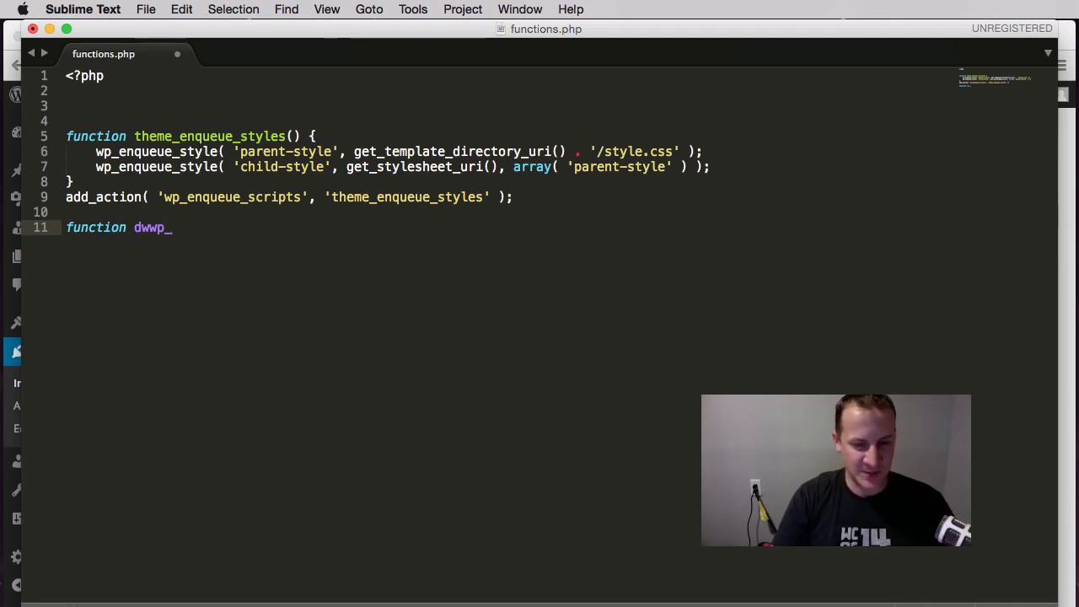
pyautogui.write('a')
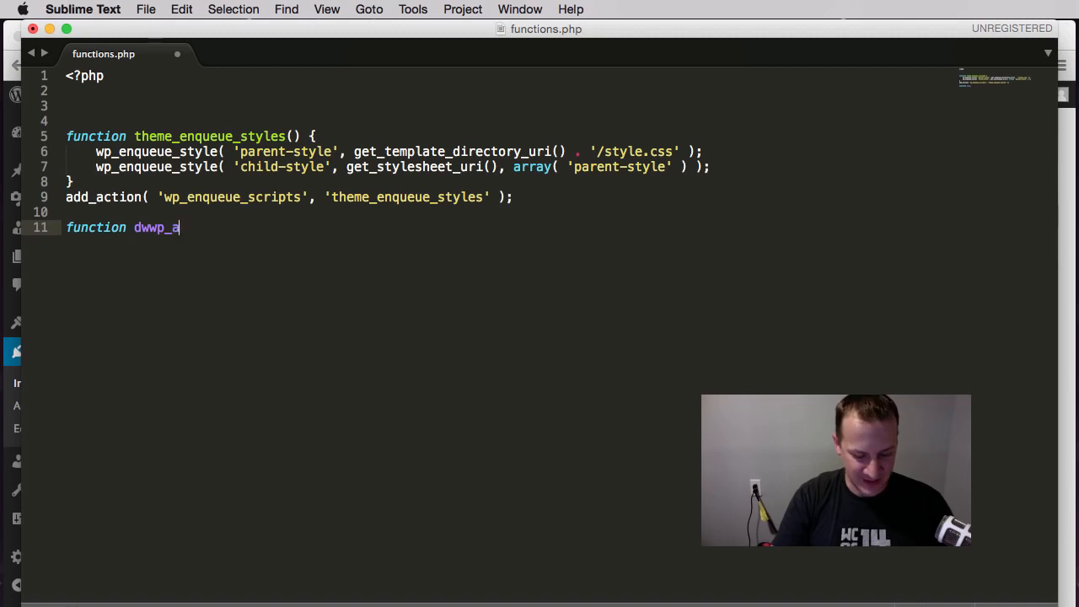
pyautogui.write('lter_b')
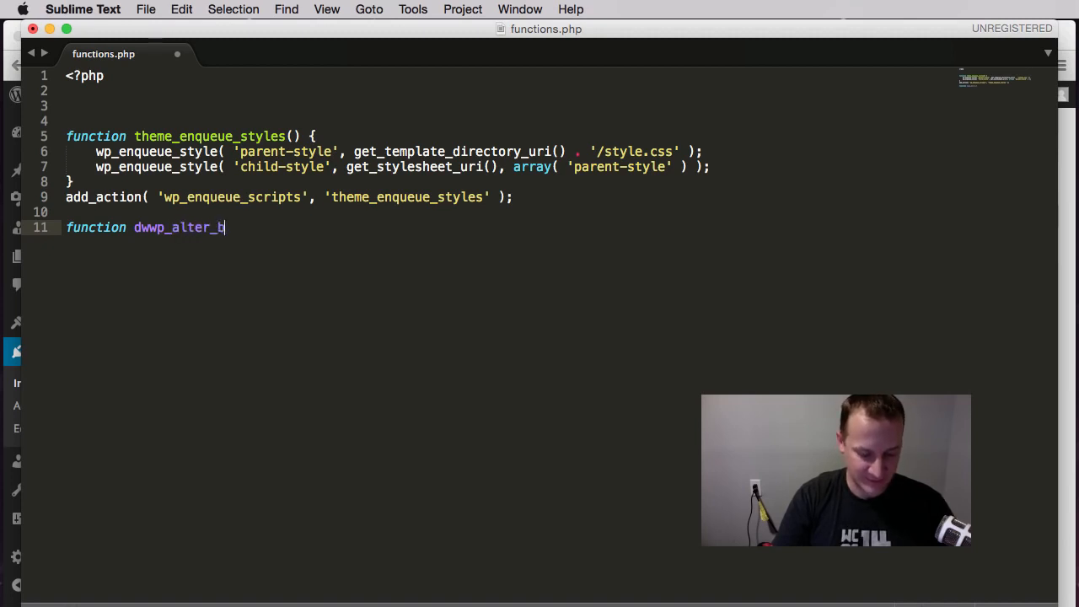
pyautogui.write('ooks_ico')
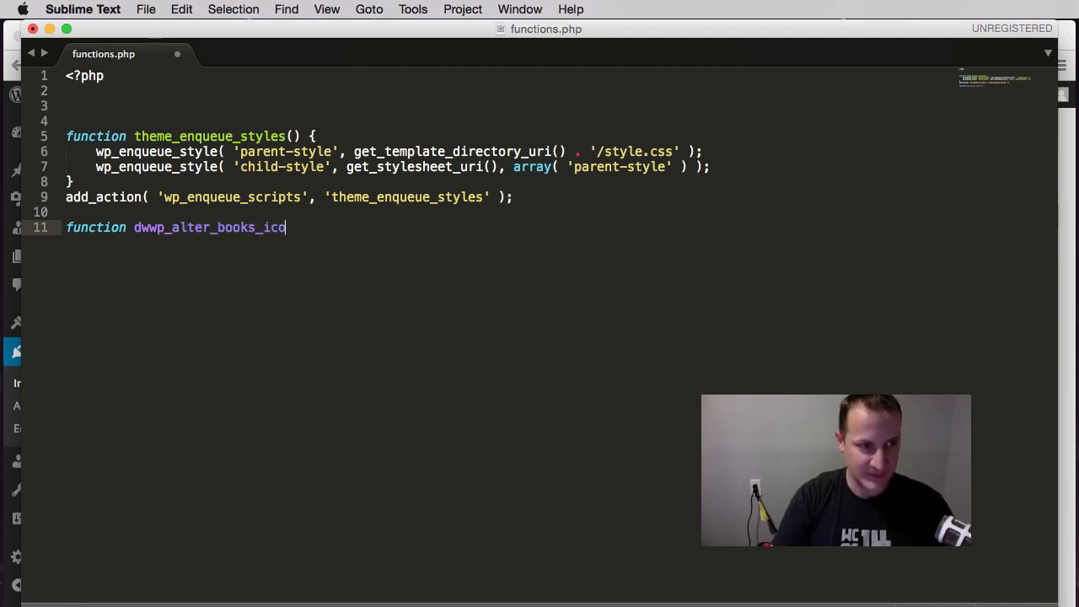
pyautogui.write('n()')
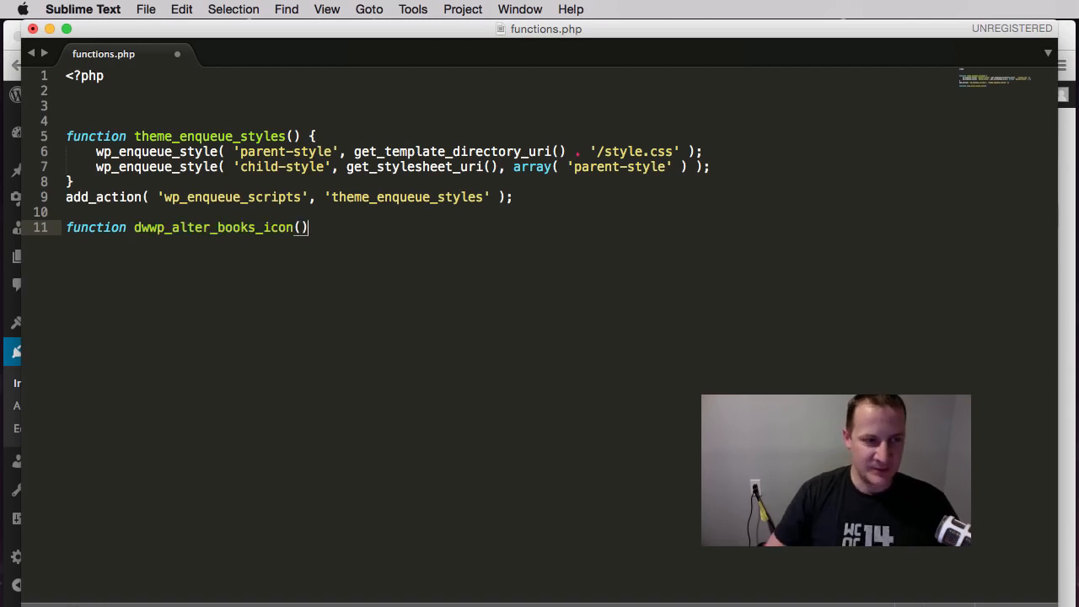
pyautogui.write('{')
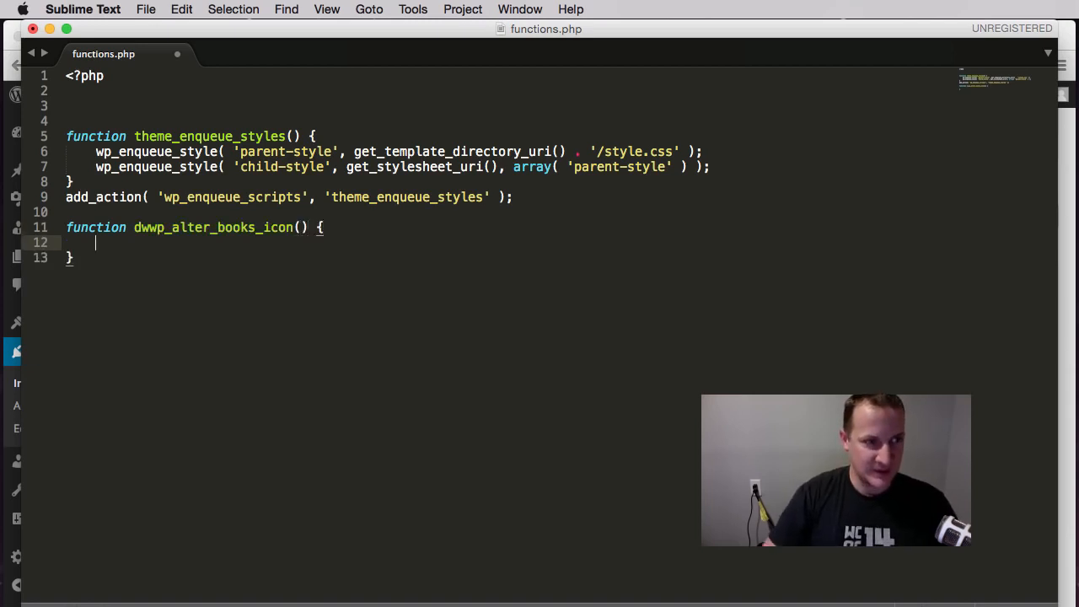
# - Begin a bare add_filter() call below the function
pyautogui.write('add')
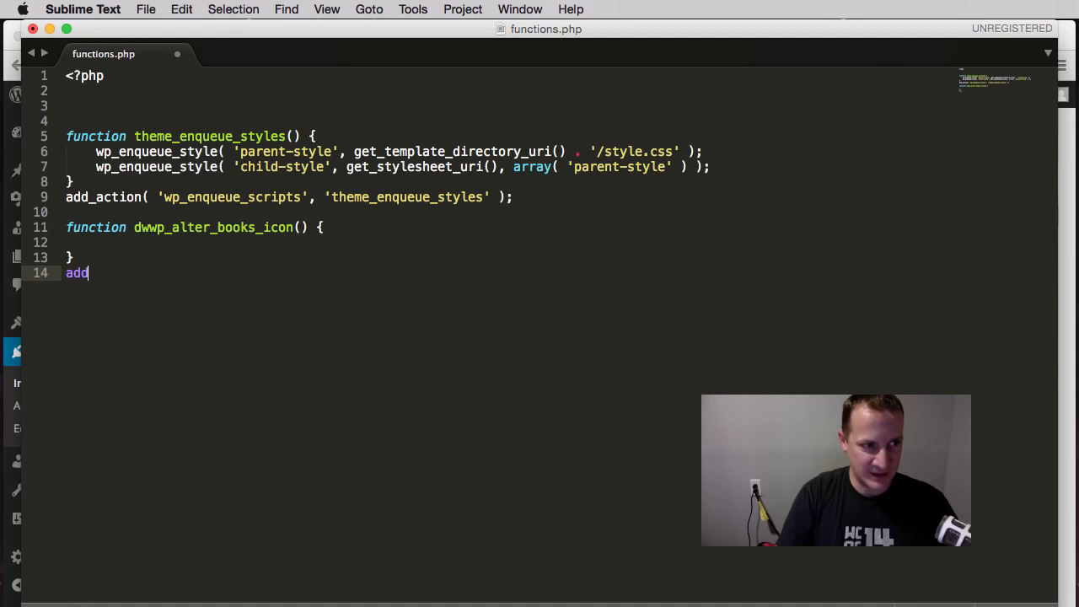
pyautogui.write('_filte')
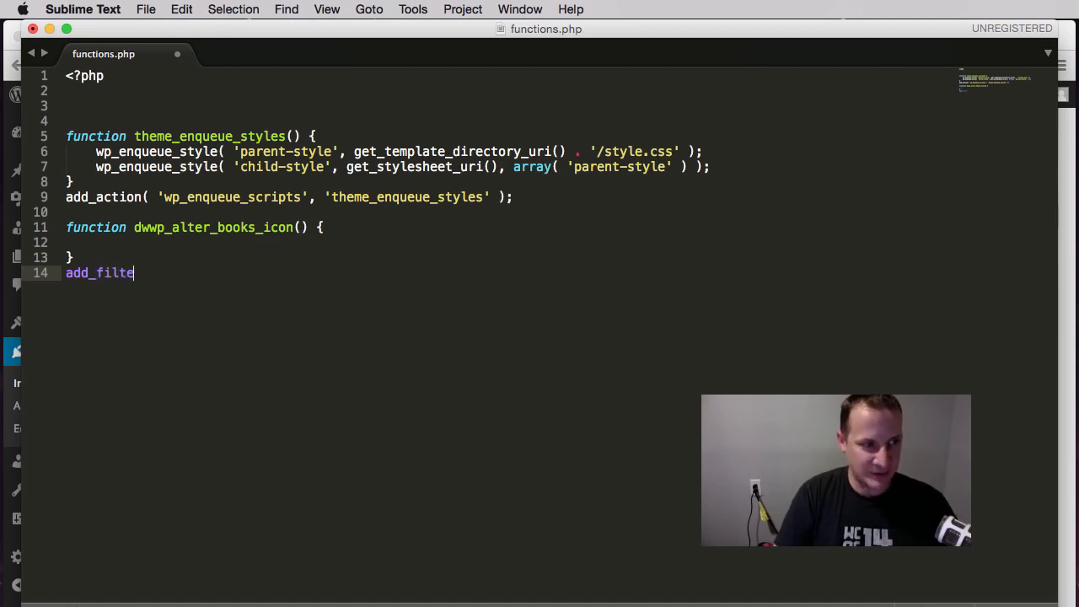
pyautogui.write('r()')
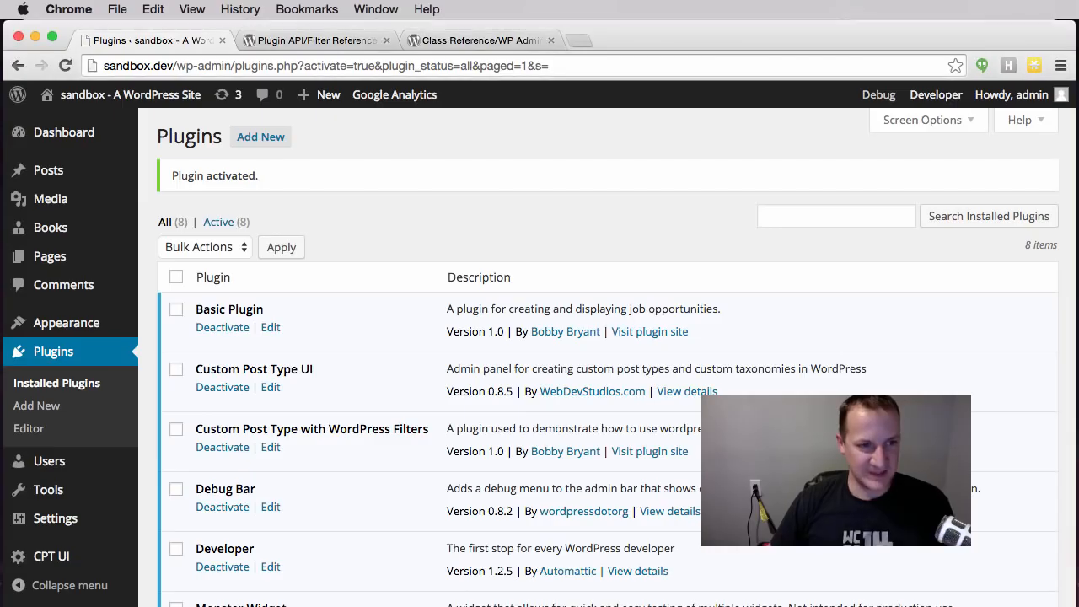
pyautogui.moveTo(49, 228)
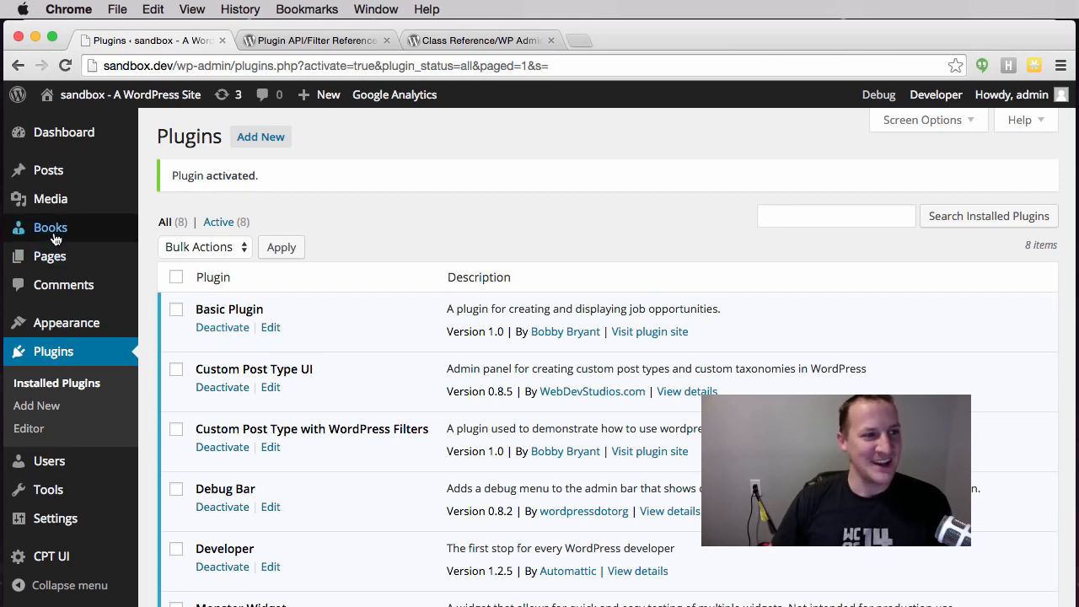
pyautogui.moveTo(50, 228)
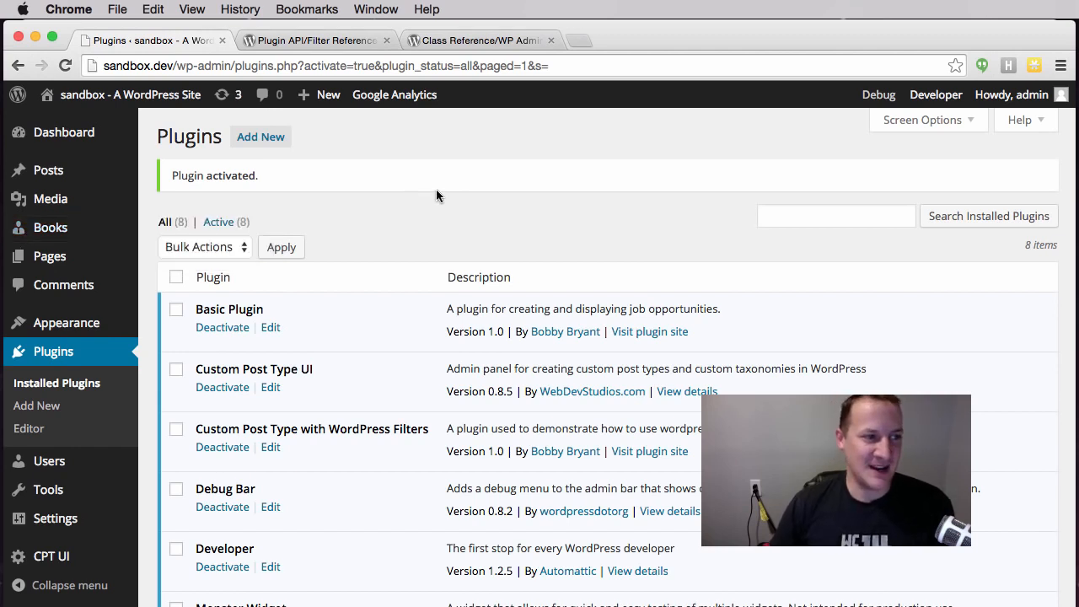
pyautogui.moveTo(50, 227)
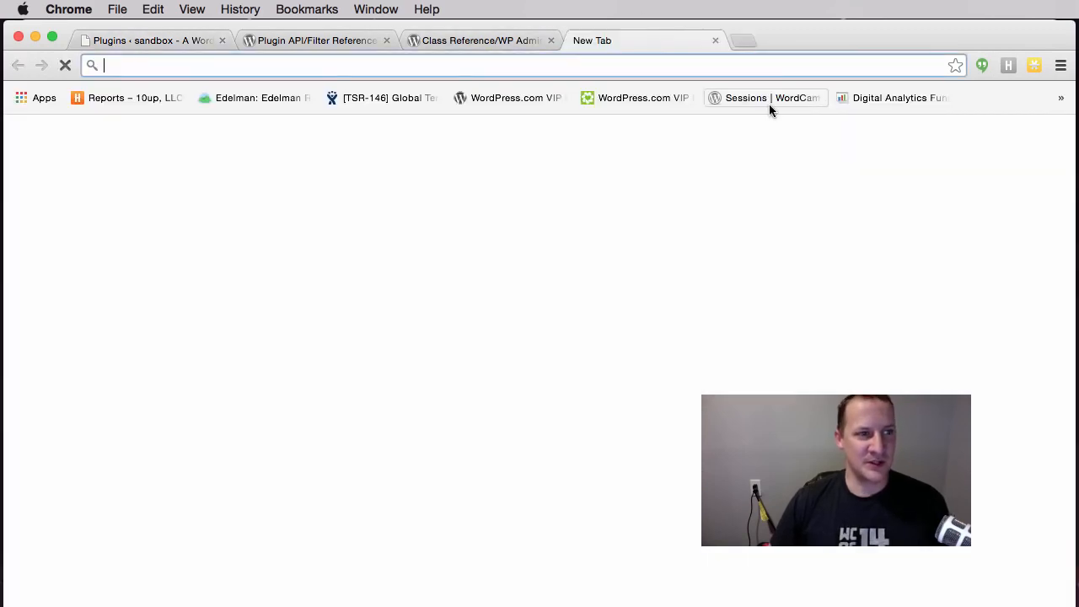
# - Search 'dashicons' in Chrome and open the developer.wordpress.org Dashicons page
pyautogui.write('wo')
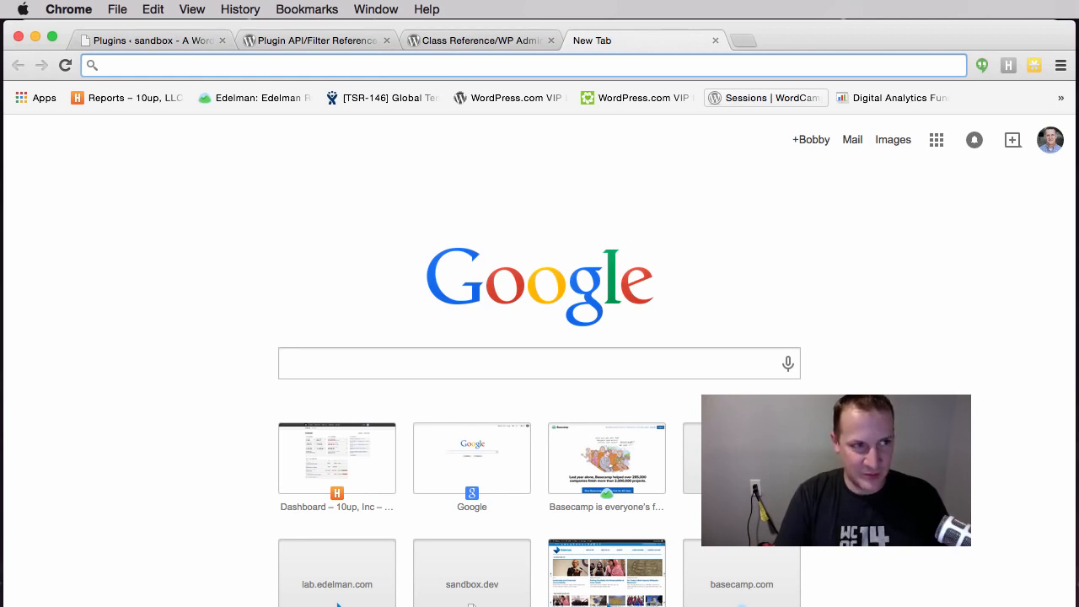
pyautogui.write('dashicons wordpress')
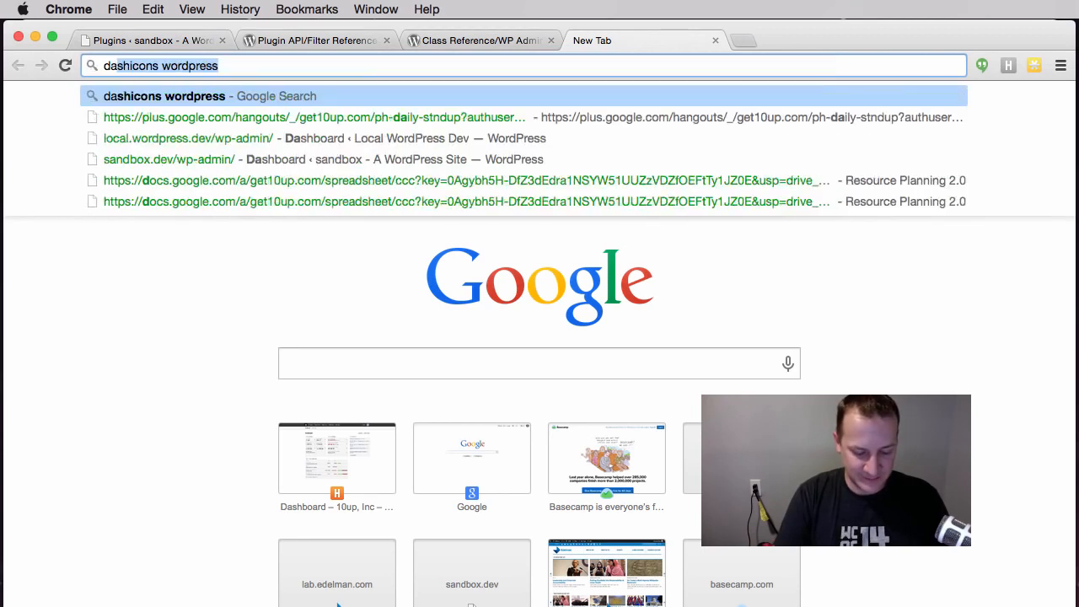
pyautogui.press('backspace')
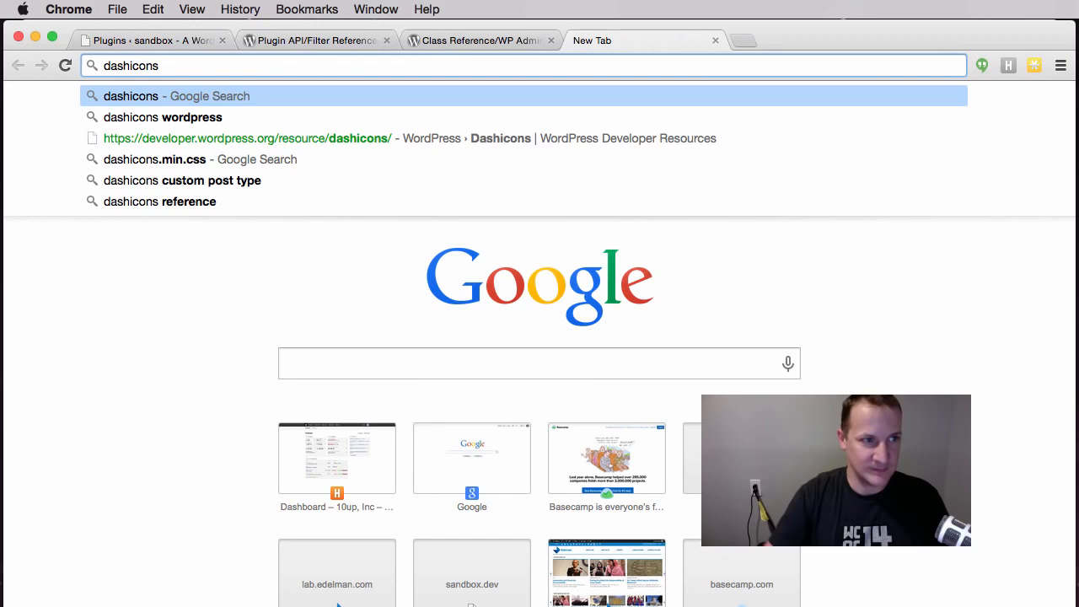
pyautogui.click(247, 137)
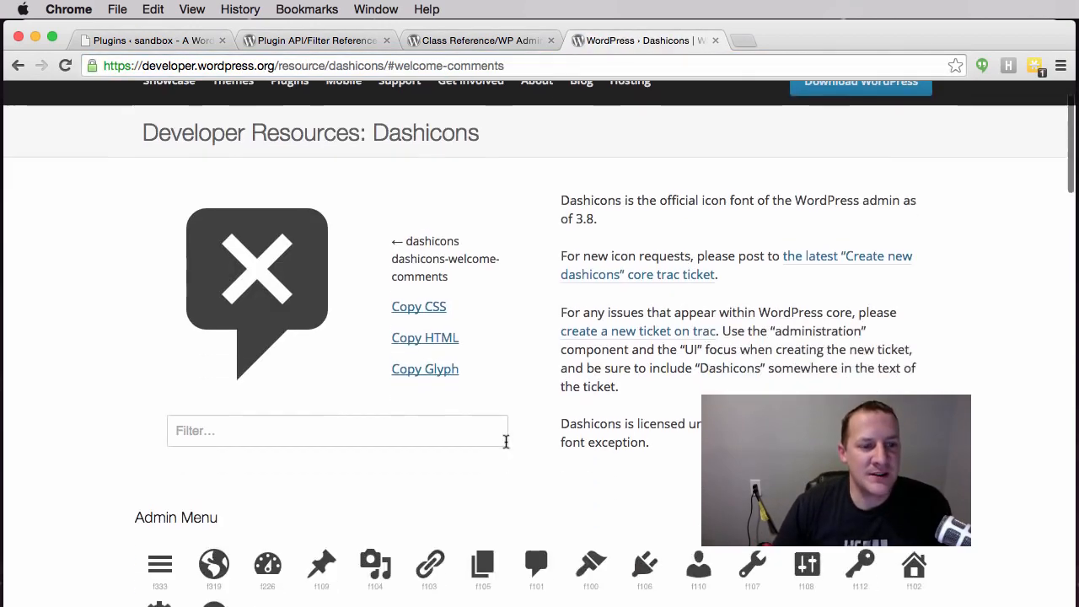
# - Pick the book icon in the Misc section to reveal dashicons-book-alt, then return to Plugins
pyautogui.scroll(-3)
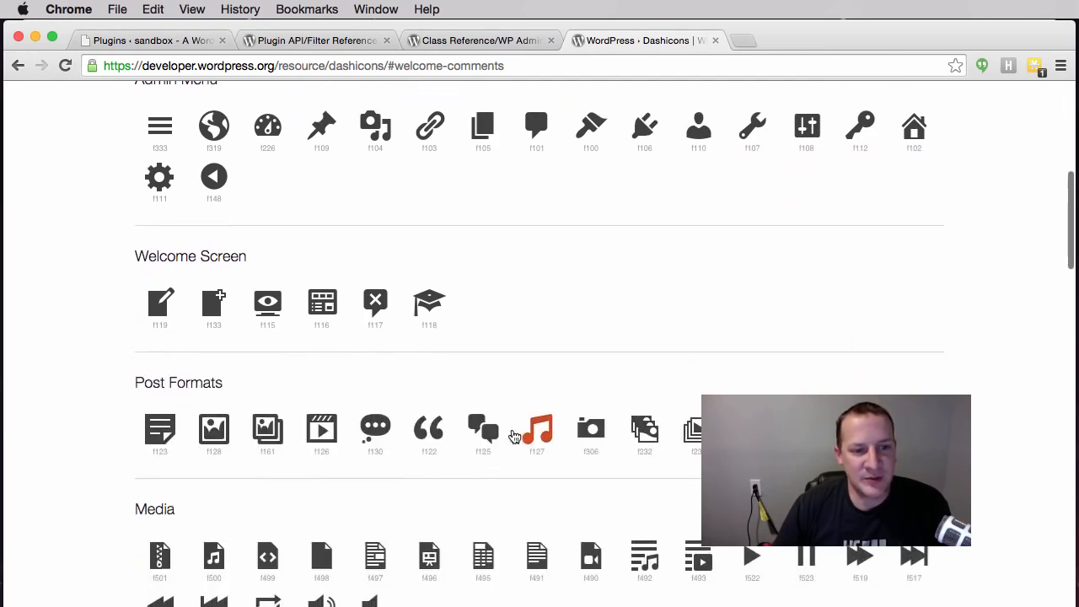
pyautogui.scroll(-3)
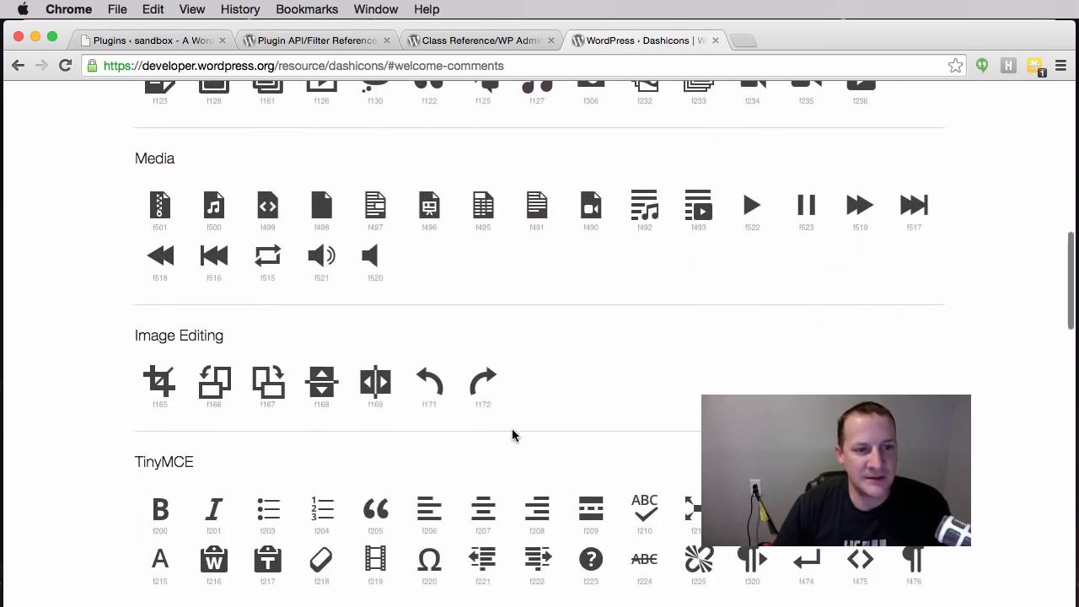
pyautogui.scroll(-3)
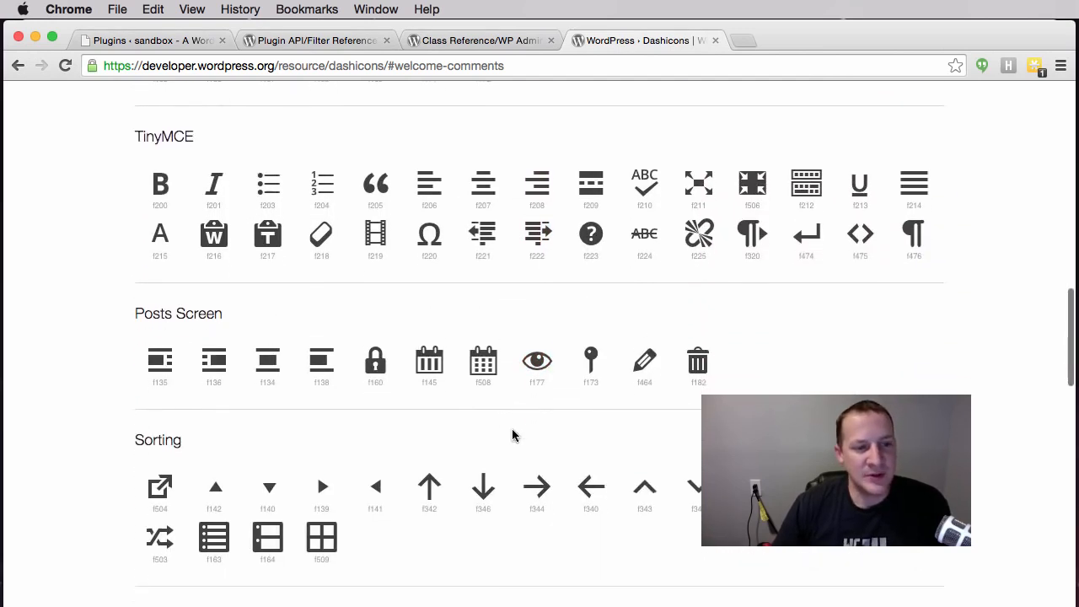
pyautogui.scroll(-3)
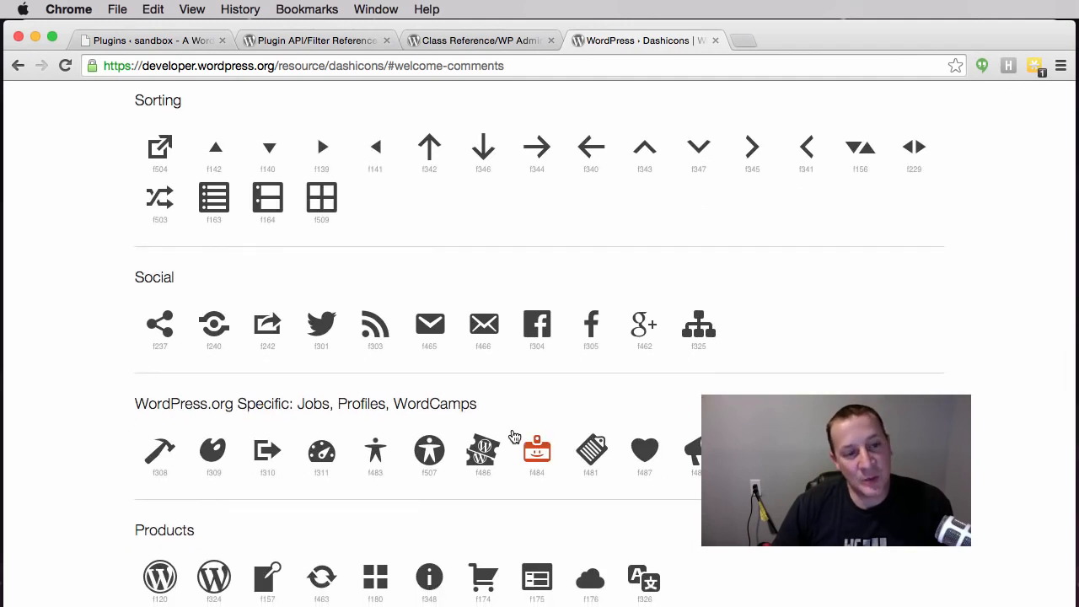
pyautogui.scroll(-3)
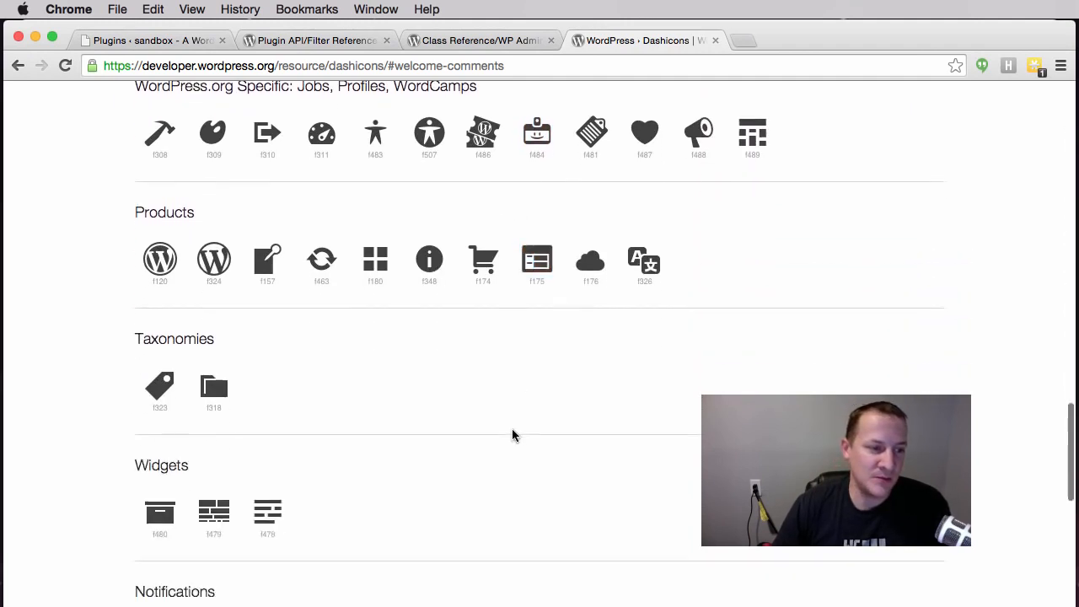
pyautogui.scroll(-3)
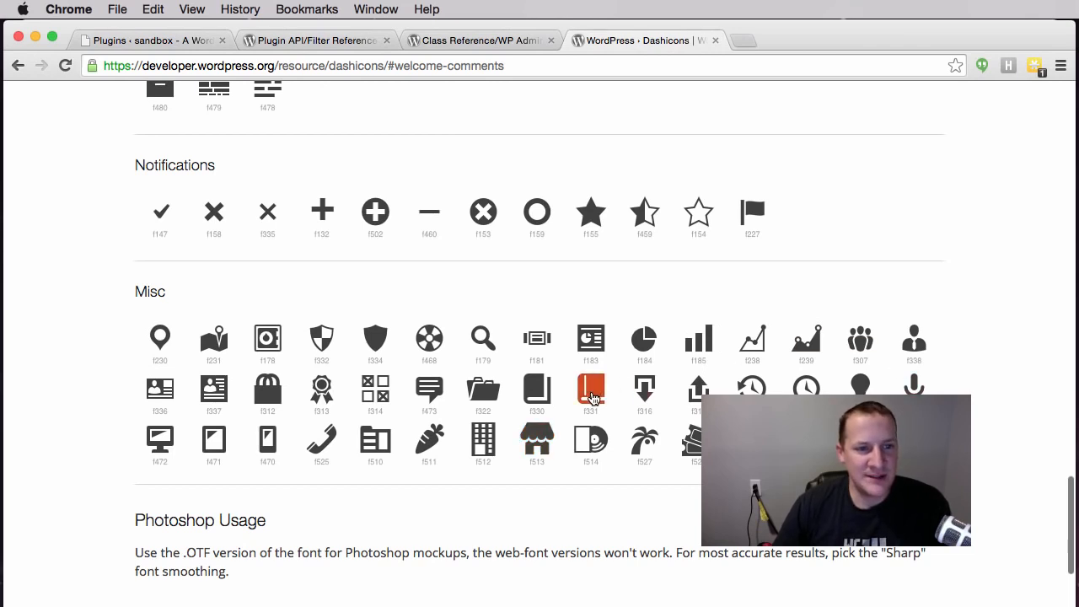
pyautogui.click(590, 390)
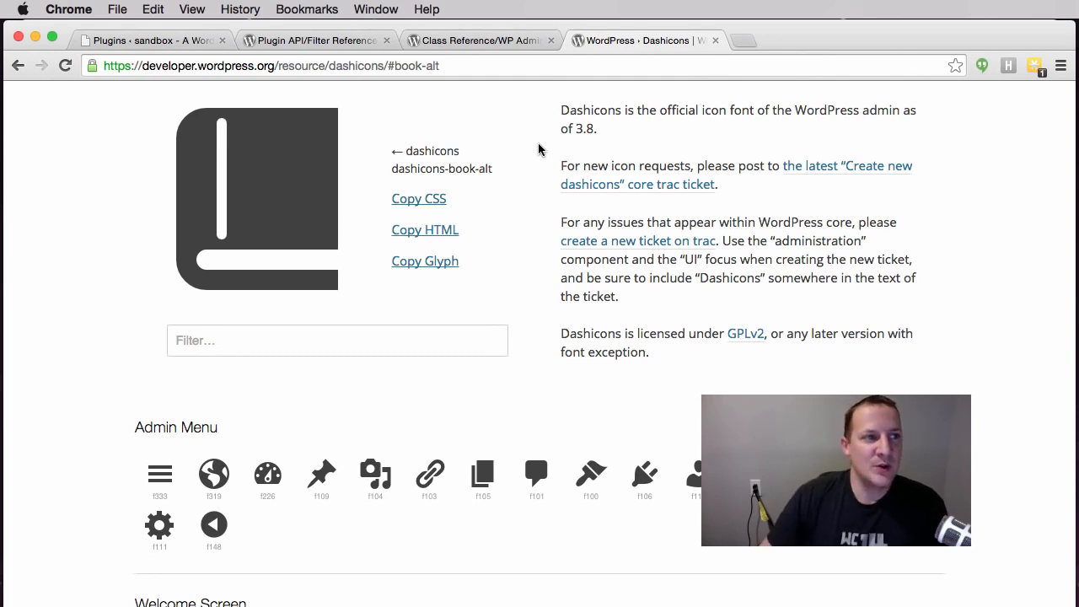
pyautogui.click(152, 39)
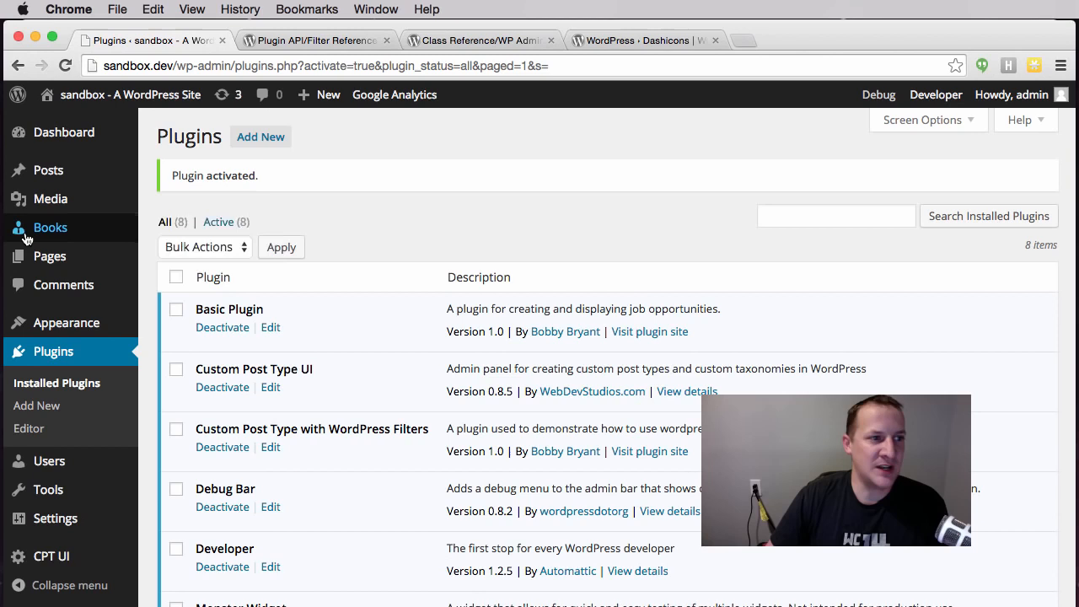
pyautogui.moveTo(584, 107)
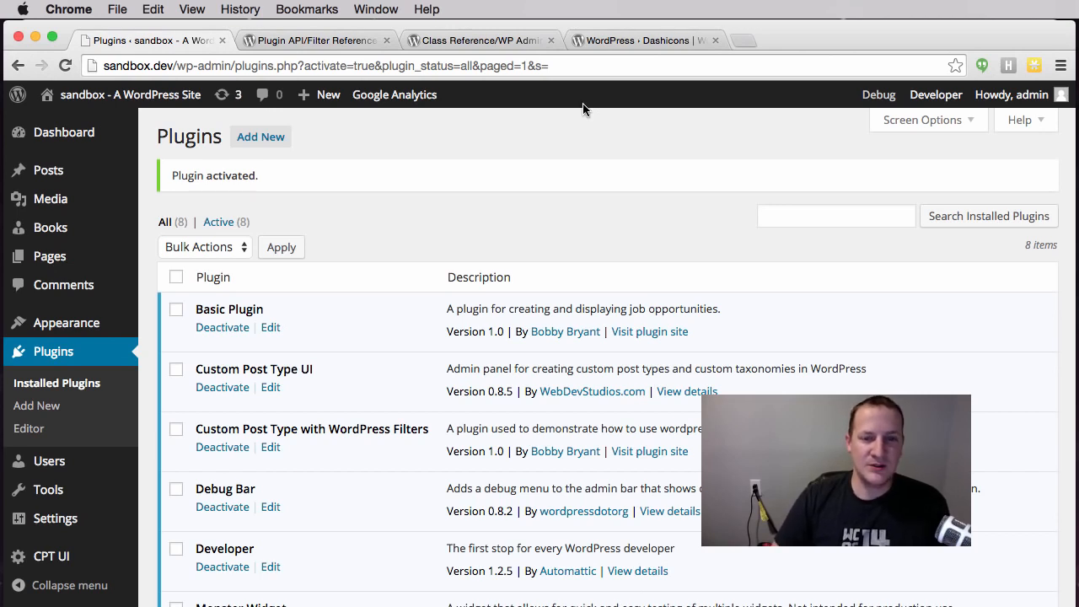
pyautogui.moveTo(50, 228)
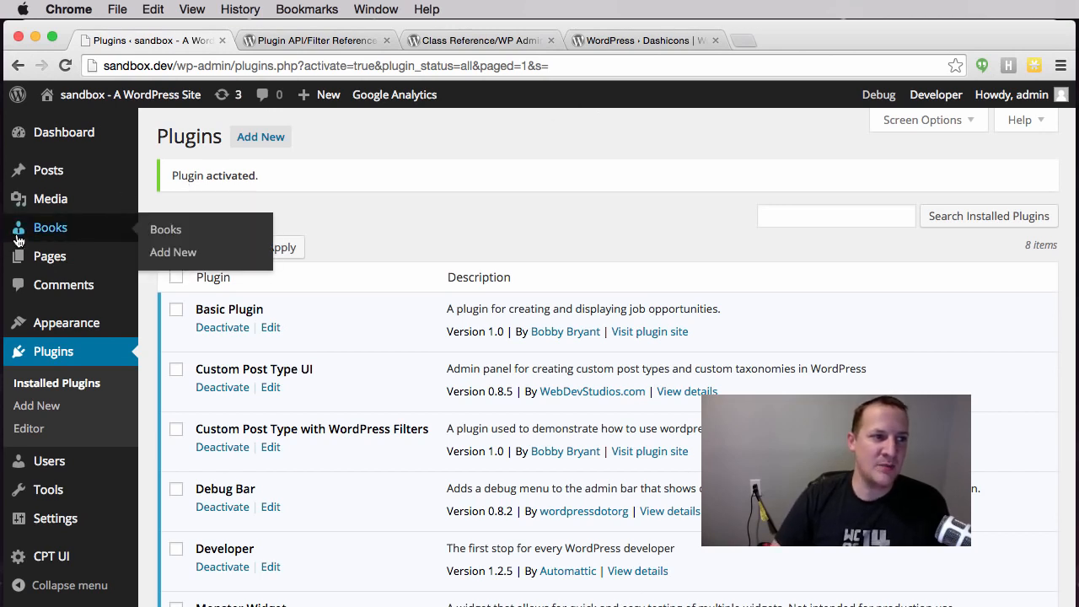
pyautogui.moveTo(591, 85)
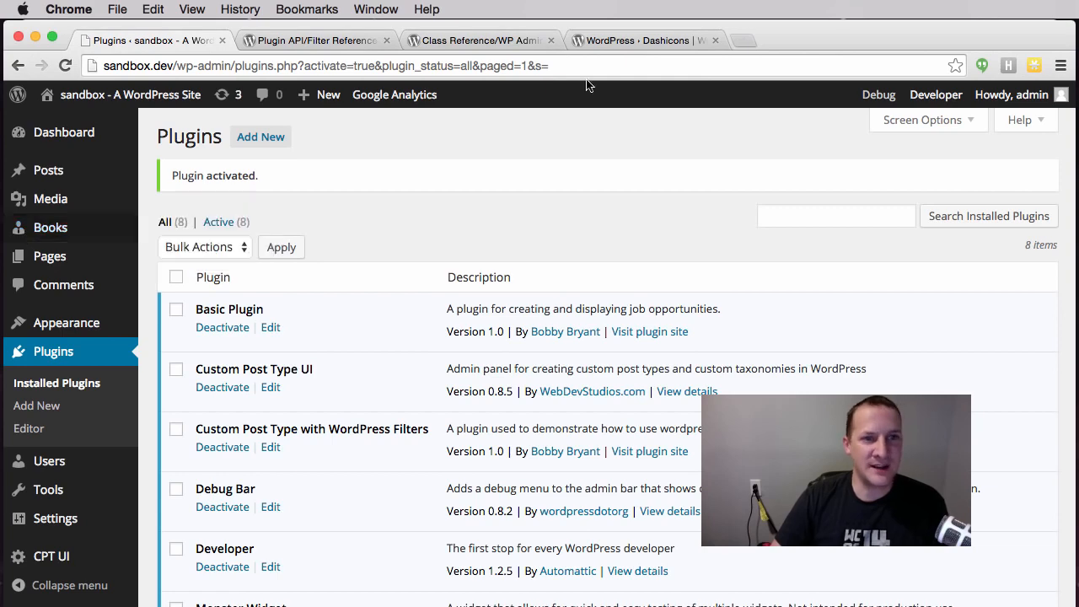
# - Switch back to Sublime Text with functions.php open
pyautogui.press('cmd+tab')
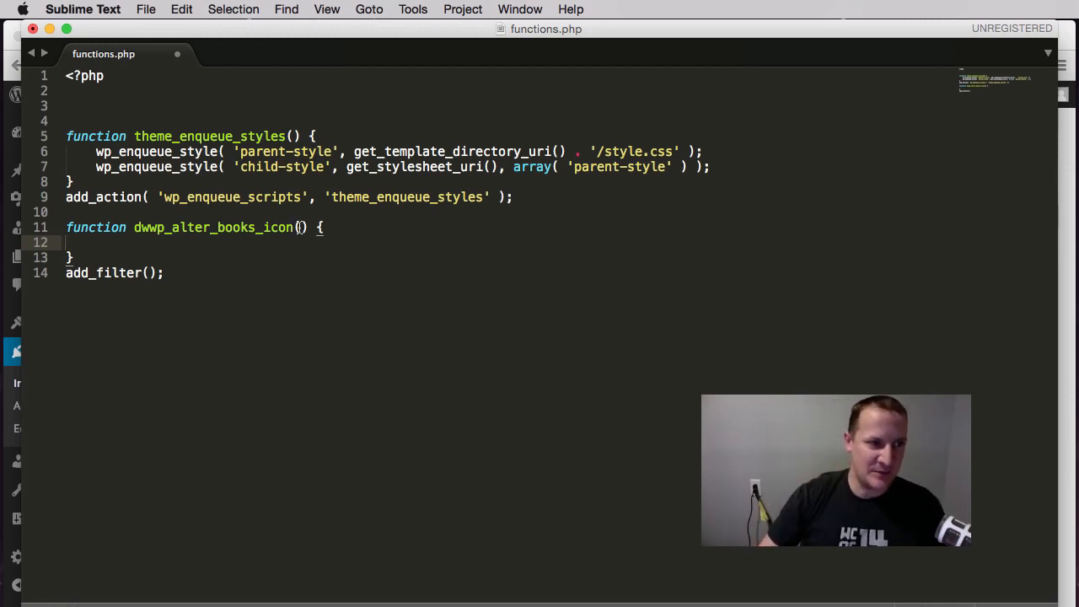
# - Add an $args parameter to dwwp_alter_books_icon and start a $args['menu_icon'] => line
pyautogui.write('" "')
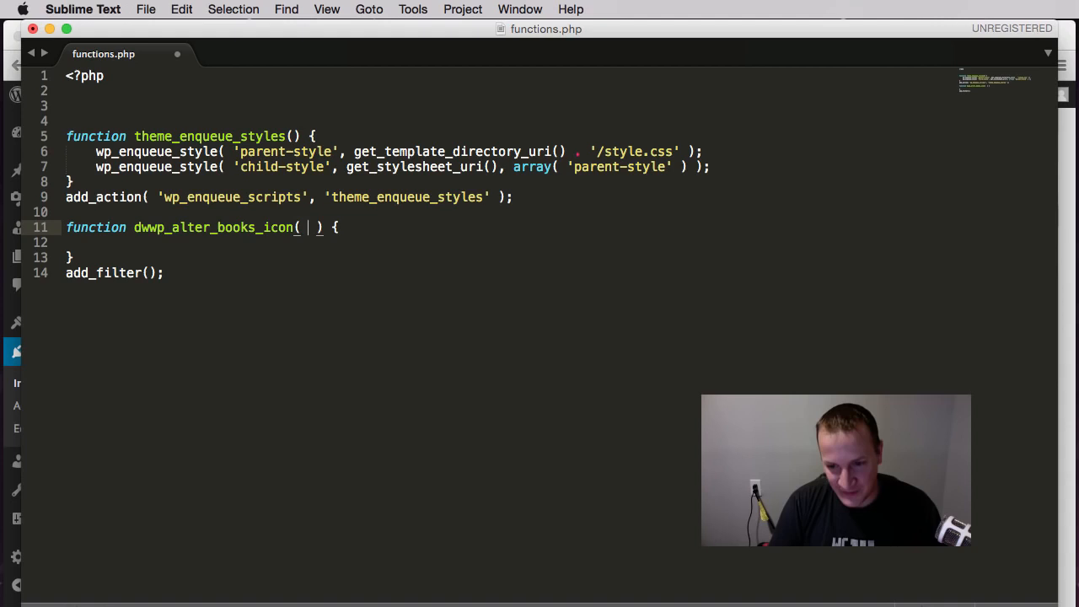
pyautogui.write('$a')
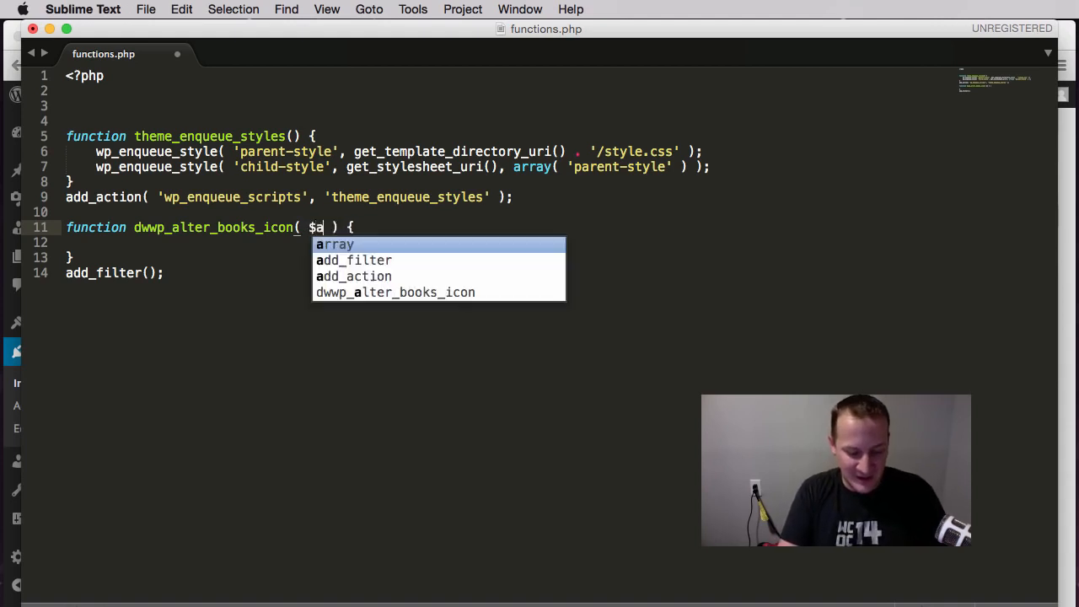
pyautogui.write('rgs')
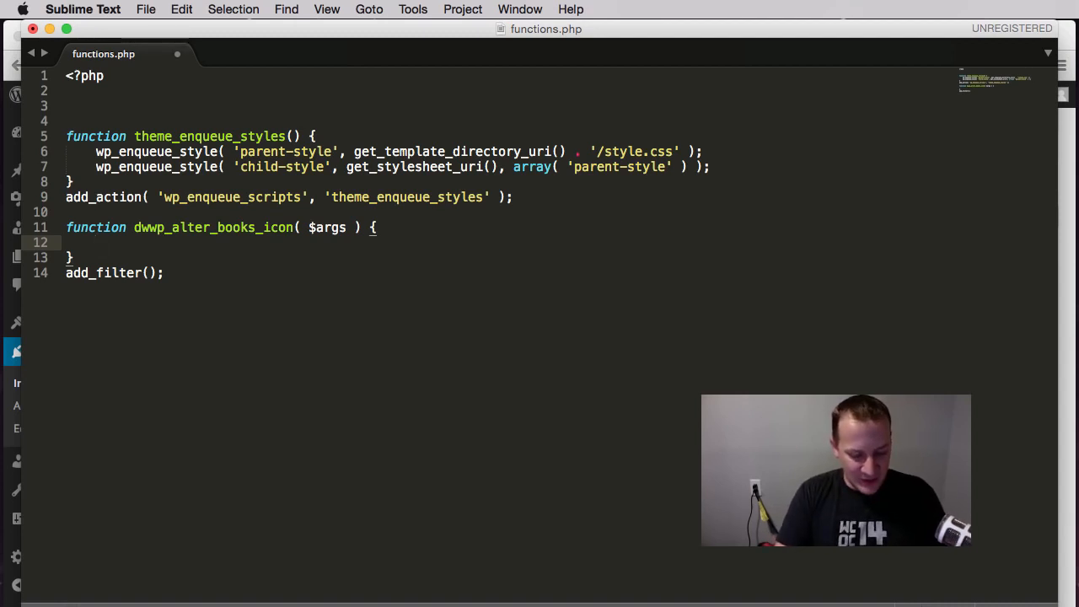
pyautogui.write('$args')
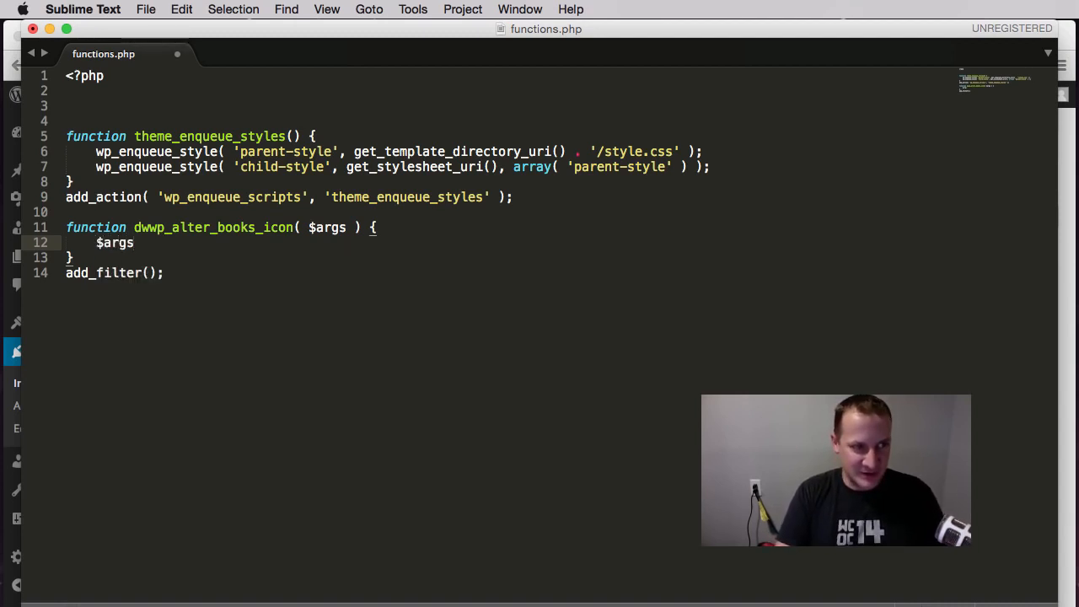
pyautogui.write('[]')
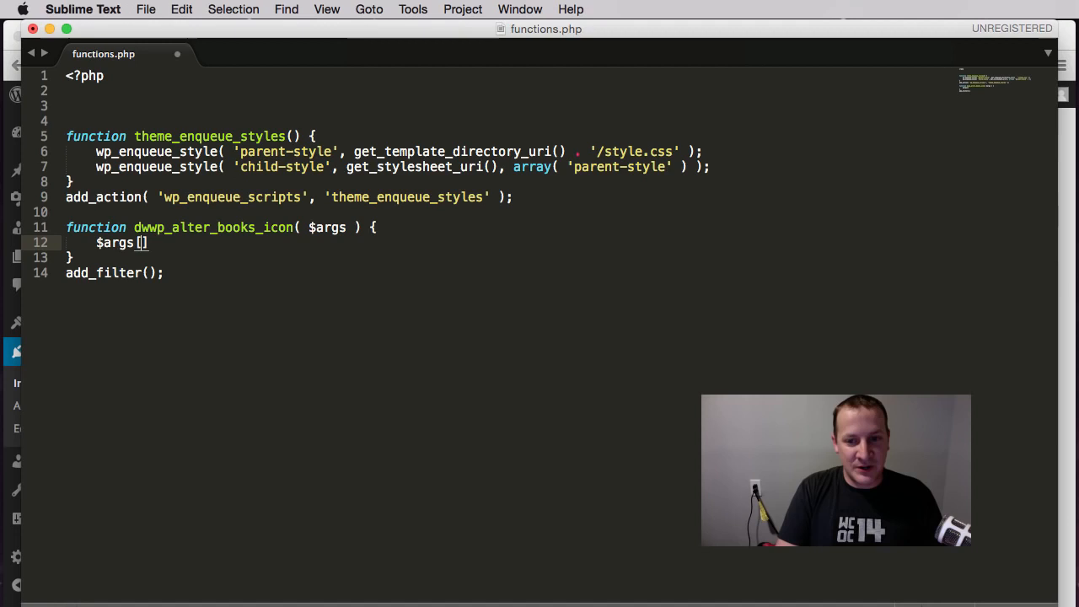
pyautogui.write("'")
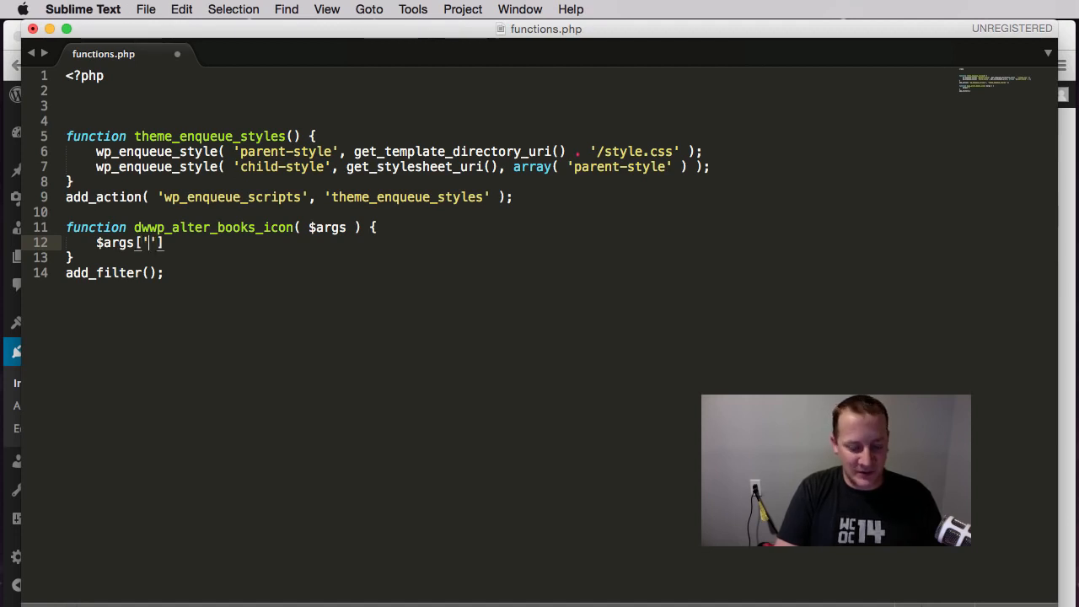
pyautogui.write('menu_icon')
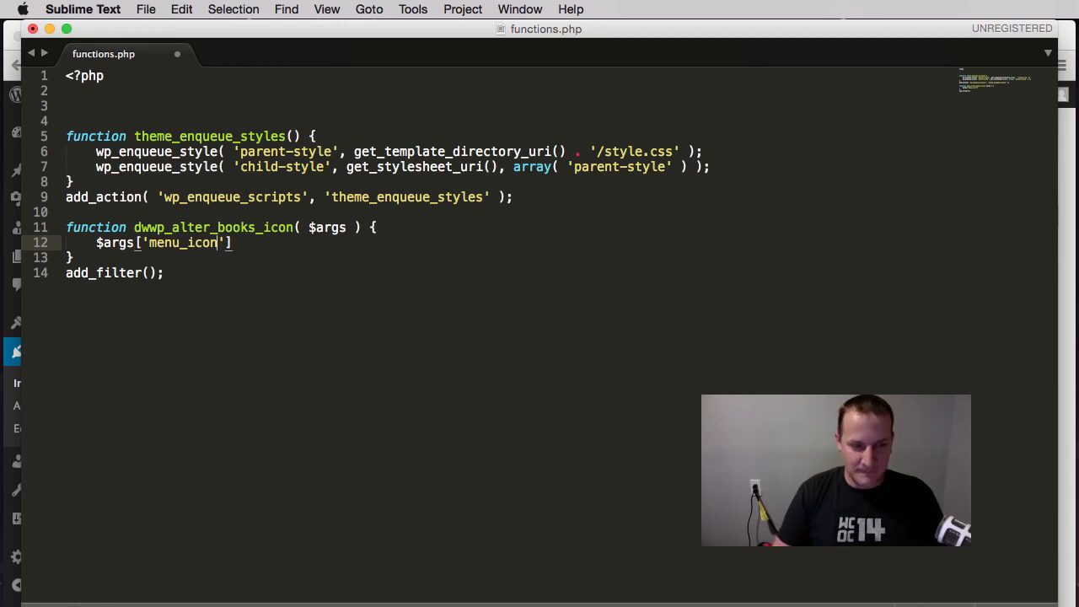
pyautogui.write('=>')
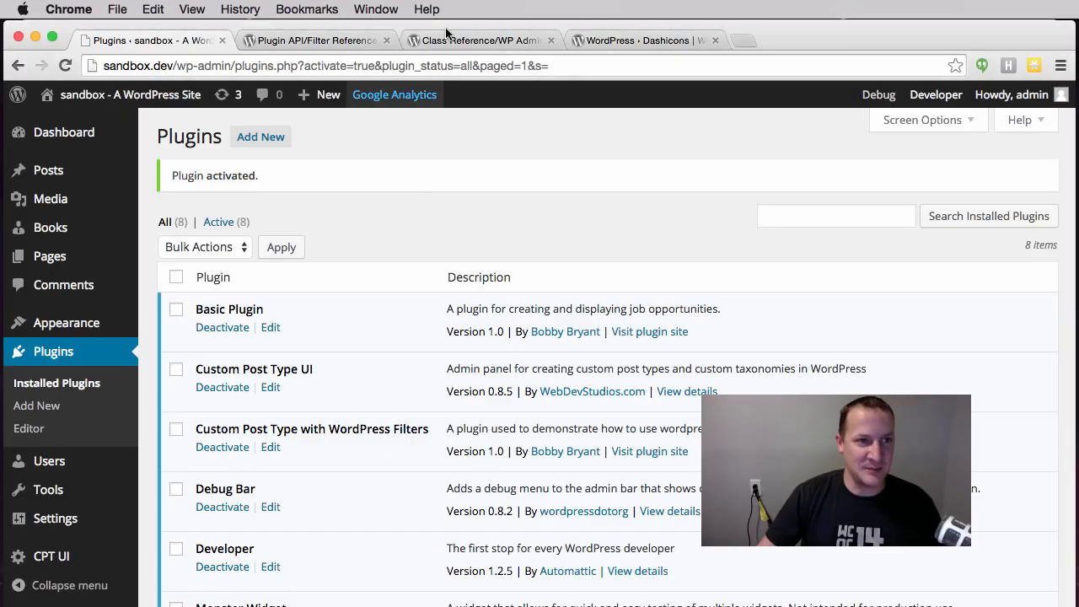
# - Copy dashicons-book-alt from the Dashicons tab as the menu_icon value
pyautogui.click(645, 39)
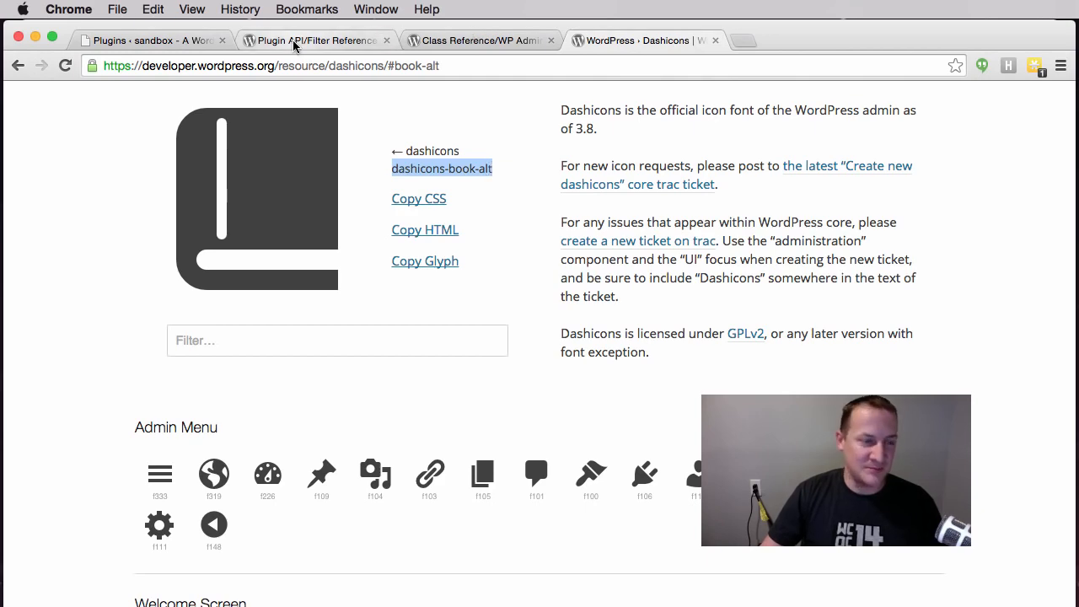
pyautogui.click(147, 40)
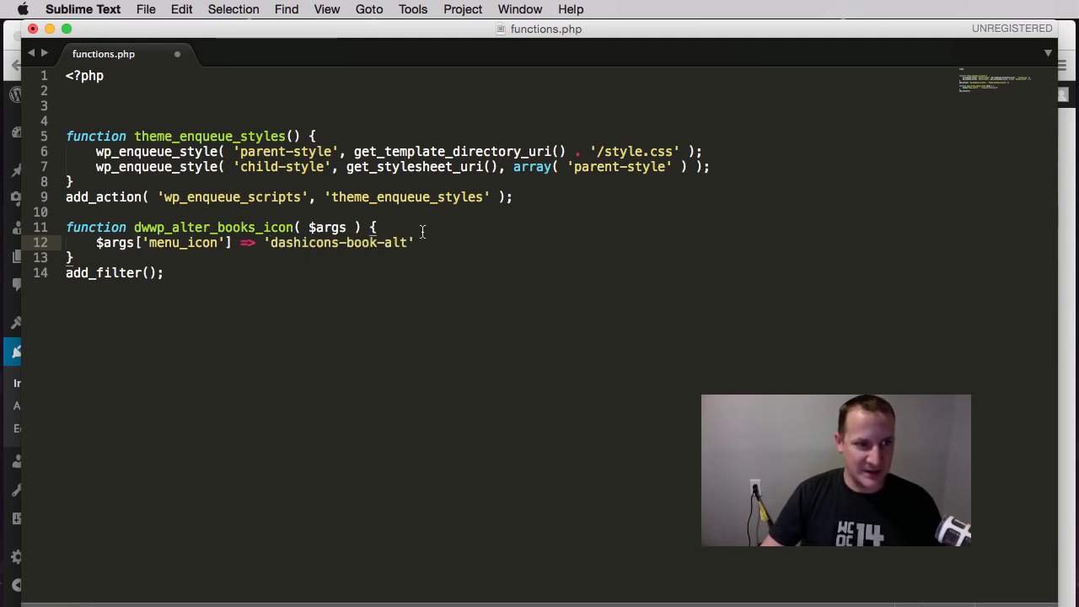
# - End the menu_icon line with a semicolon and add return $args; to dwwp_alter_books_icon
pyautogui.write(',')
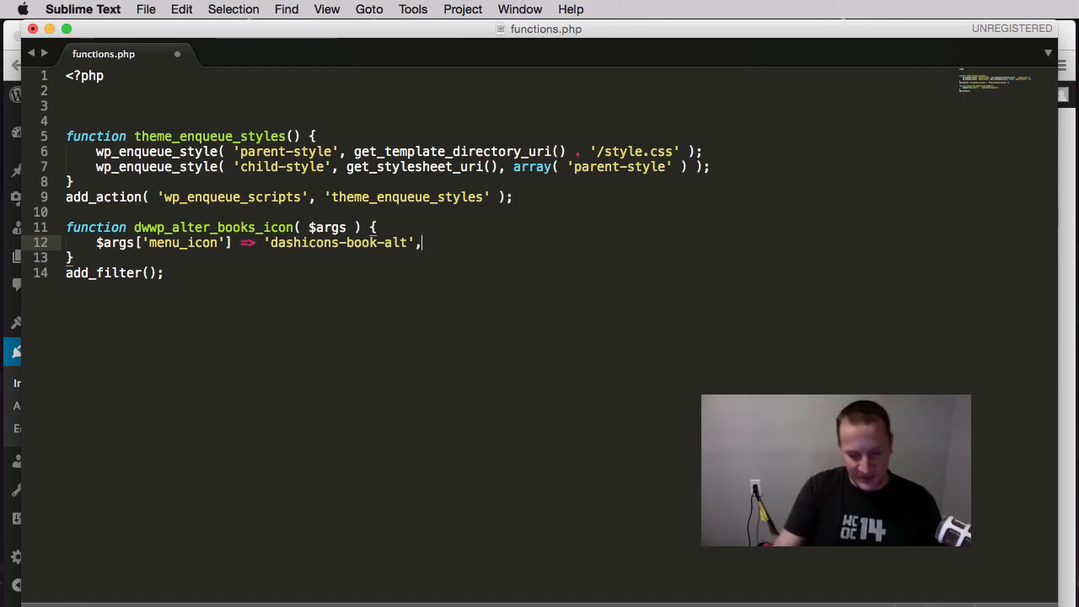
pyautogui.write('return')
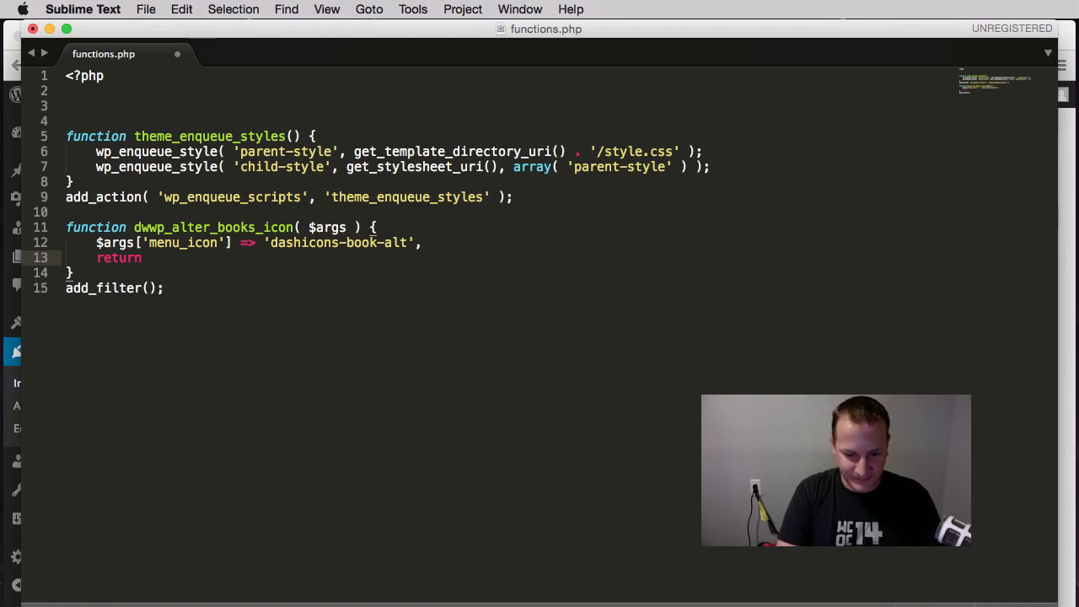
pyautogui.write('$args;')
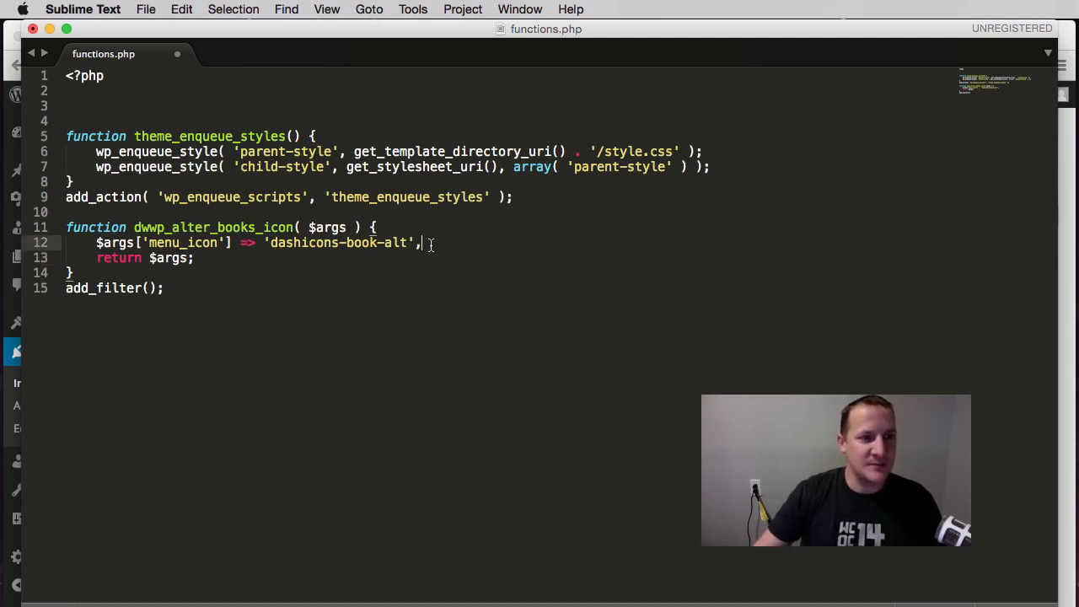
pyautogui.press('backspace')
pyautogui.write(';')
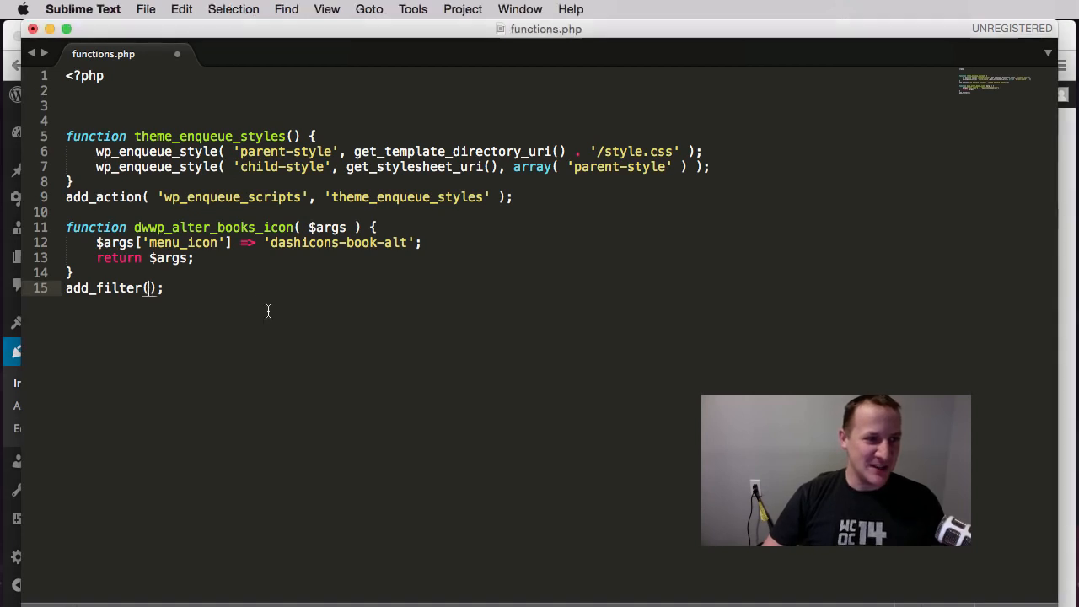
pyautogui.moveTo(314, 330)
pyautogui.write(" '' ")
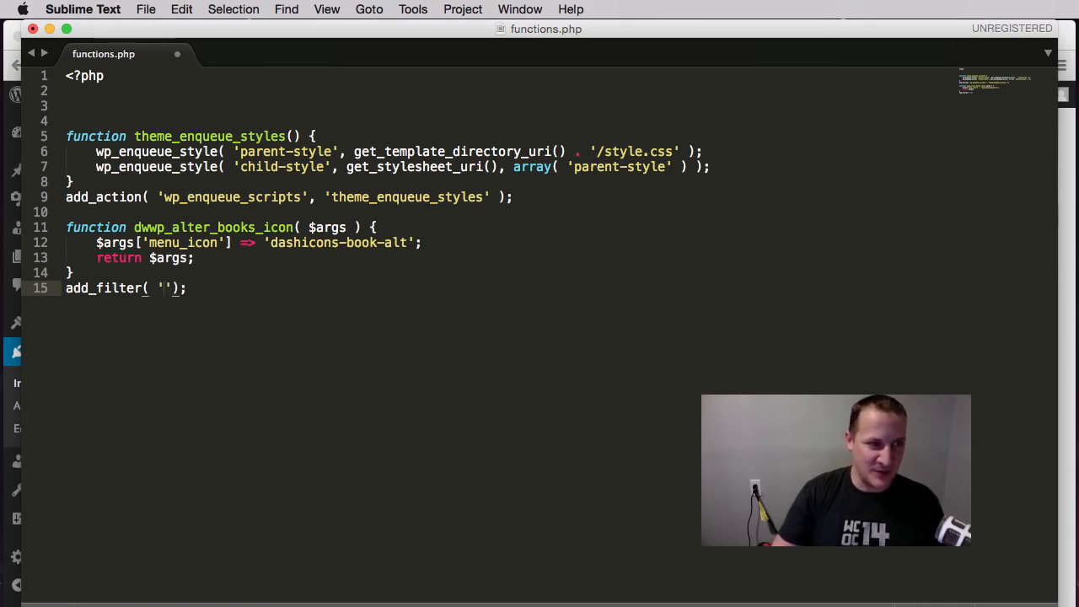
# - Fill add_filter with the dwwp_post_type_args hook and the dwwp_alter_books_icon callback
pyautogui.write('dwwp_post_type_args')
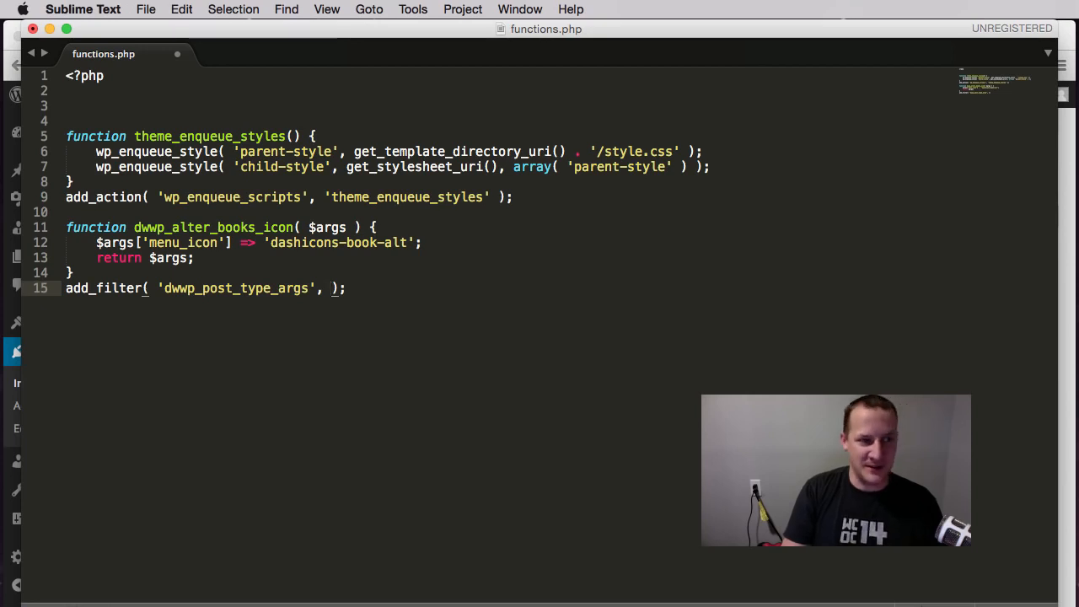
pyautogui.write("''")
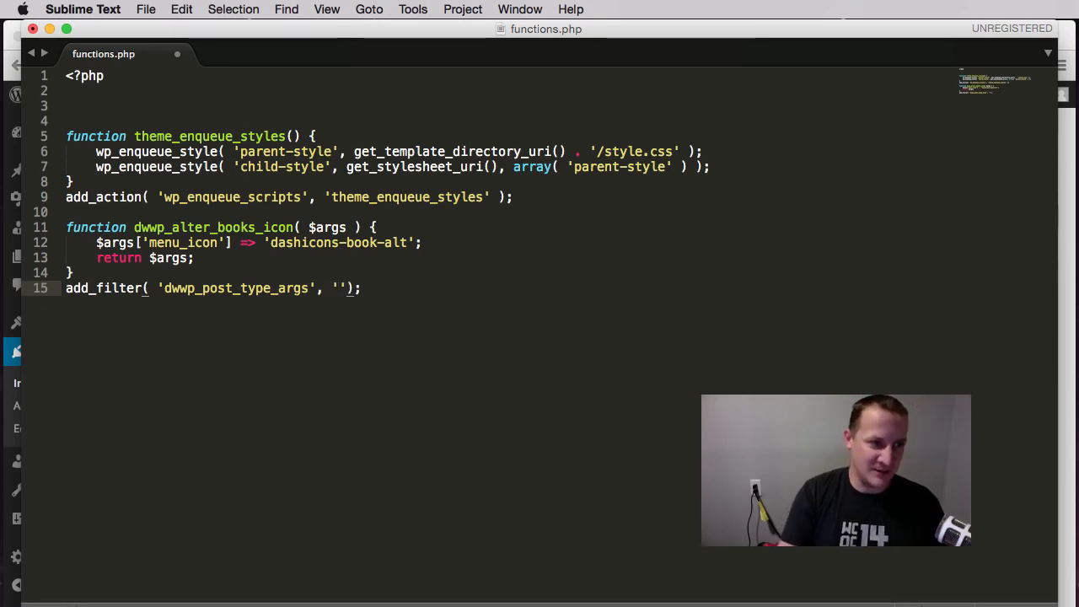
pyautogui.write('dww')
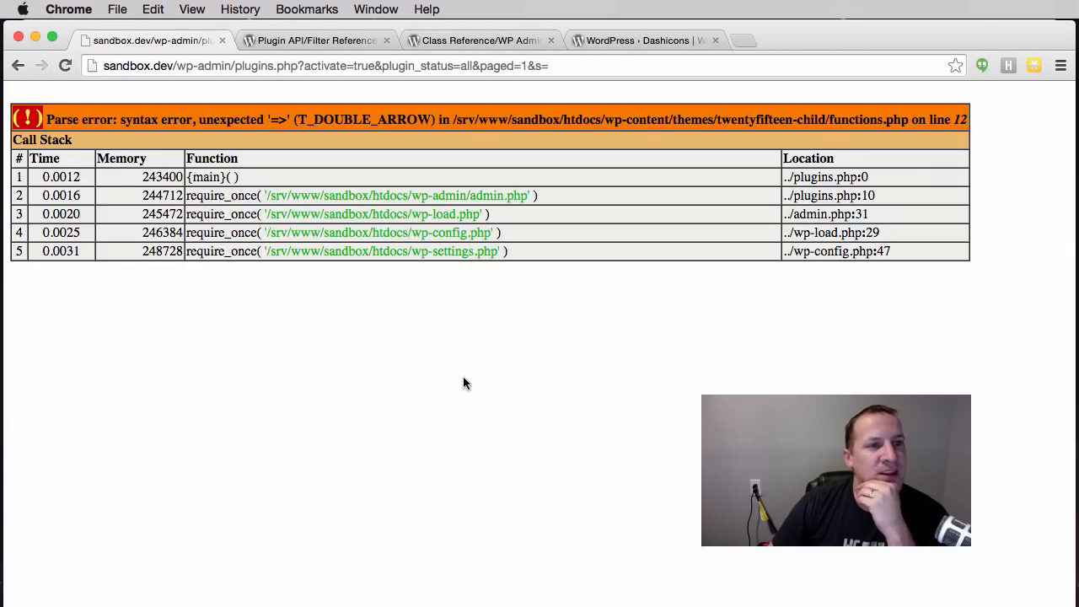
pyautogui.moveTo(720, 346)
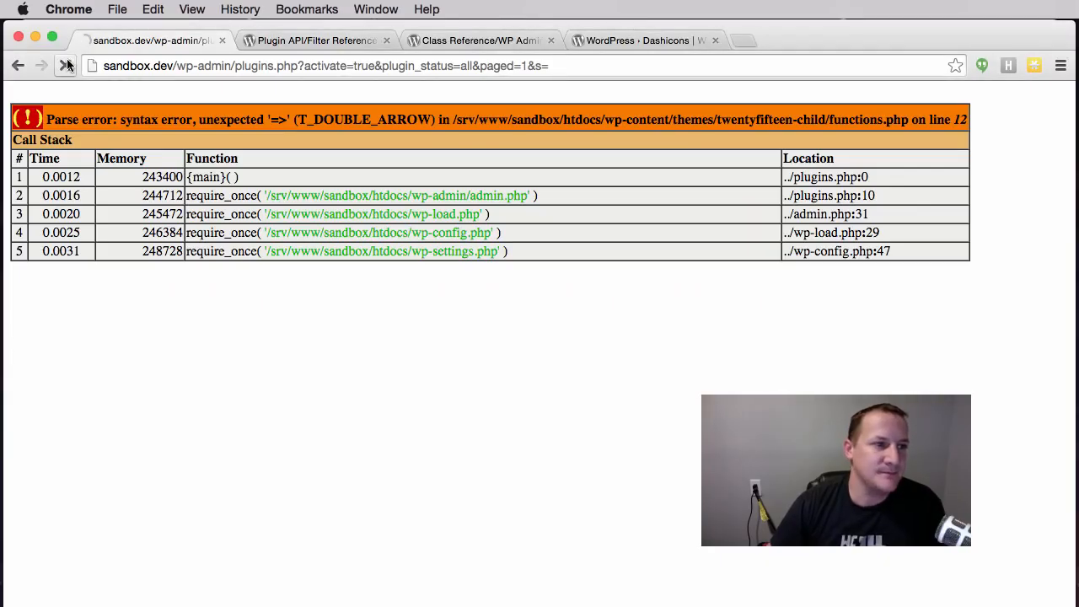
# - Reload the WordPress plugins page in Chrome to read the line 12 parse error
pyautogui.click(66, 66)
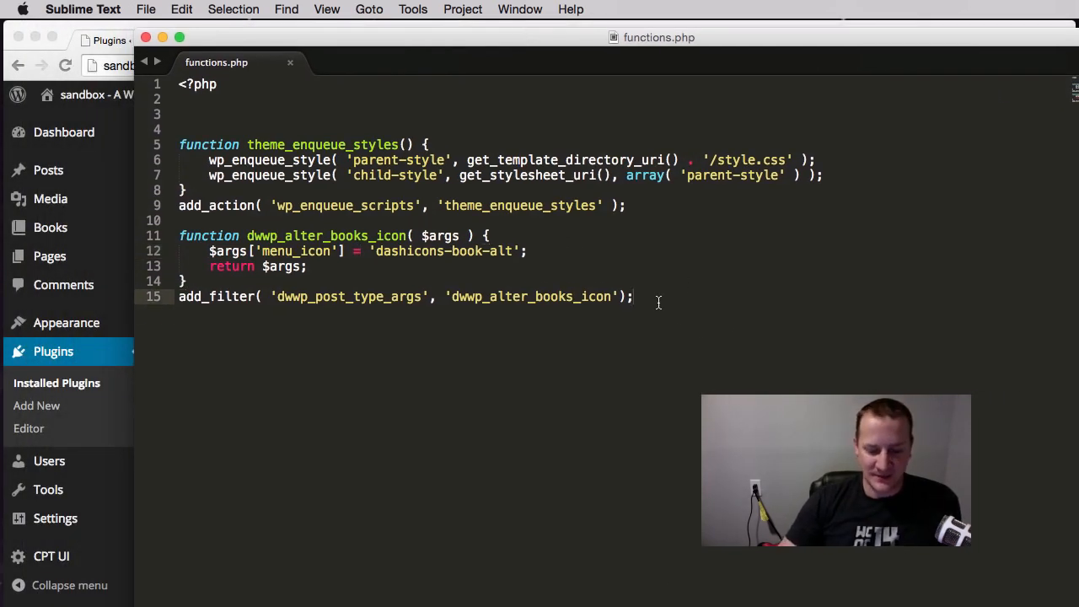
# - Write an empty dwwp_change_label() function with its braces
pyautogui.write('fun')
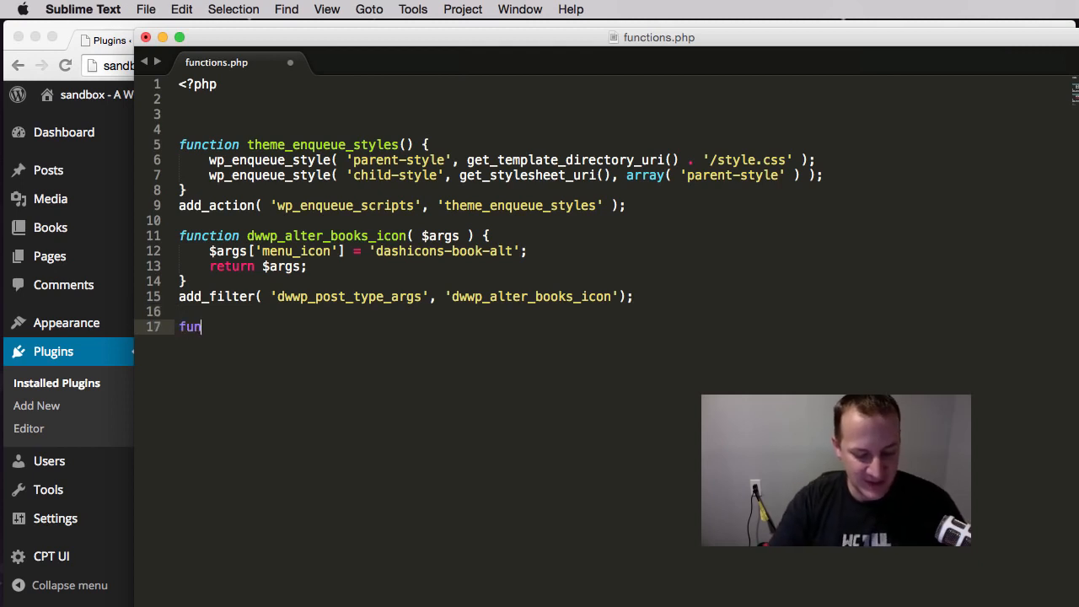
pyautogui.write('ction')
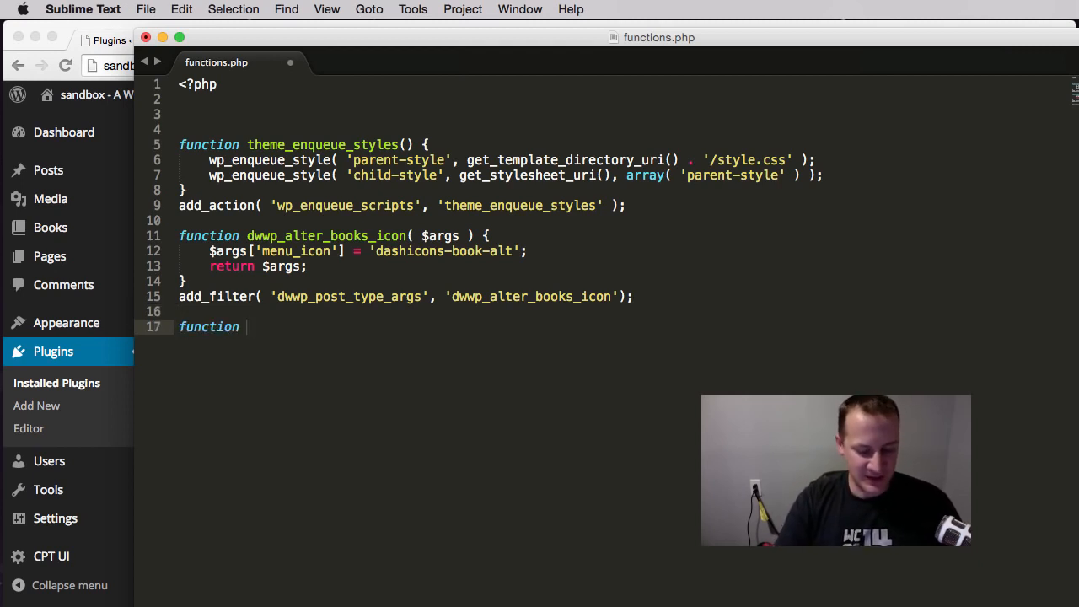
pyautogui.write('dwwp_')
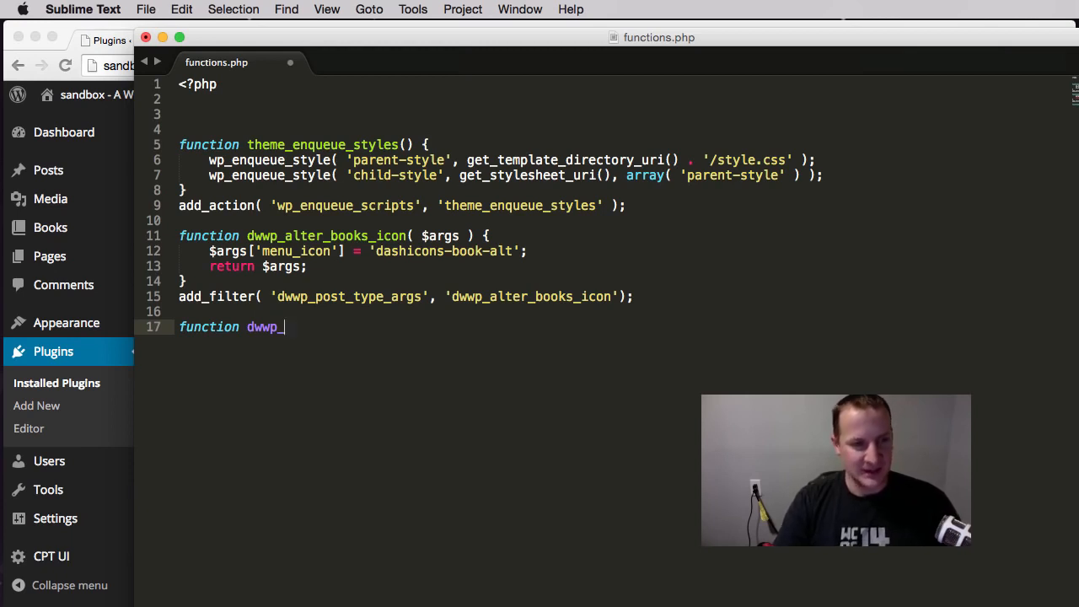
pyautogui.write('chang')
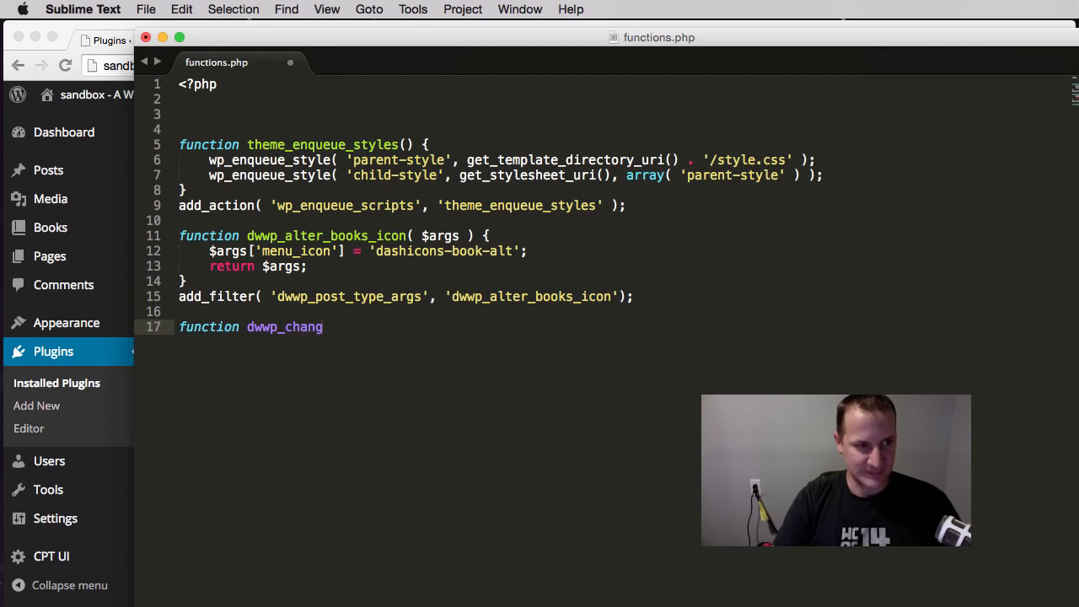
pyautogui.write('e_la')
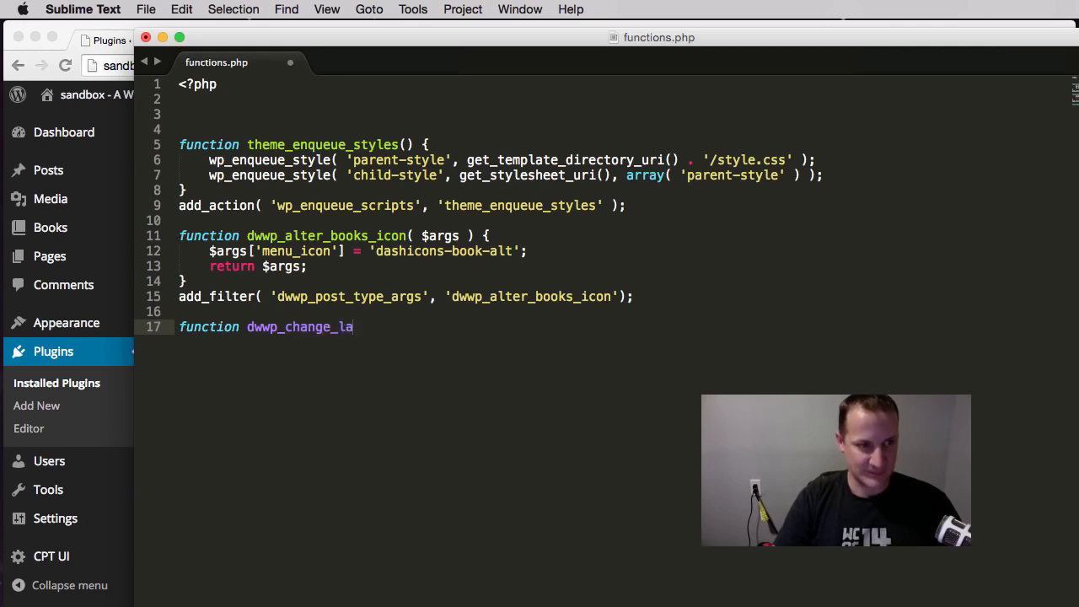
pyautogui.write('bel')
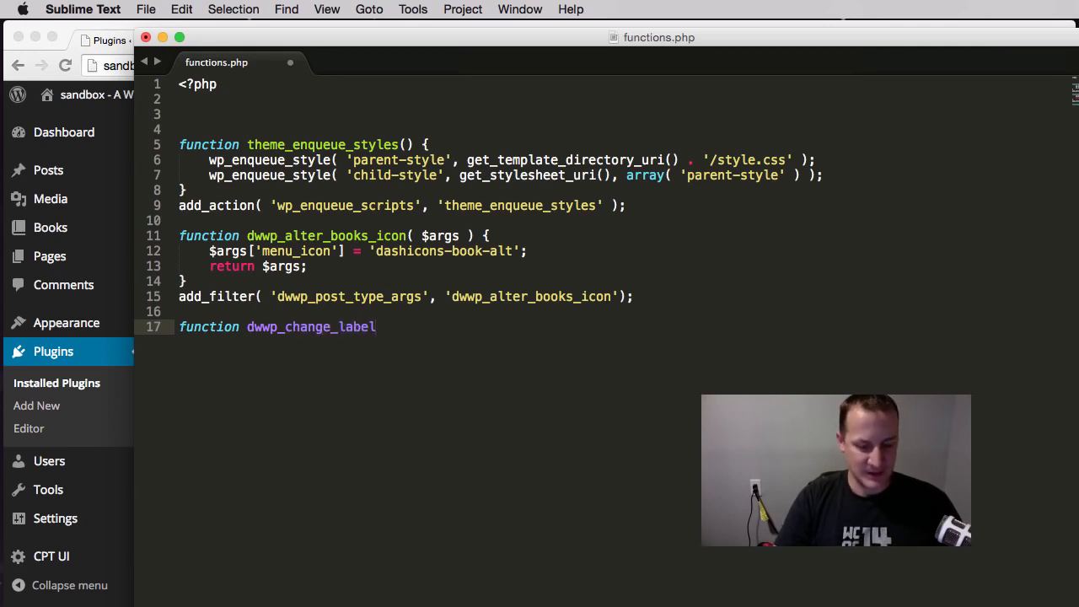
pyautogui.write('()')
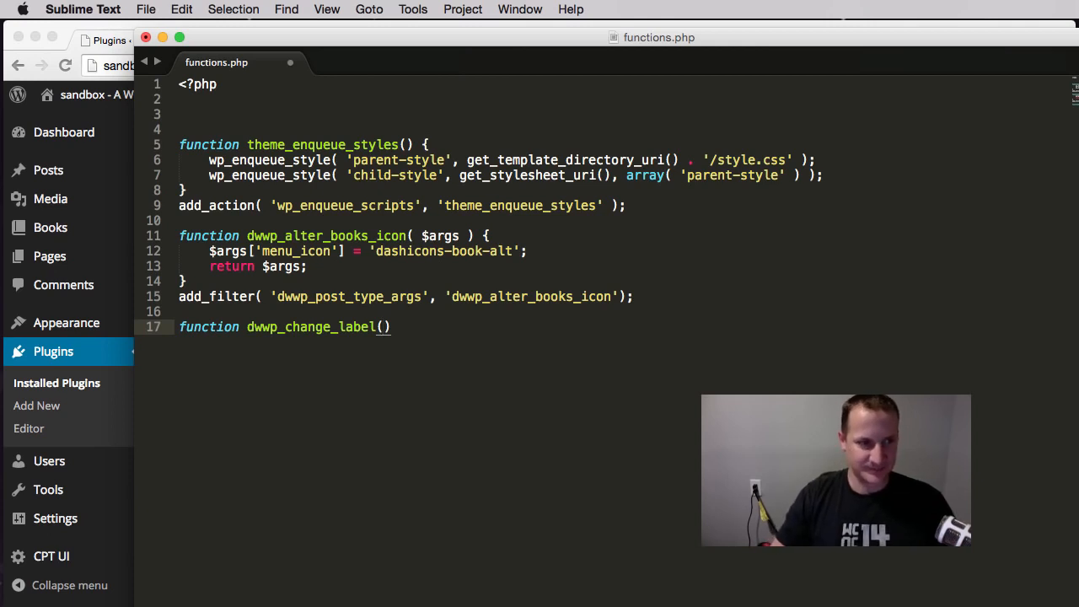
pyautogui.write('{')
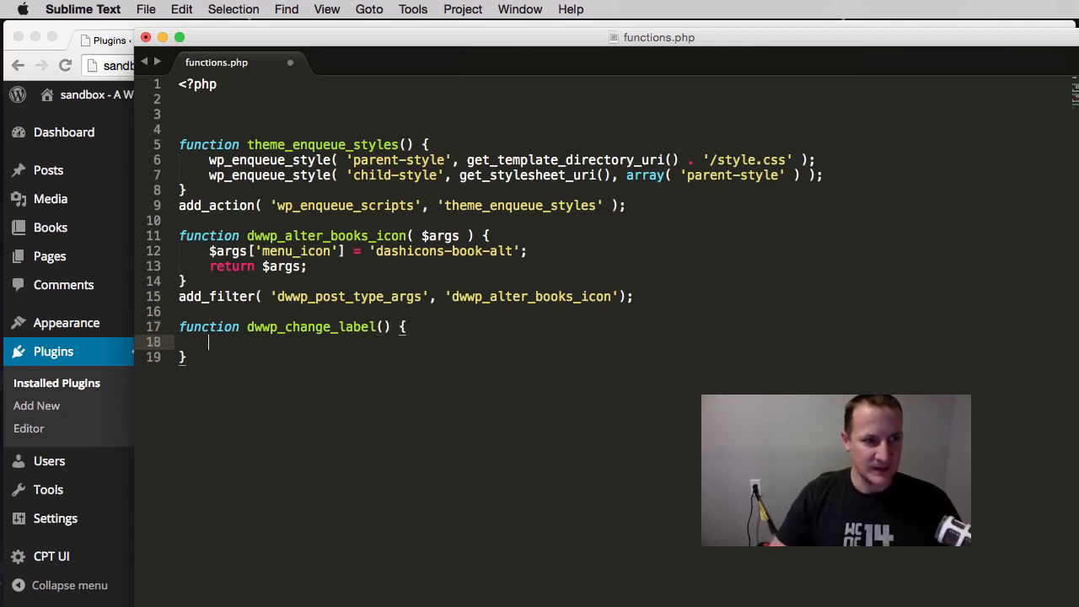
# - Add an empty add_filter(); call below the new function
pyautogui.write('add_filter')
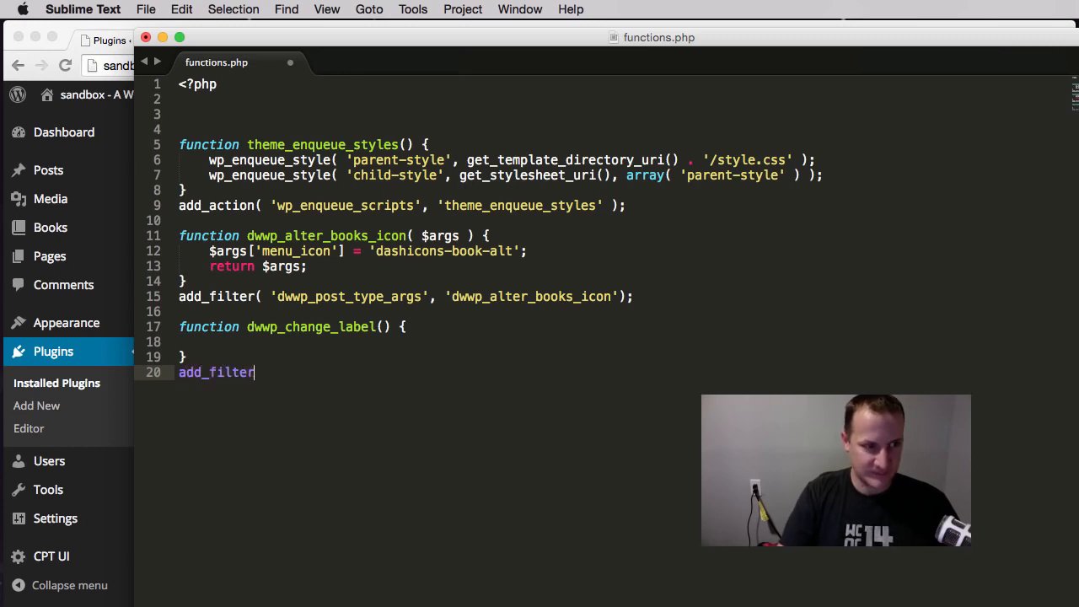
pyautogui.write('()')
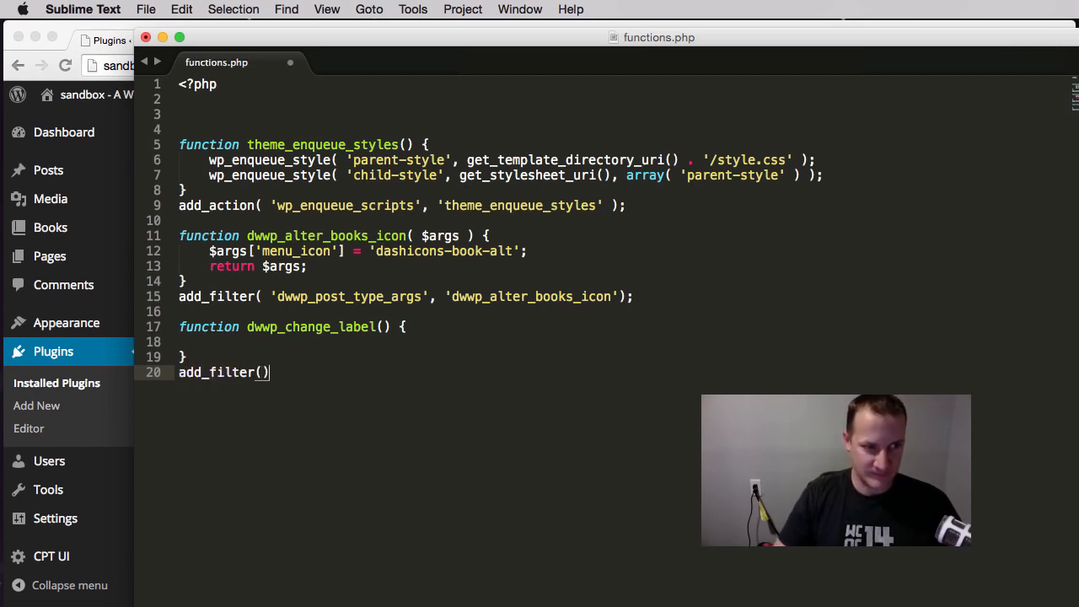
pyautogui.write(';')
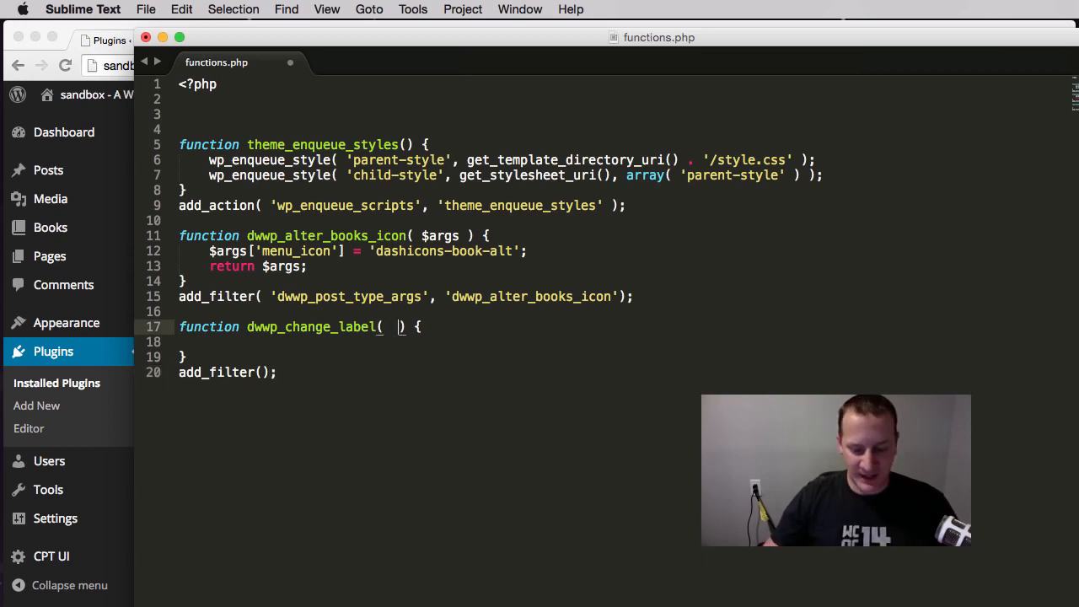
# - Give dwwp_change_label a $plural parameter, set it to 'Boooookz', and return $plural
pyautogui.write('$p')
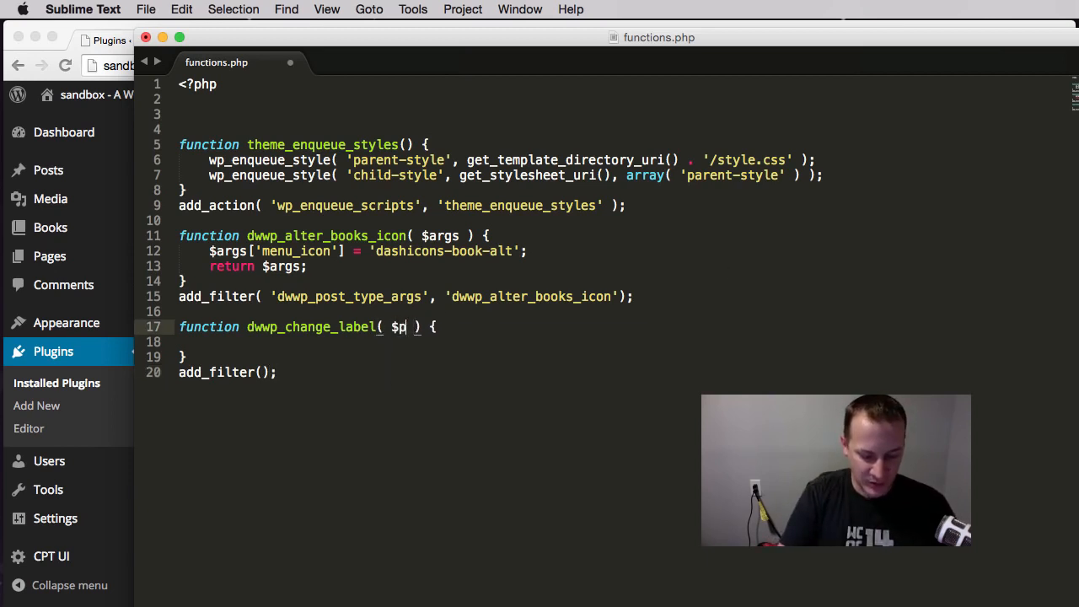
pyautogui.write('ural')
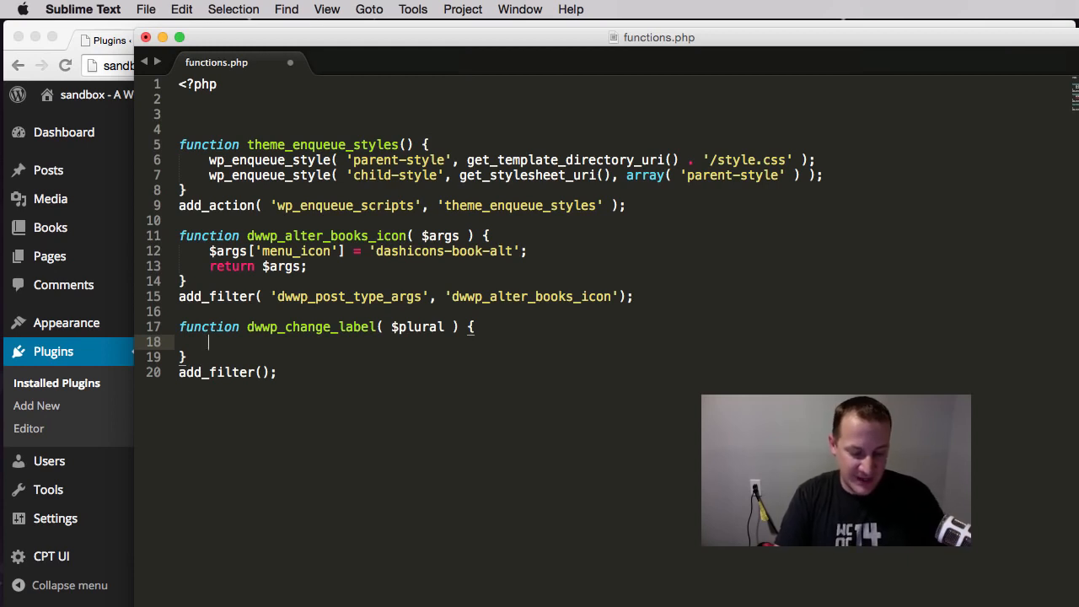
pyautogui.write('$pural =')
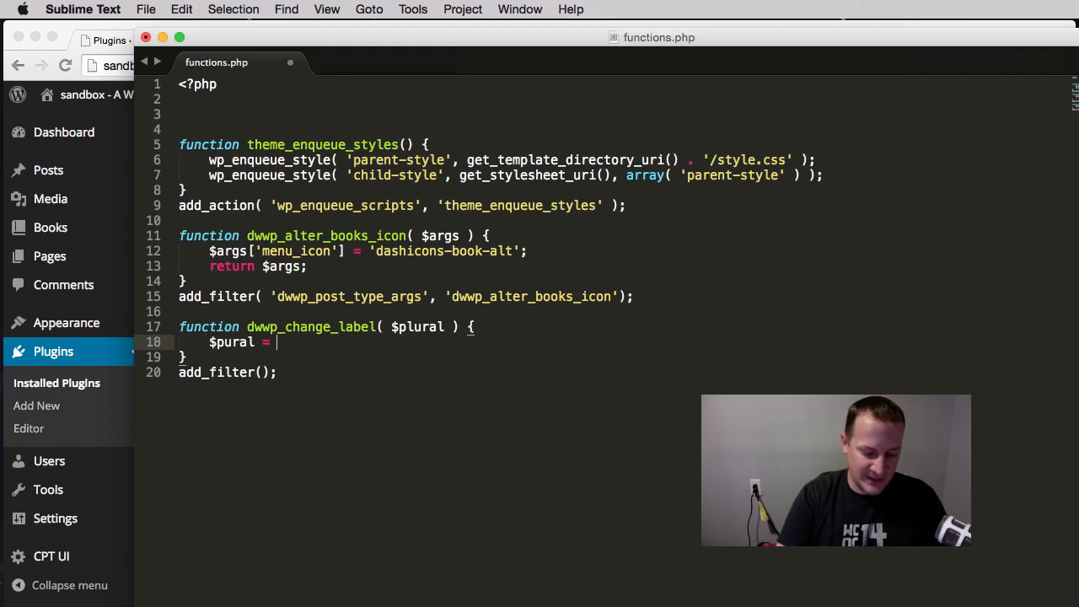
pyautogui.write("'Boooq'")
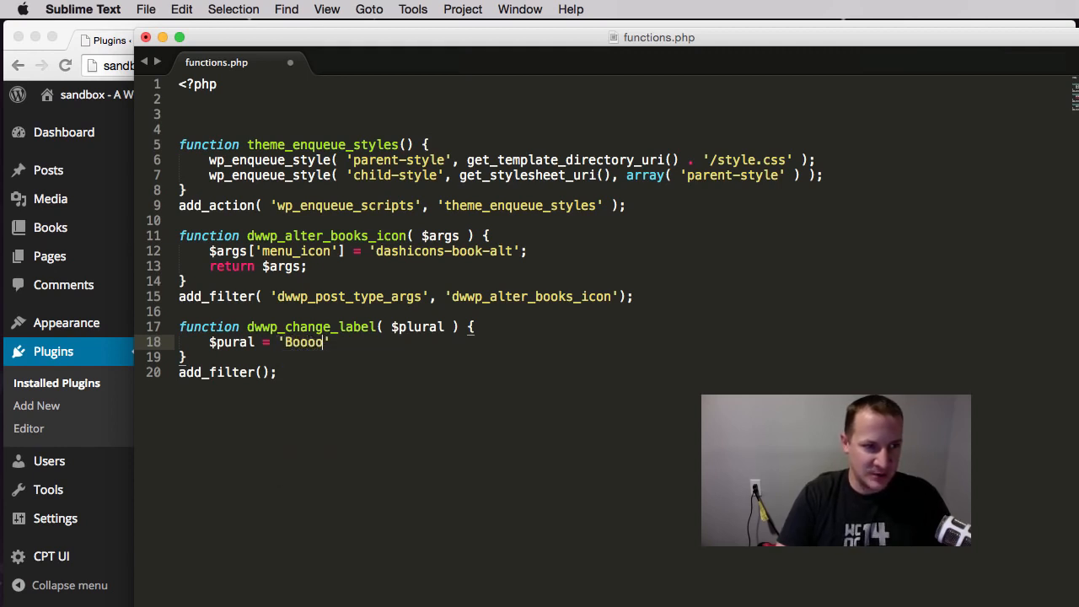
pyautogui.write('okz')
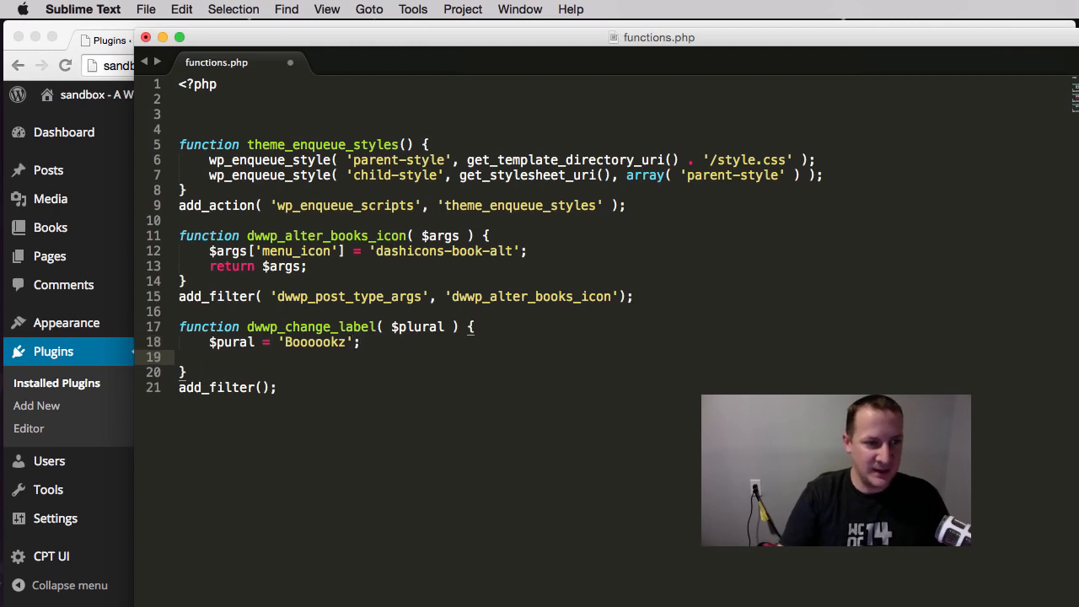
pyautogui.write('return')
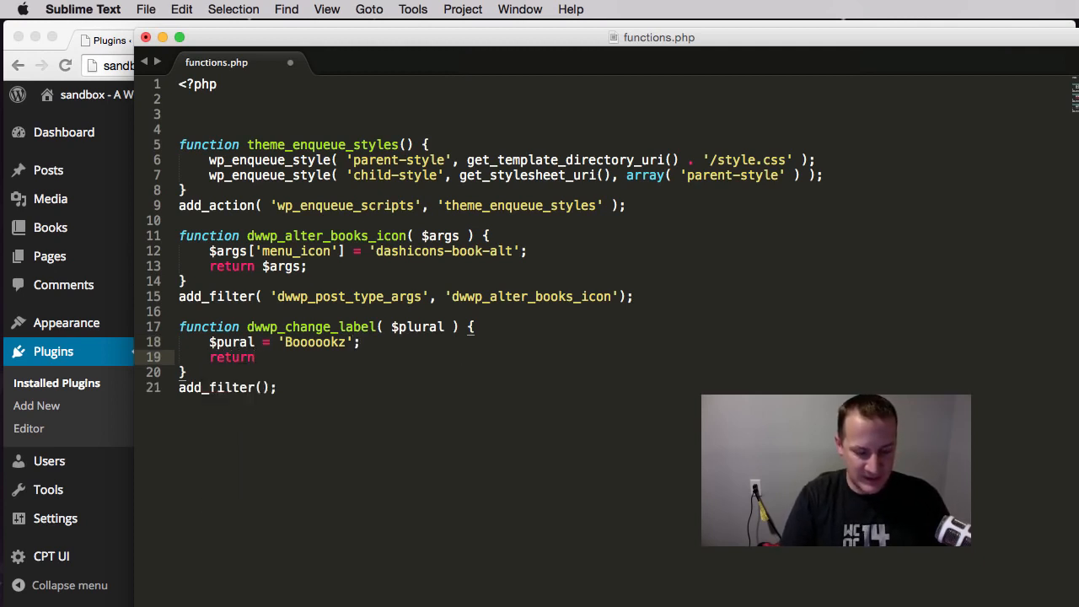
pyautogui.write('$p')
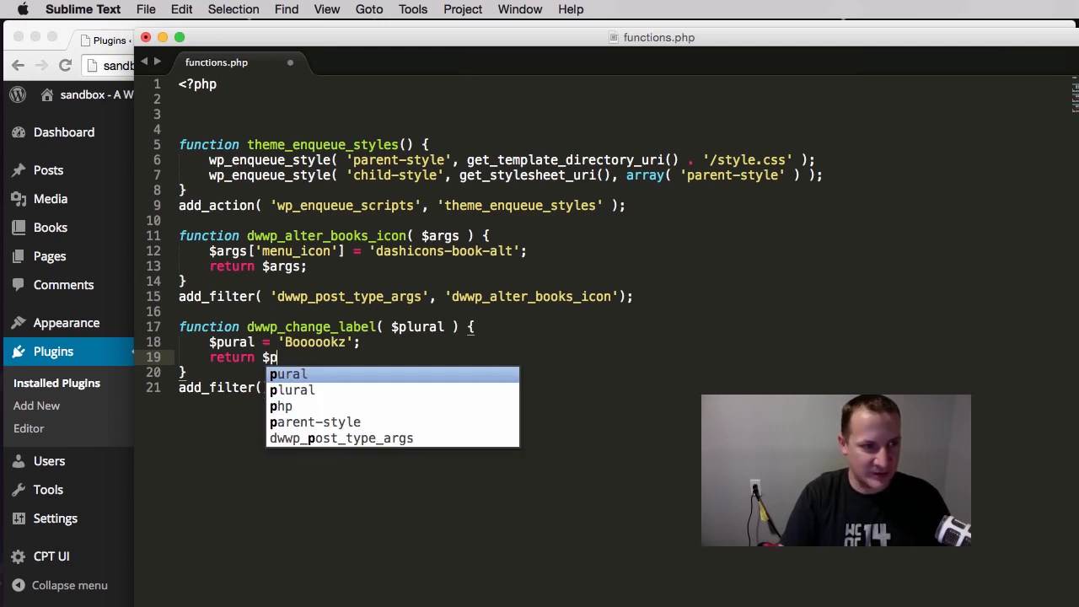
pyautogui.write('lural;')
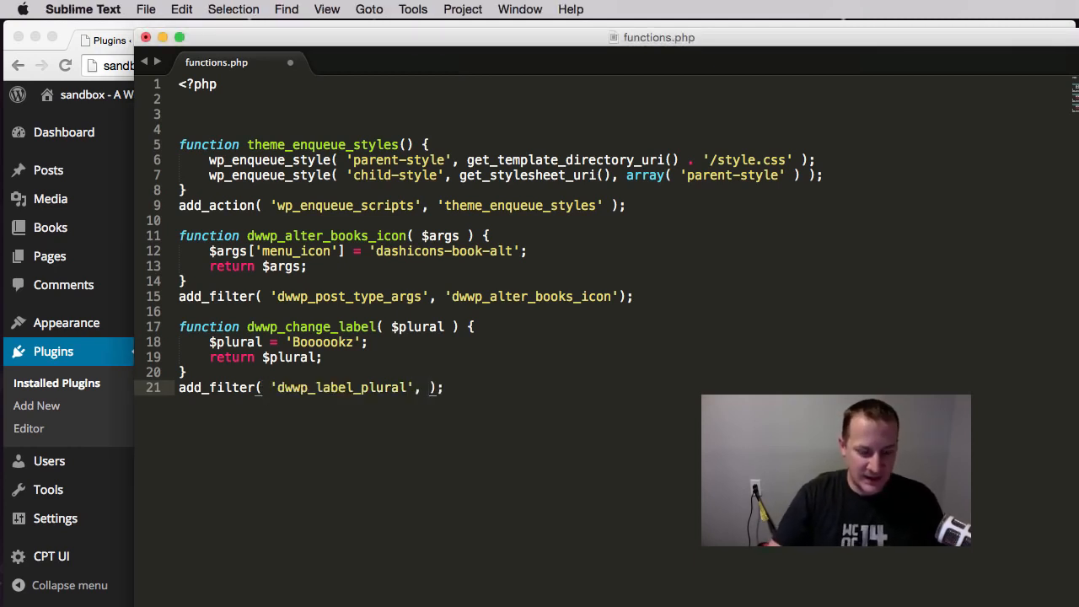
# - Pass 'dwwp_label_plural' and 'dwwp_change_label' to add_filter and save the file
pyautogui.write("'")
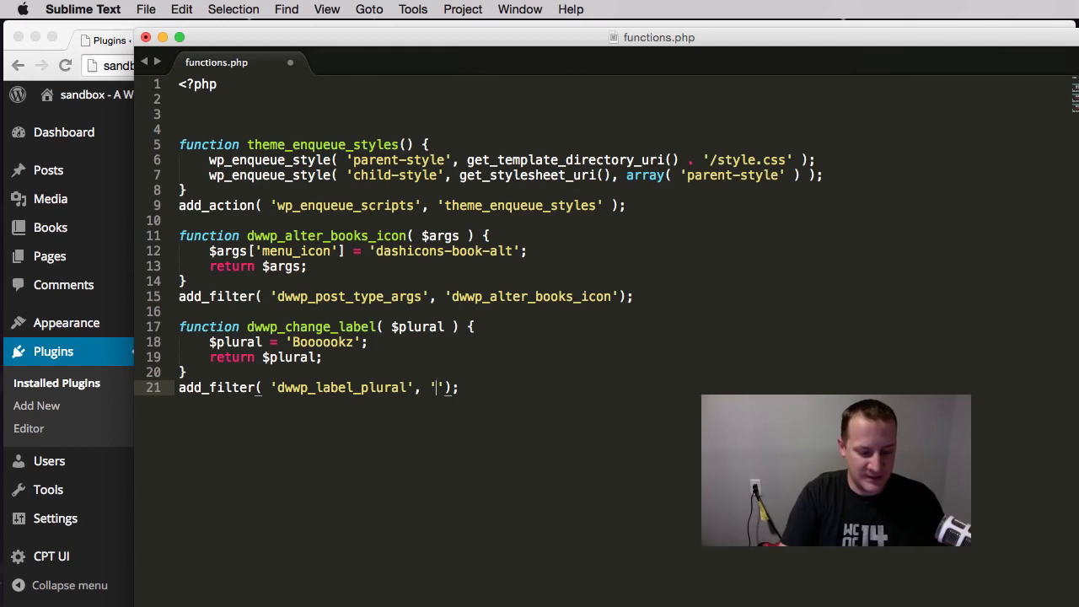
pyautogui.write('dww')
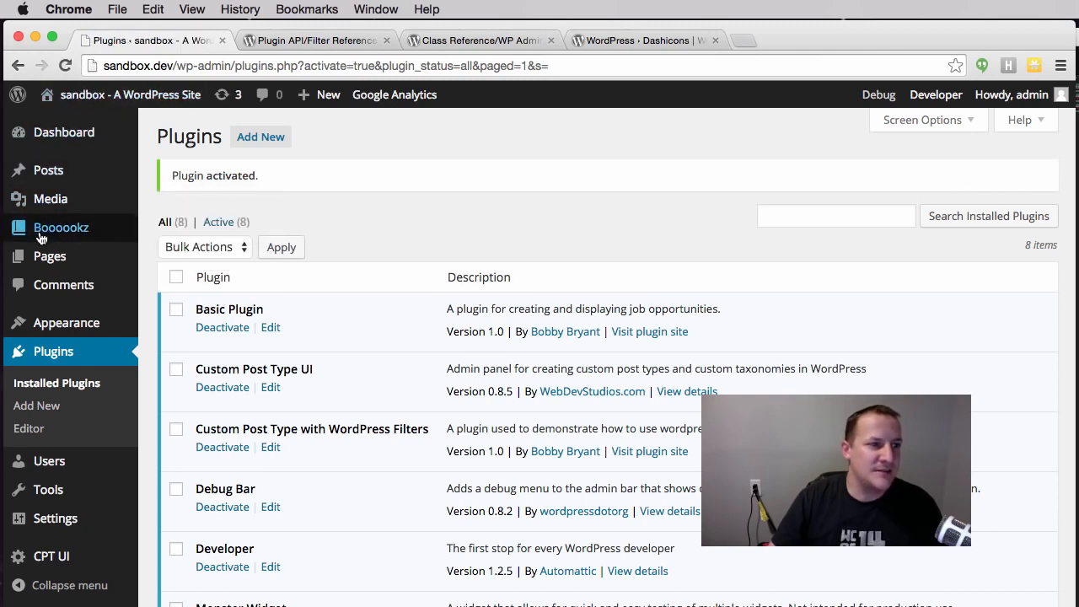
pyautogui.moveTo(61, 228)
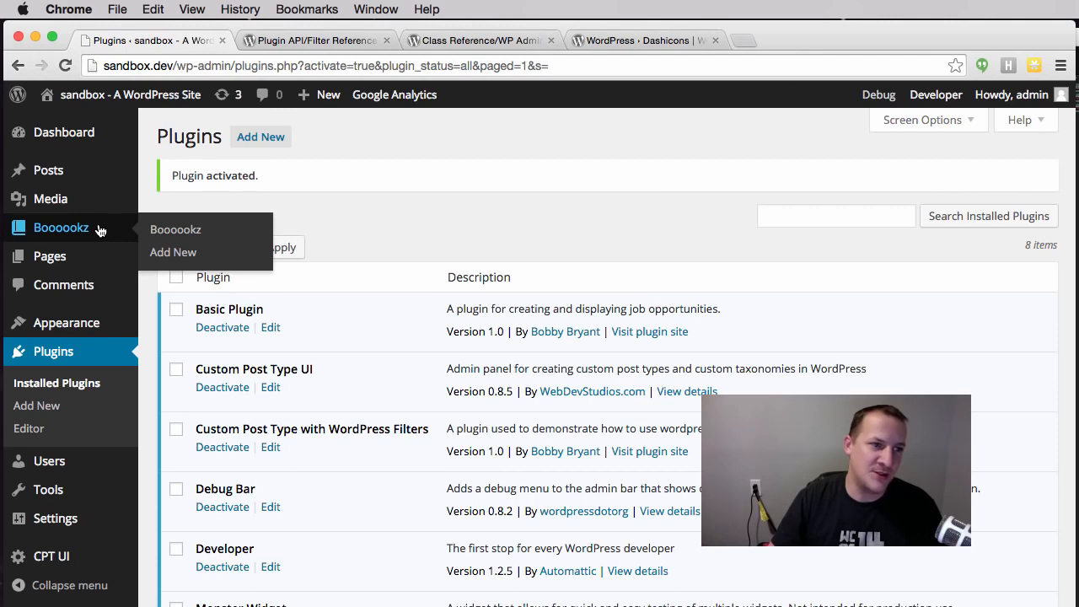